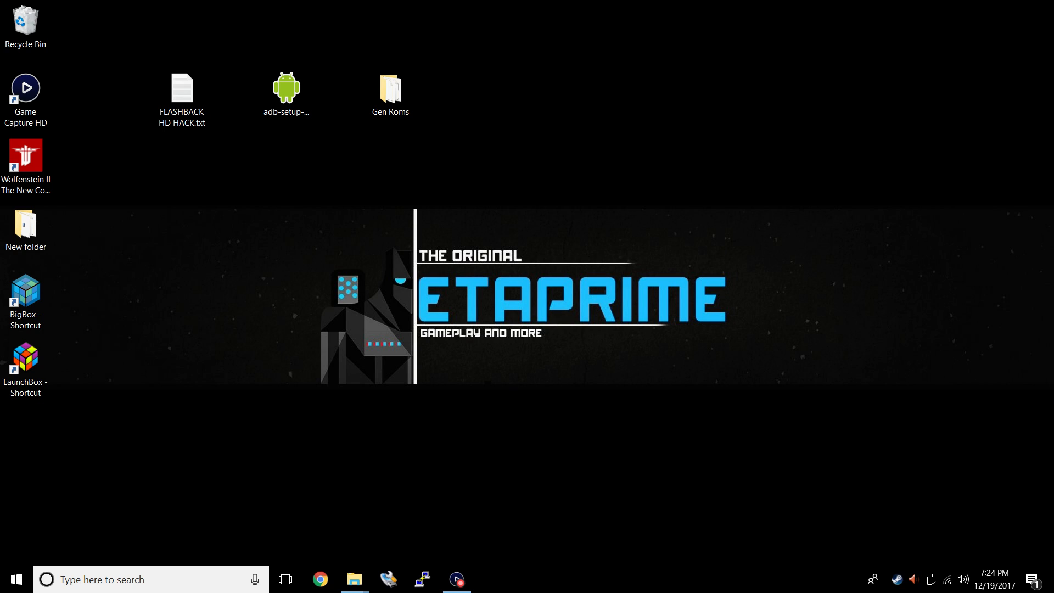
pyautogui.moveTo(355, 578)
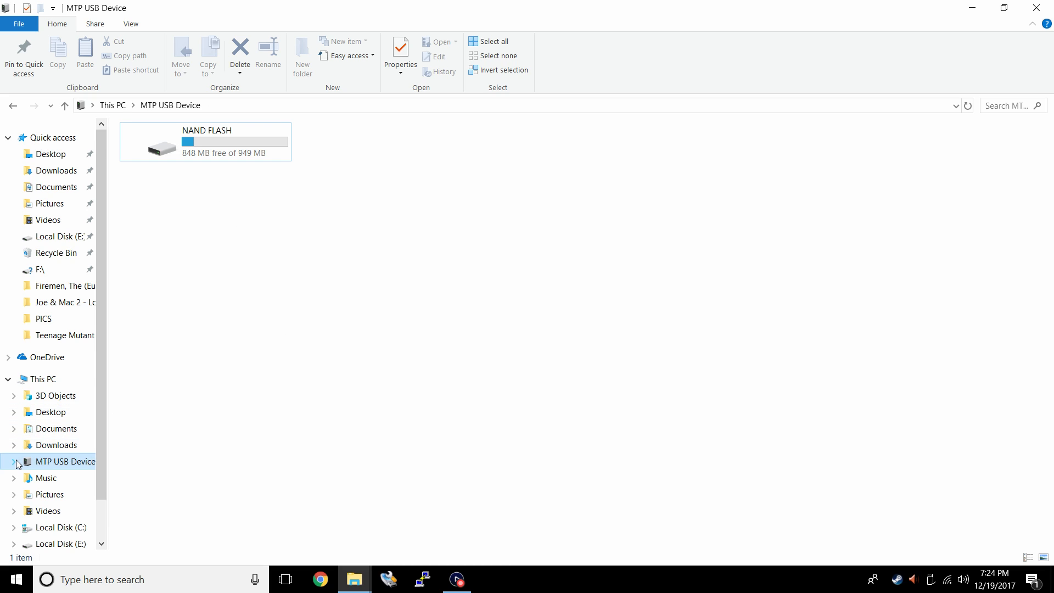
pyautogui.moveTo(89, 467)
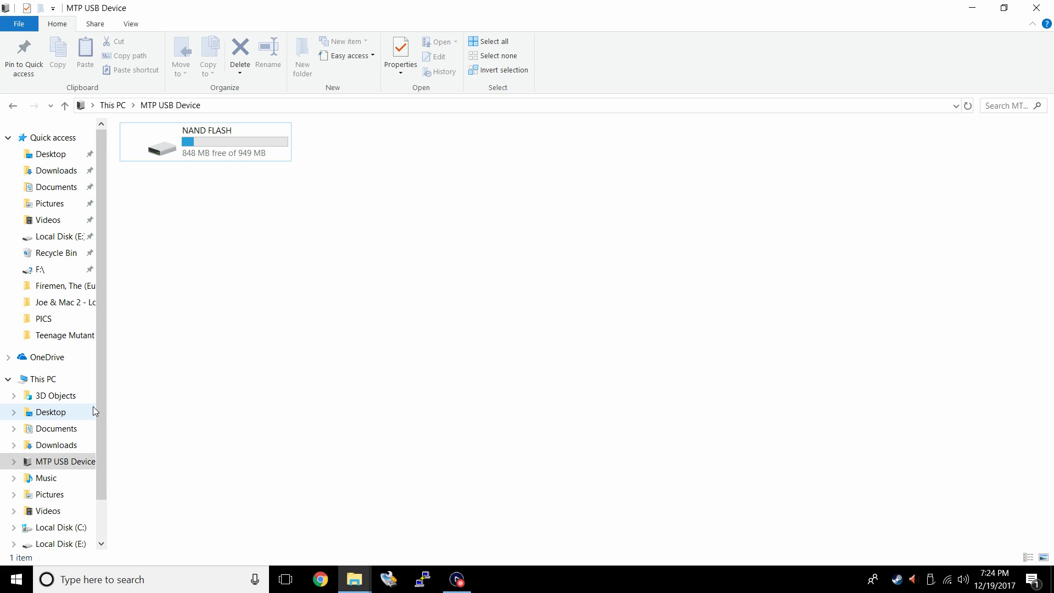
# Browse the device's NAND FLASH storage and review the FLASHBACK HD HACK notes file
pyautogui.click(72, 462)
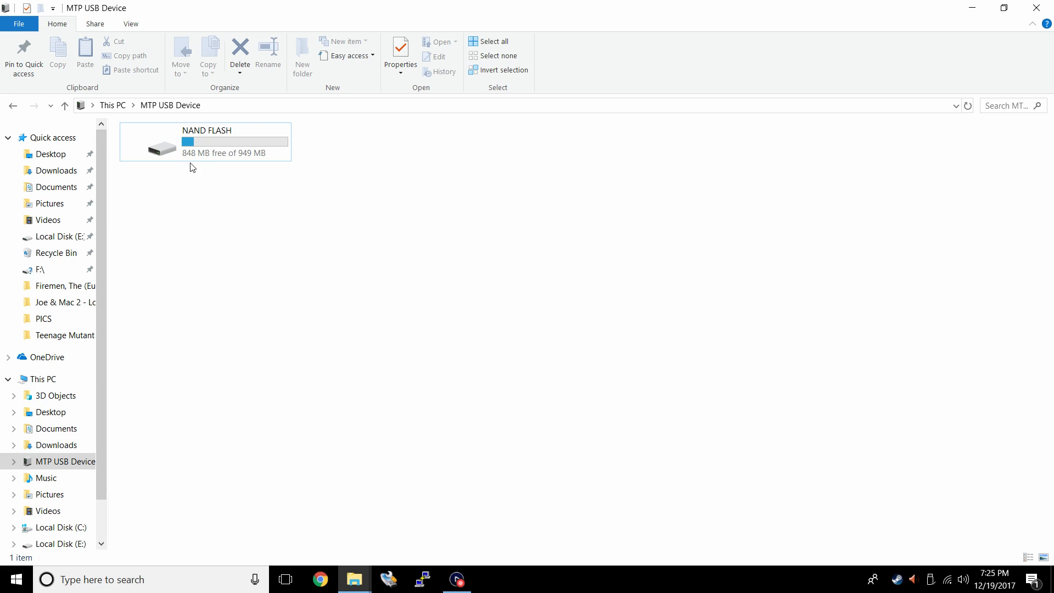
pyautogui.click(206, 141)
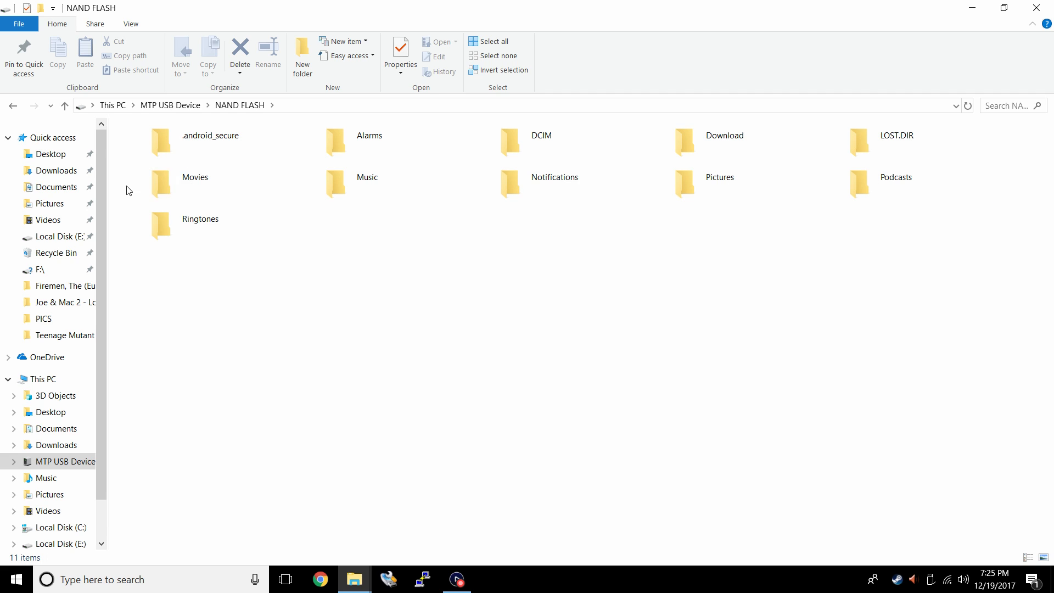
pyautogui.click(541, 142)
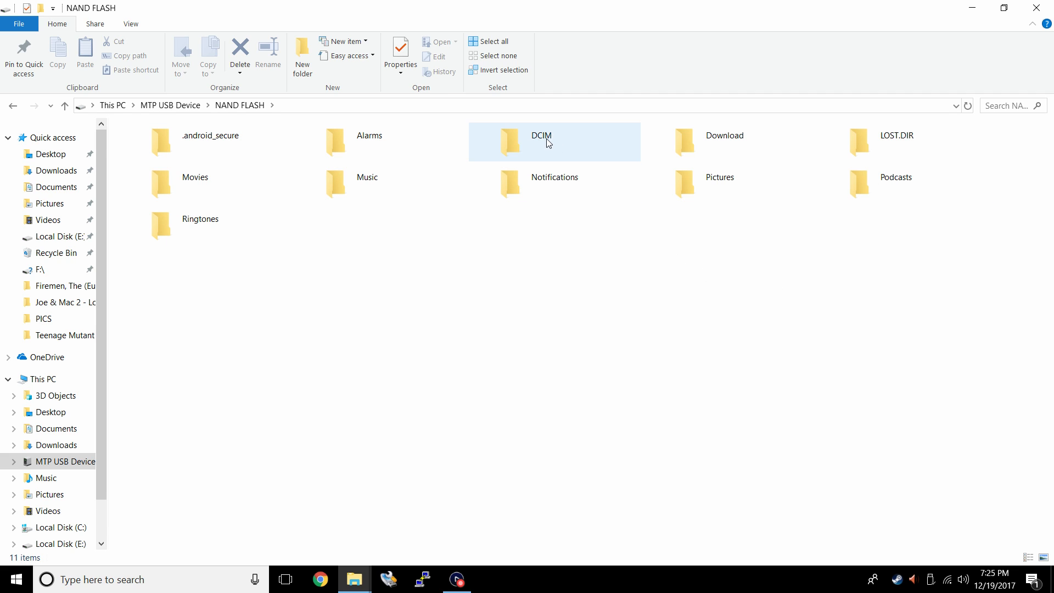
pyautogui.moveTo(787, 344)
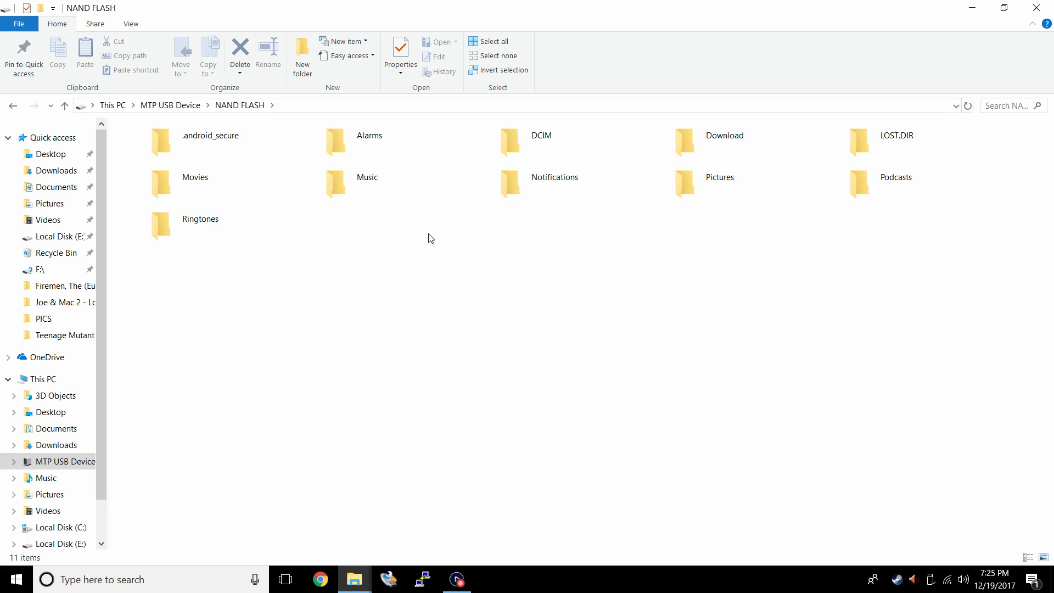
pyautogui.moveTo(462, 329)
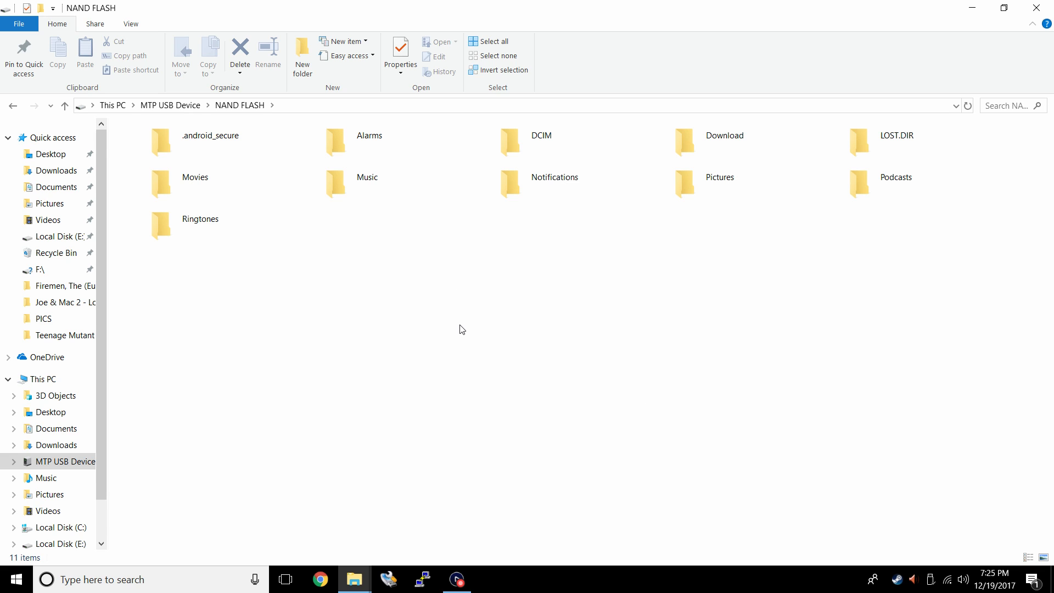
pyautogui.moveTo(448, 214)
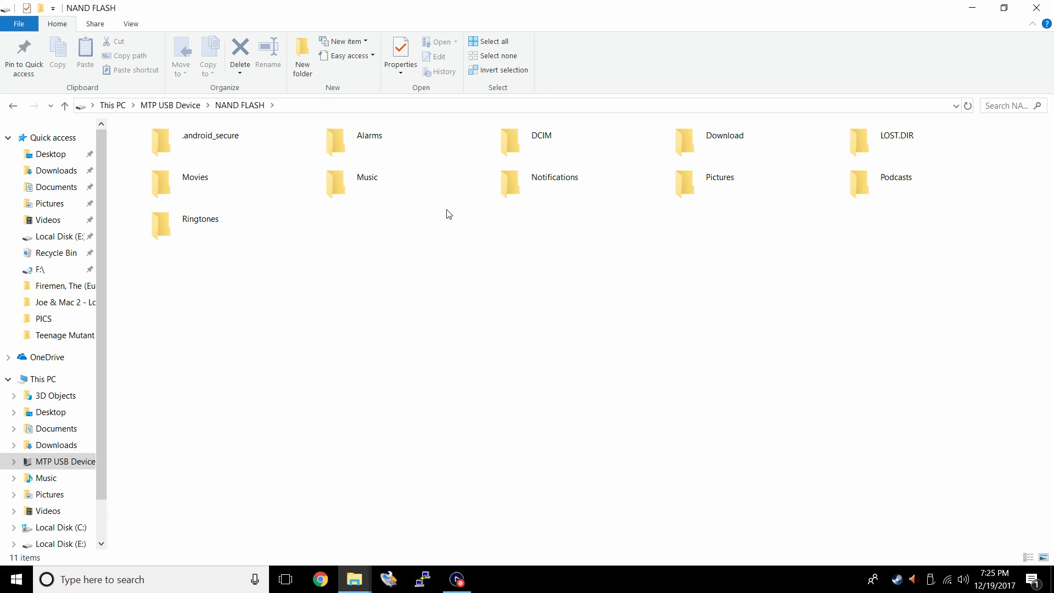
pyautogui.moveTo(490, 435)
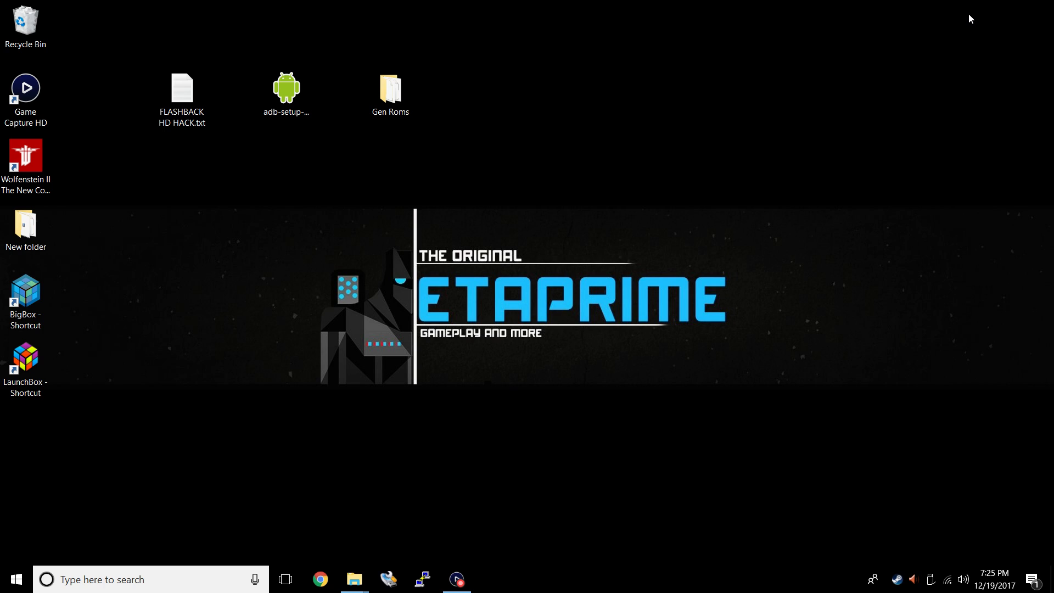
pyautogui.moveTo(269, 226)
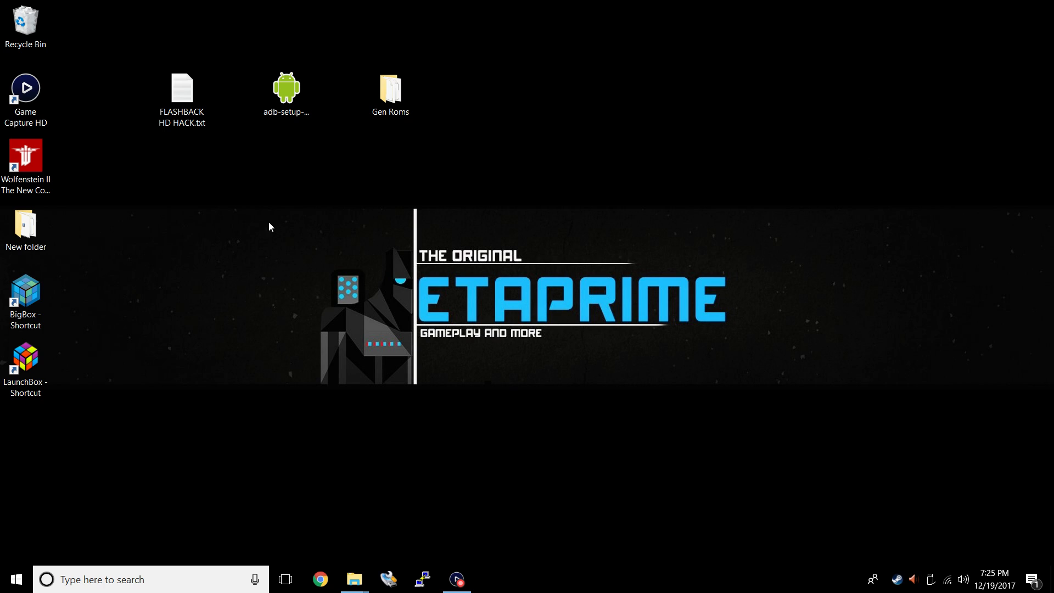
pyautogui.moveTo(196, 136)
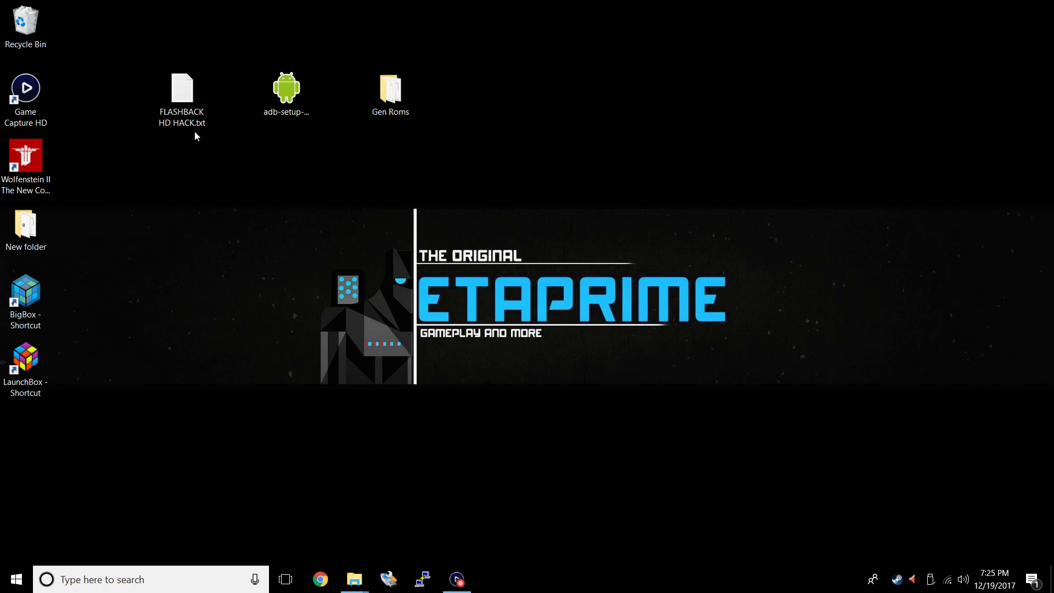
pyautogui.doubleClick(181, 85)
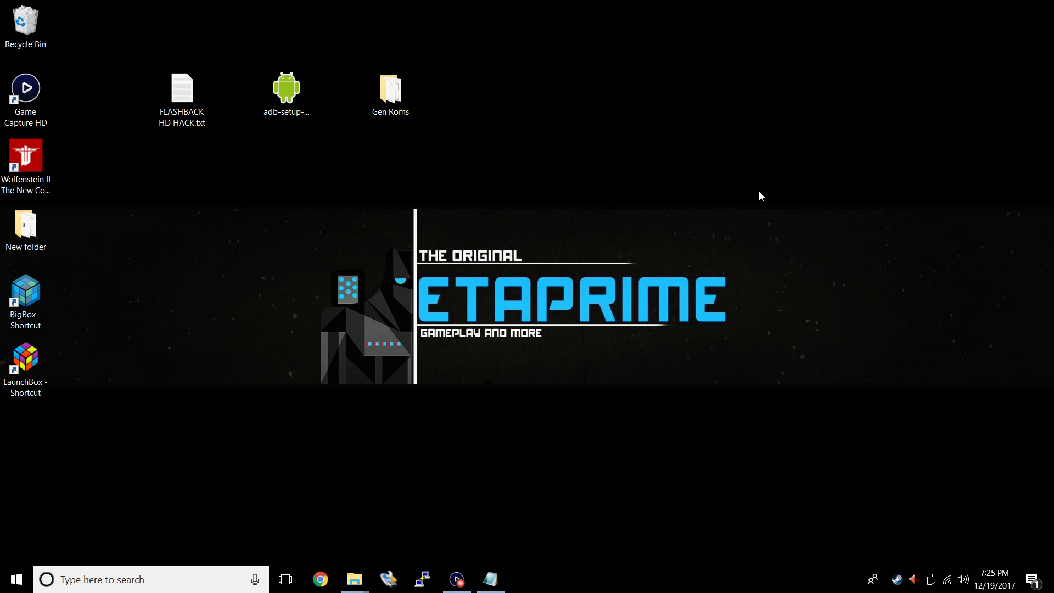
# Launch adb-setup-1.4.3.exe and allow the unverified installer to run
pyautogui.click(285, 93)
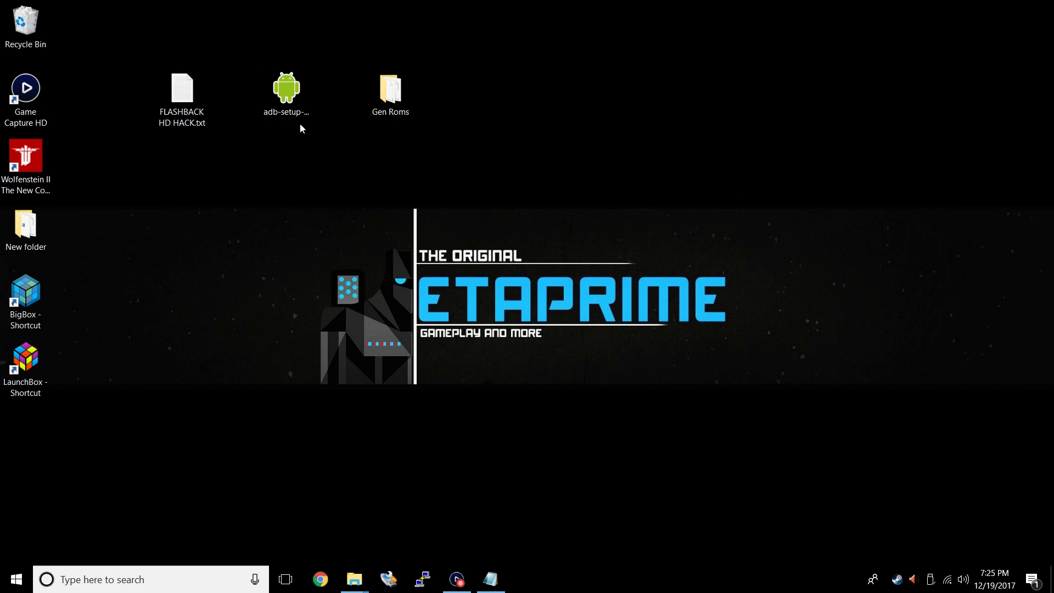
pyautogui.moveTo(261, 157)
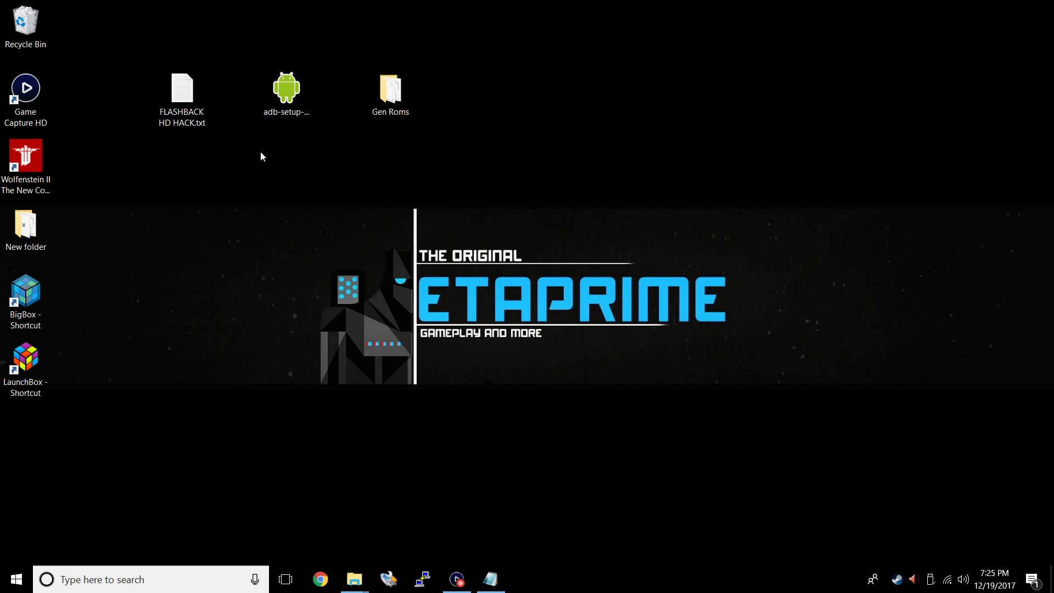
pyautogui.click(285, 91)
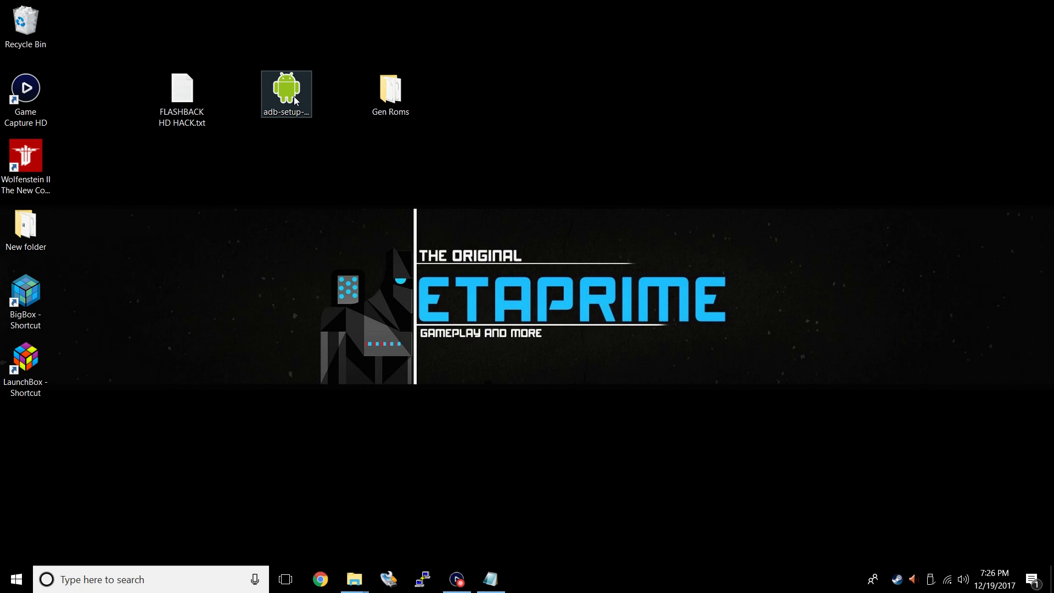
pyautogui.click(285, 93)
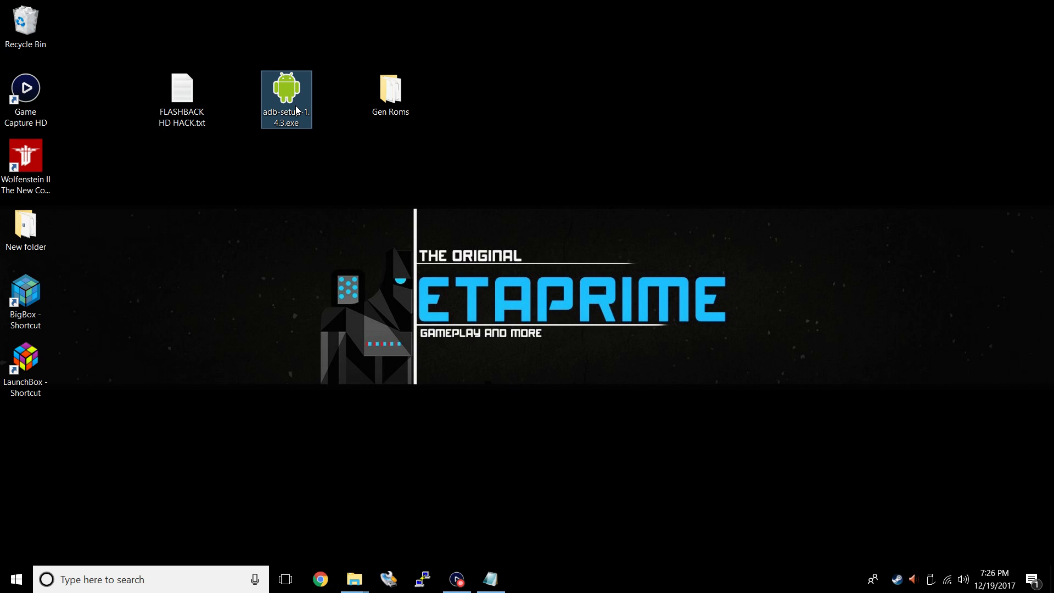
pyautogui.doubleClick(285, 92)
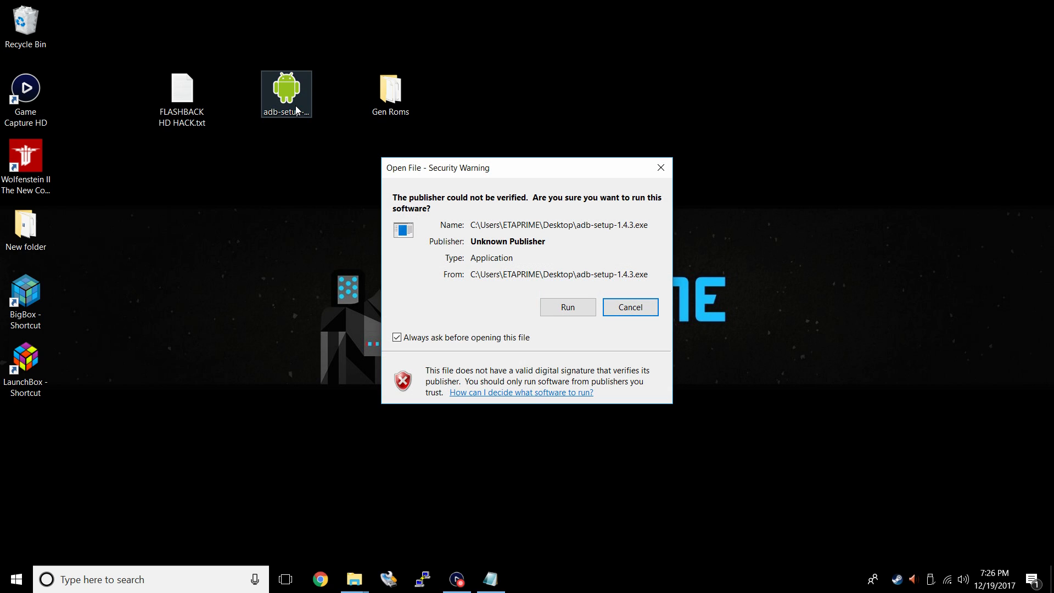
pyautogui.click(629, 307)
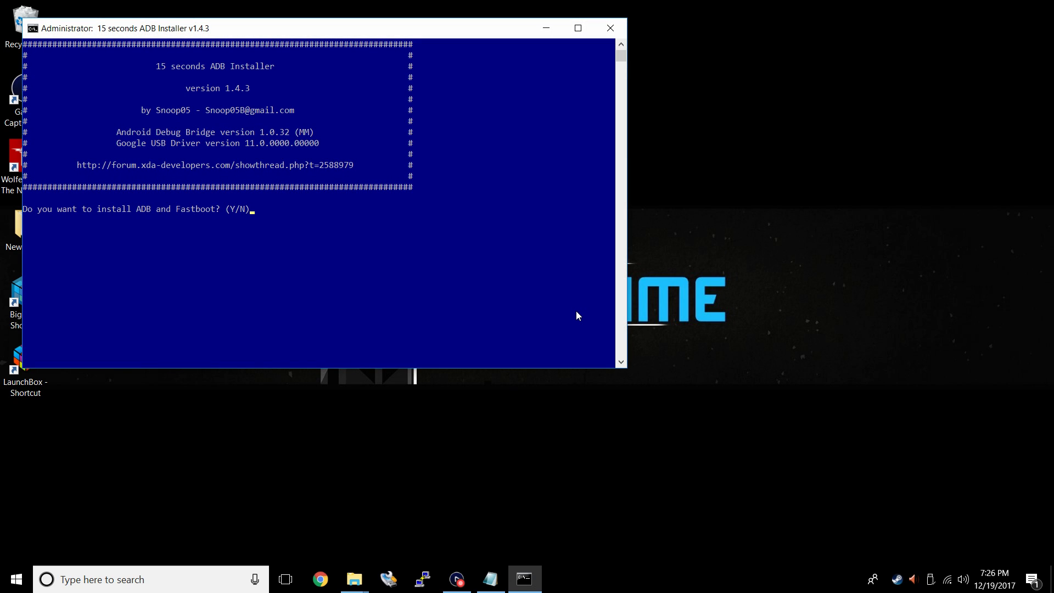
# Answer y to install ADB and Fastboot system-wide plus the device drivers, then close the installer
pyautogui.write('y')
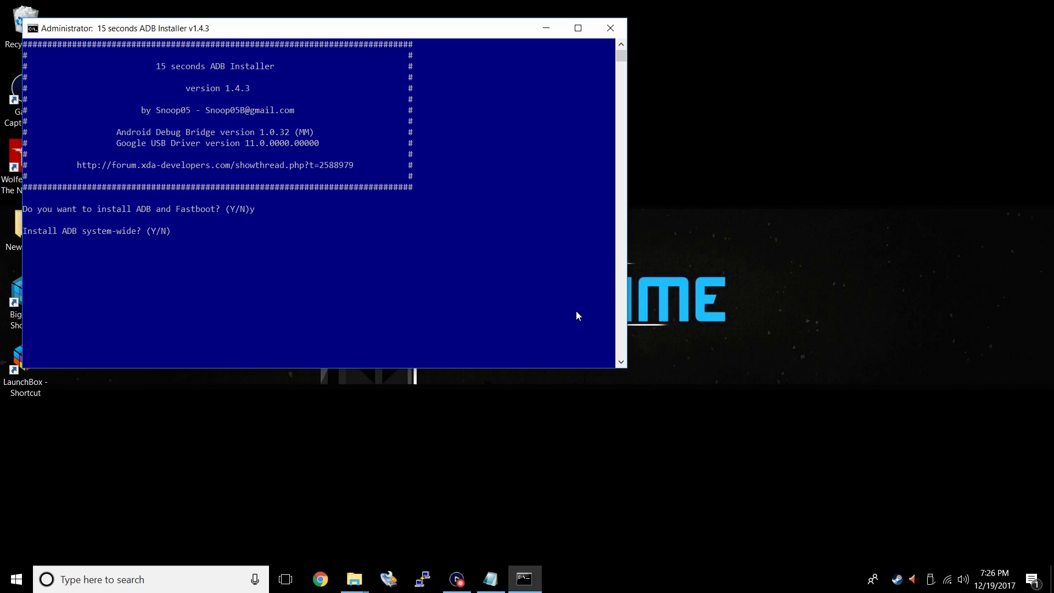
pyautogui.write('y')
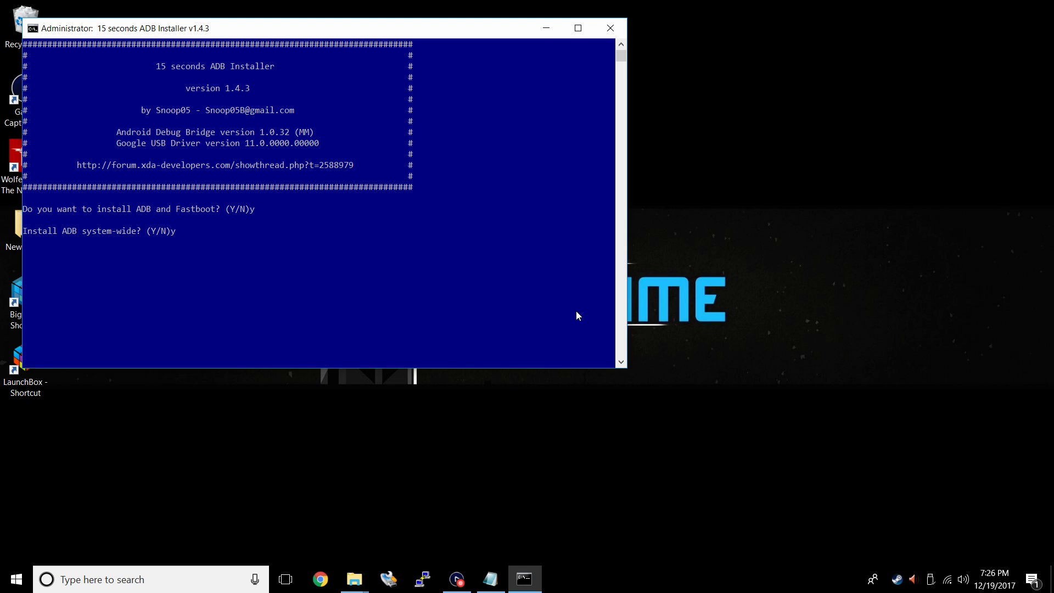
pyautogui.press('enter')
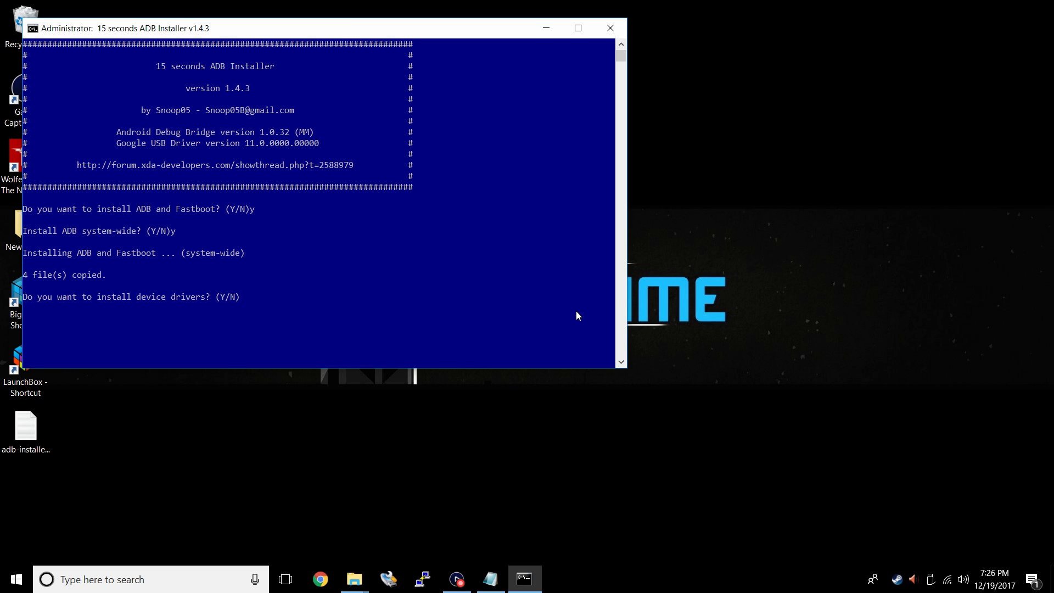
pyautogui.write('y')
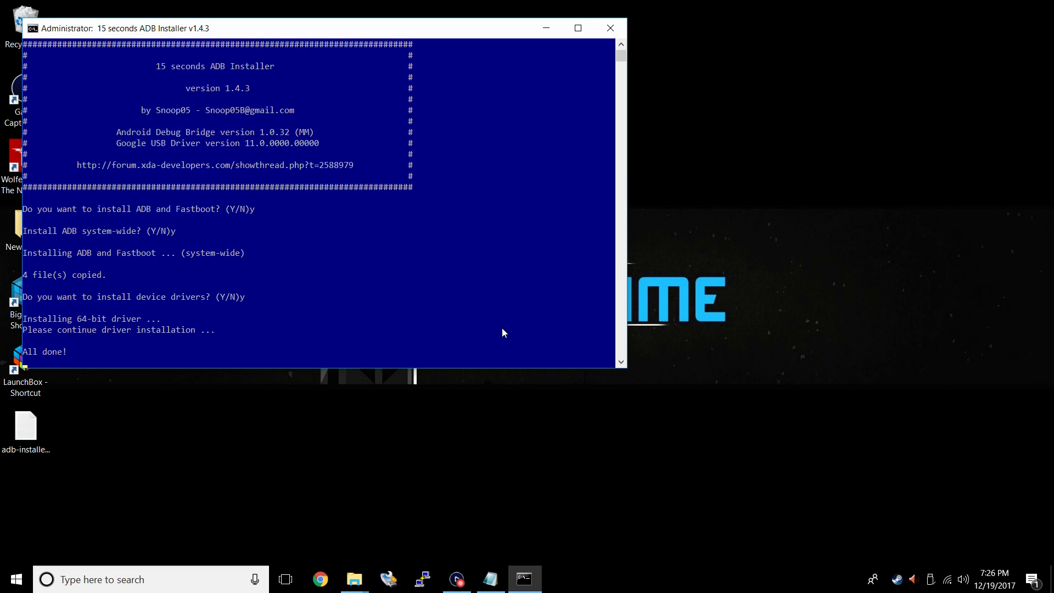
pyautogui.click(609, 28)
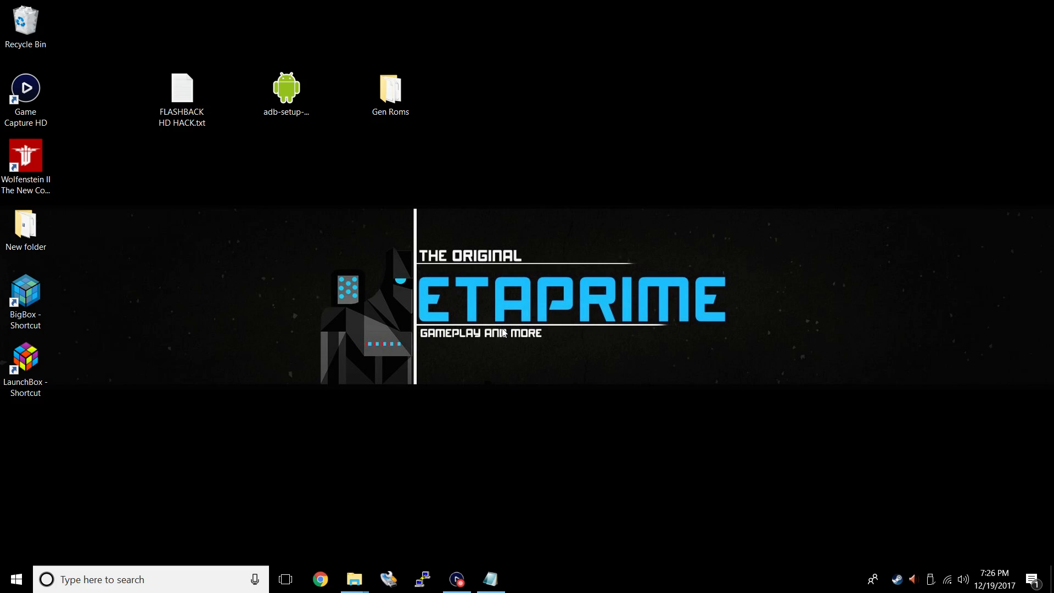
pyautogui.moveTo(517, 336)
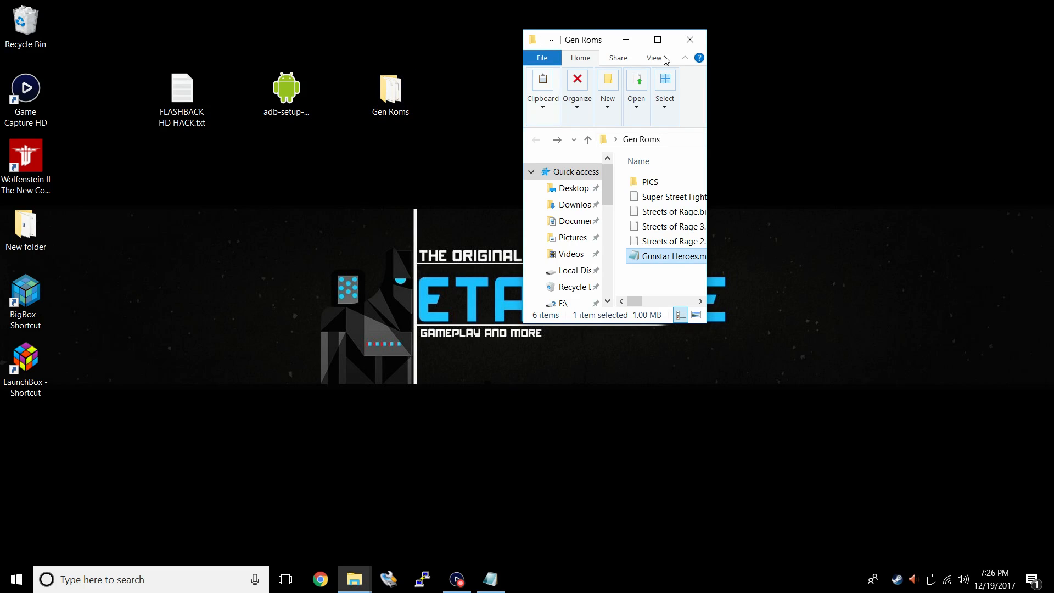
# Rename Gunstar Heroes.md to Gunstar Heroes.bin, accepting the extension-change warning
pyautogui.click(658, 39)
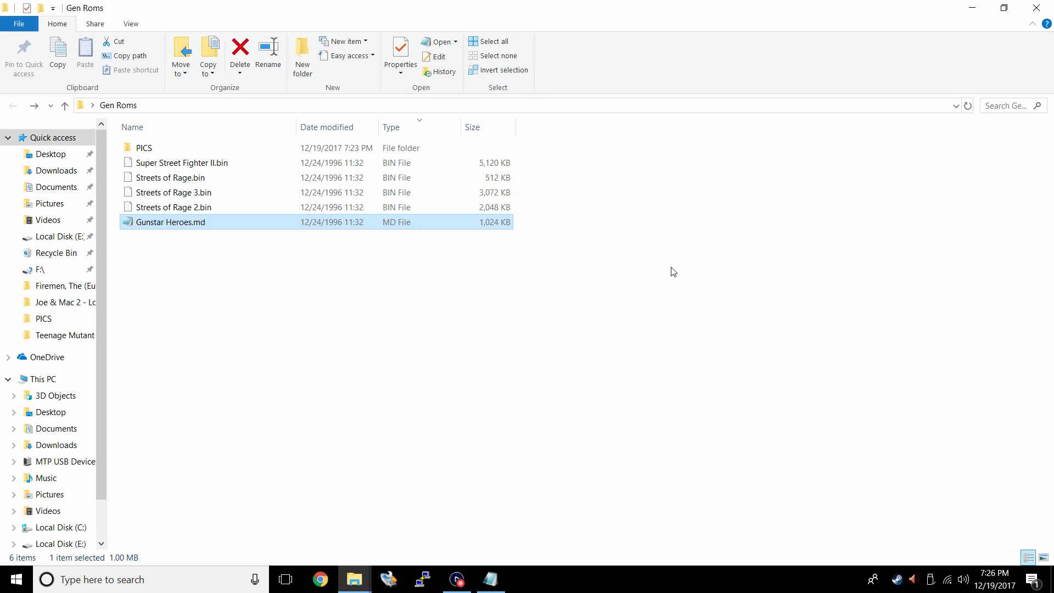
pyautogui.moveTo(244, 232)
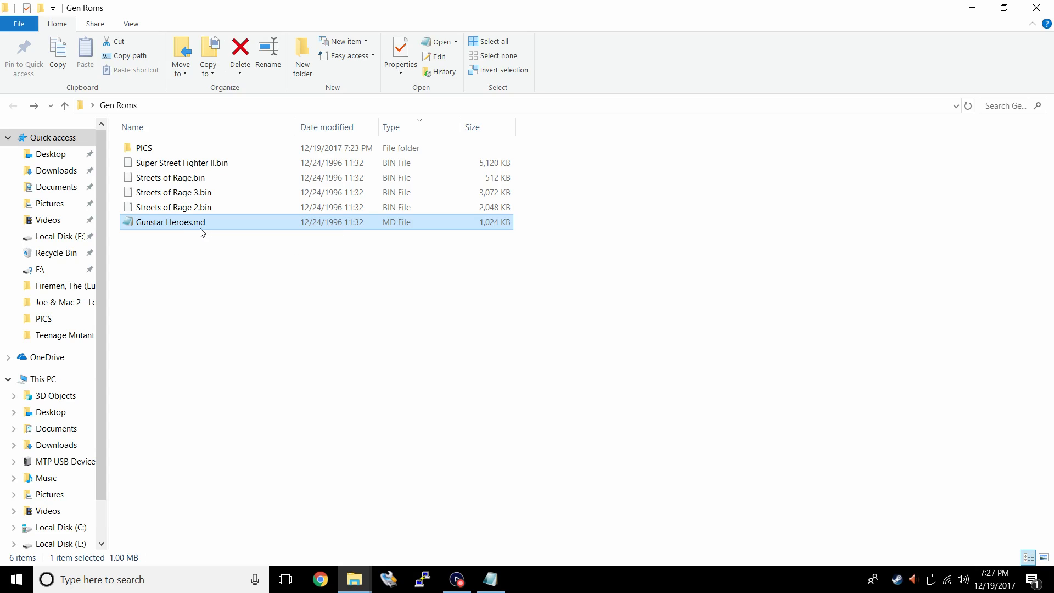
pyautogui.moveTo(170, 222)
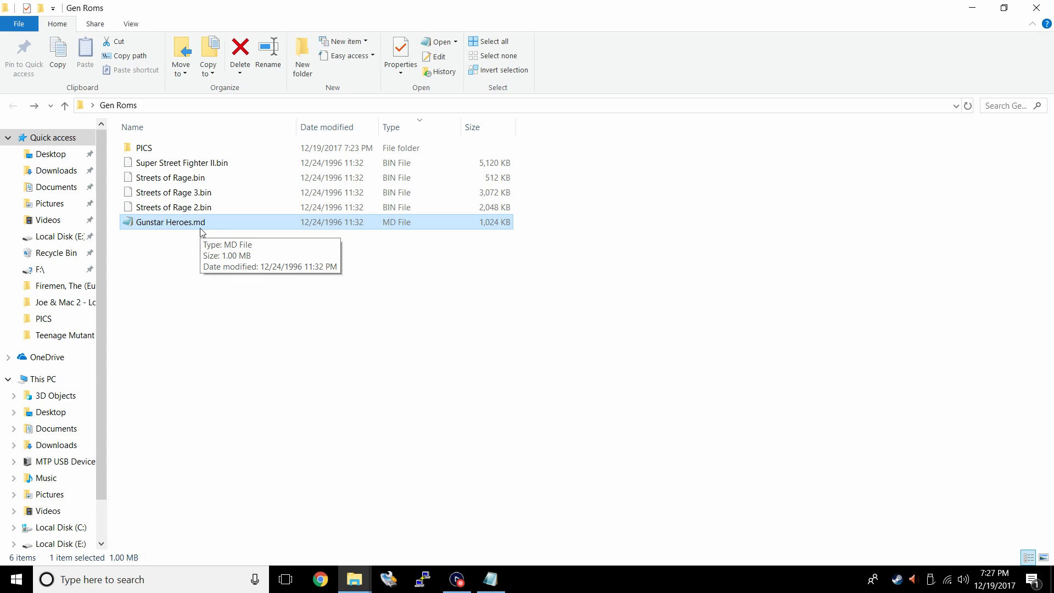
pyautogui.rightClick(170, 222)
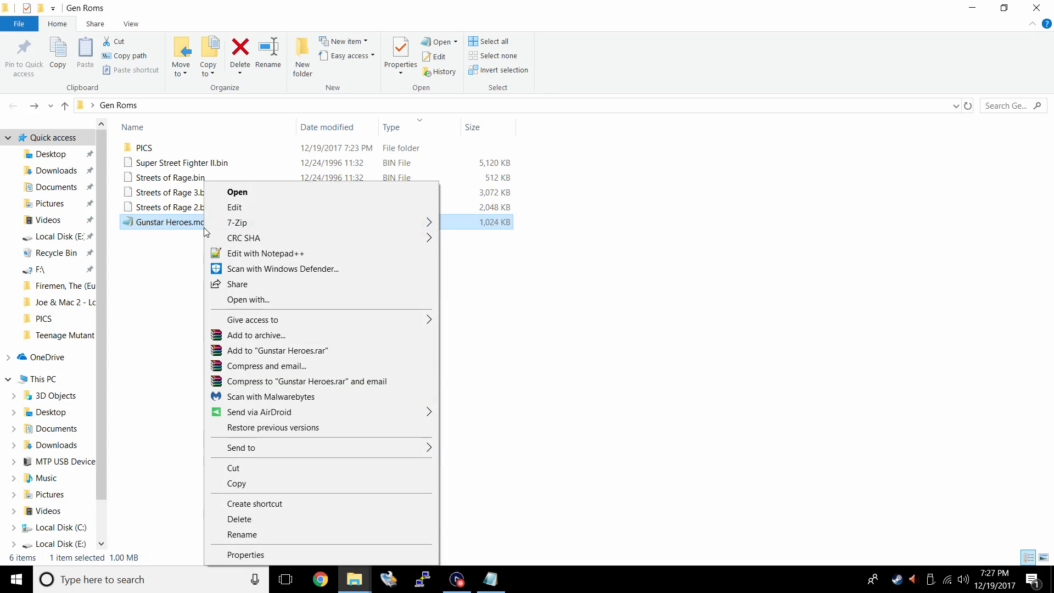
pyautogui.click(241, 534)
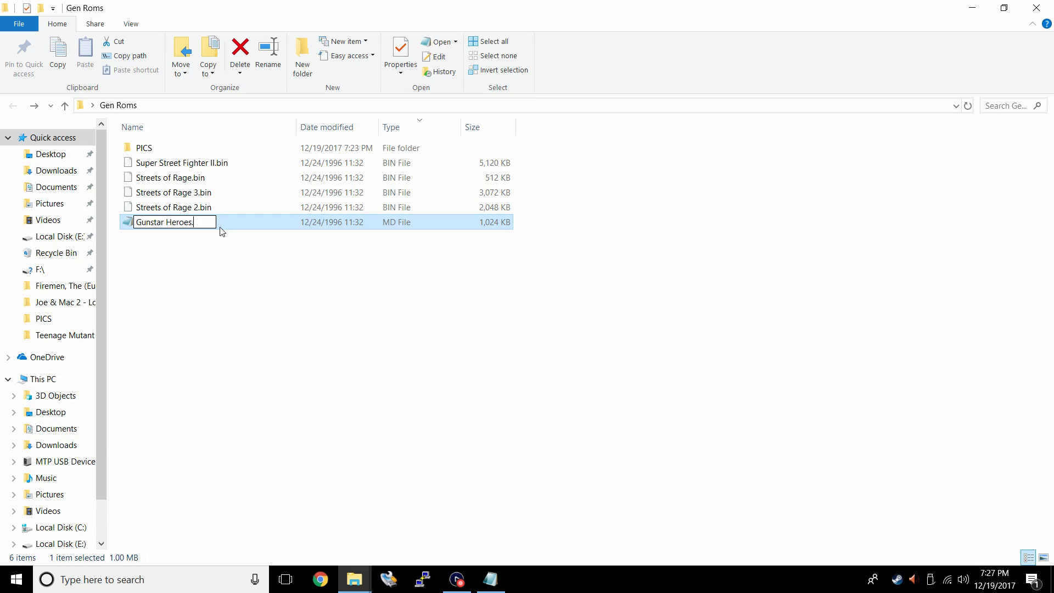
pyautogui.write('bin')
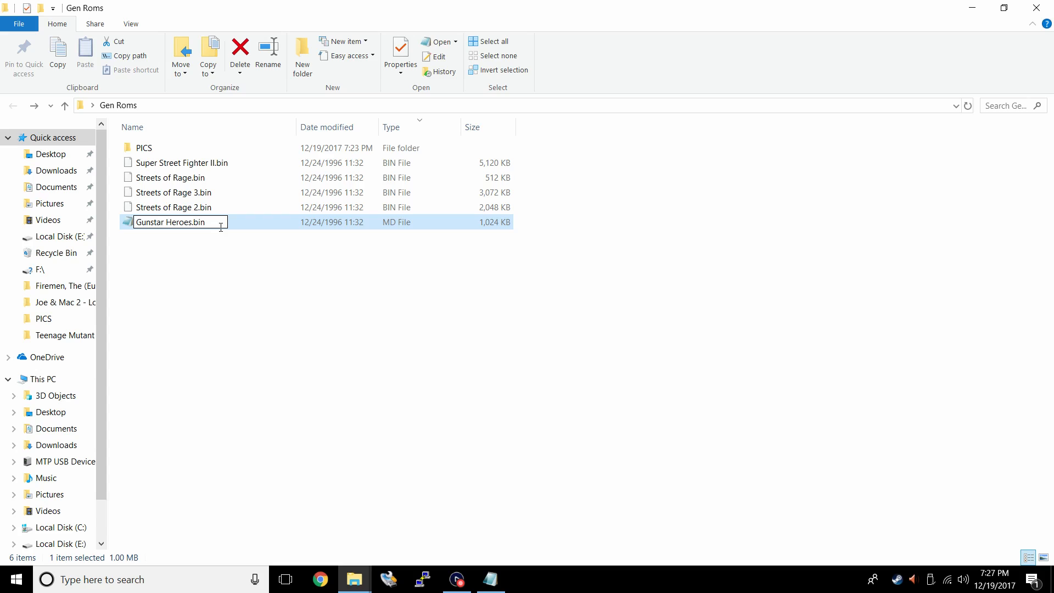
pyautogui.press('enter')
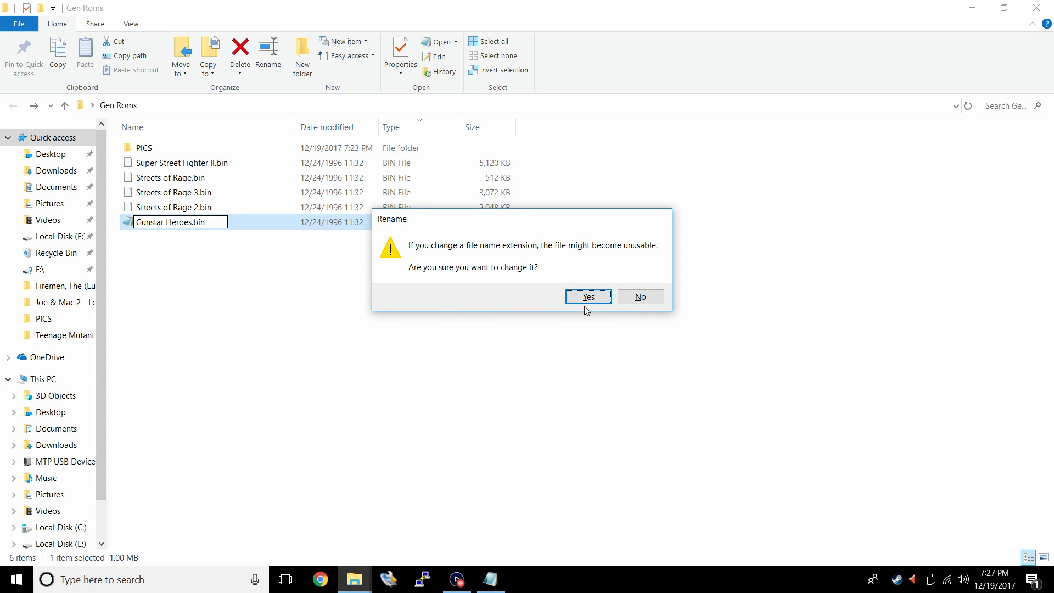
pyautogui.click(586, 296)
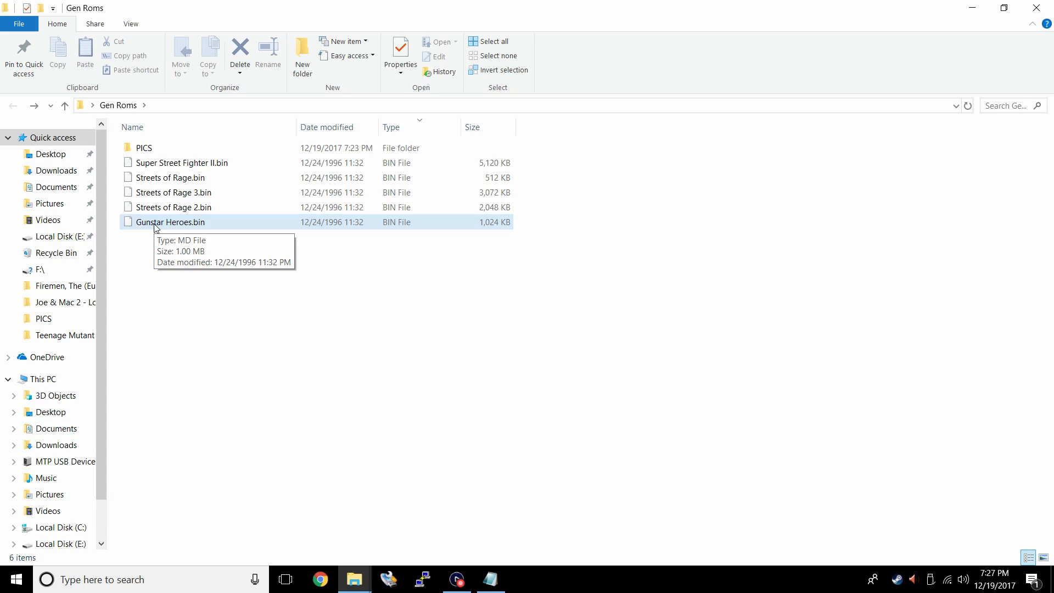
# Open the PICS folder beside Gen Roms and check the box-art image names against the ROM names
pyautogui.click(155, 148)
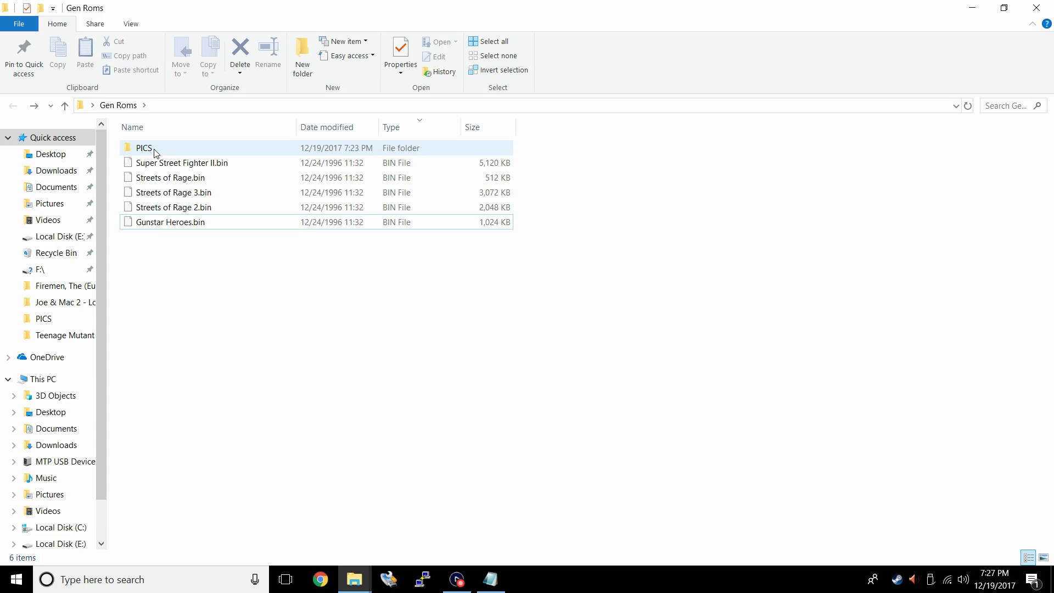
pyautogui.moveTo(144, 148)
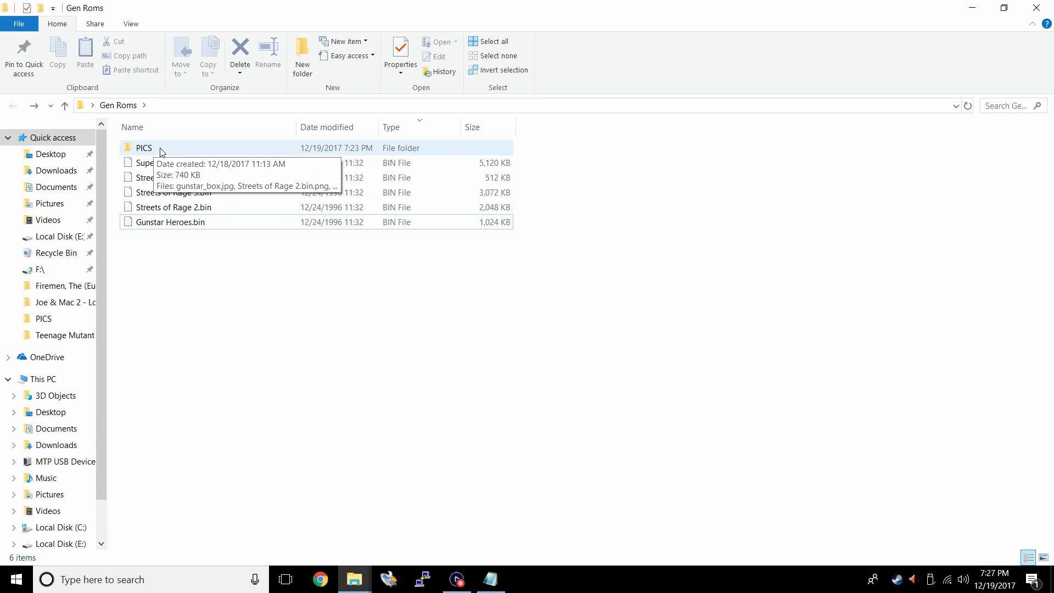
pyautogui.doubleClick(144, 147)
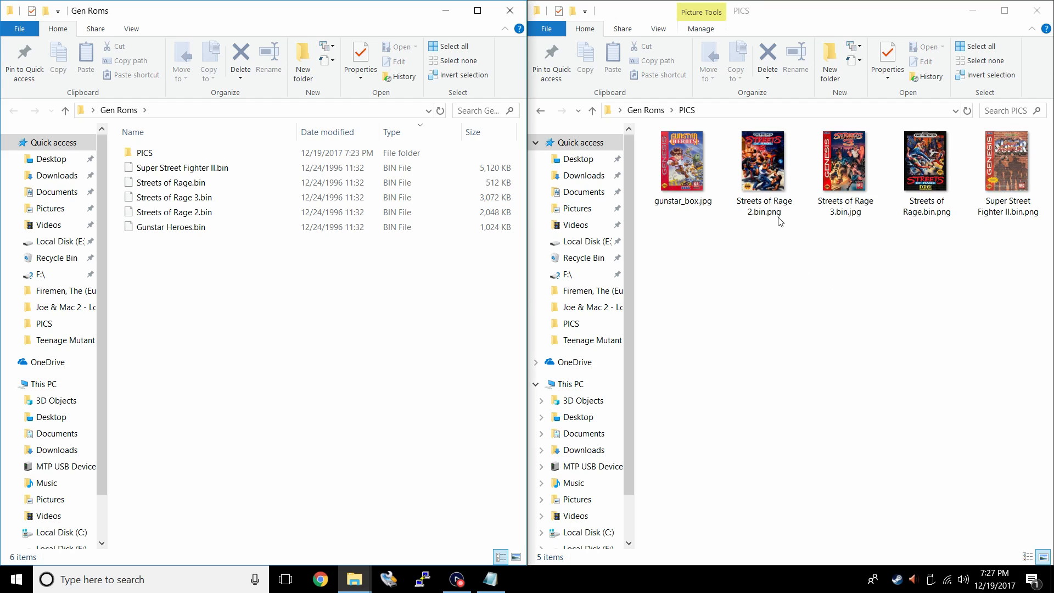
pyautogui.click(844, 161)
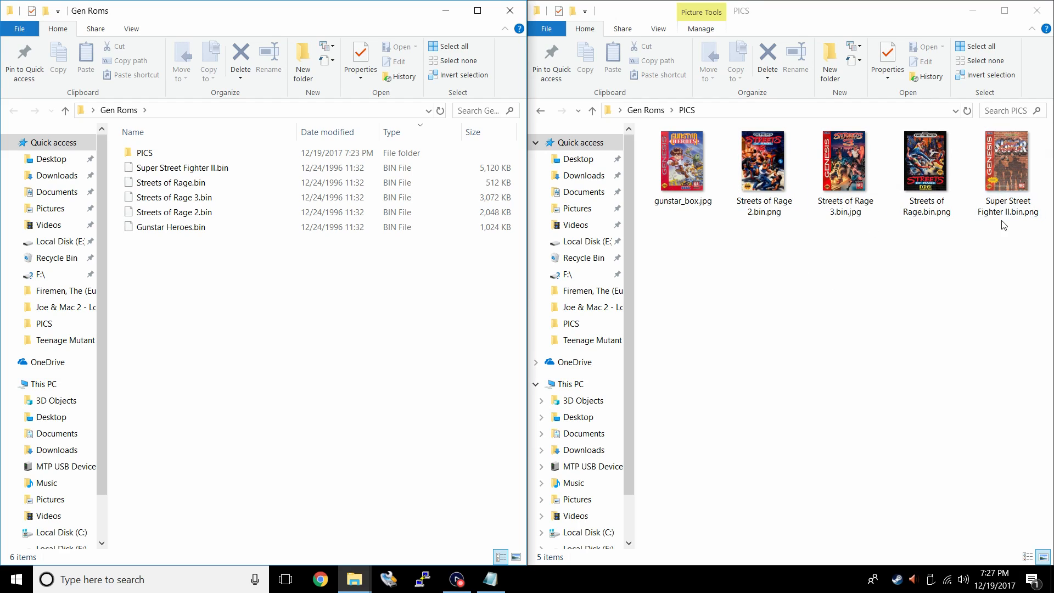
pyautogui.click(1007, 161)
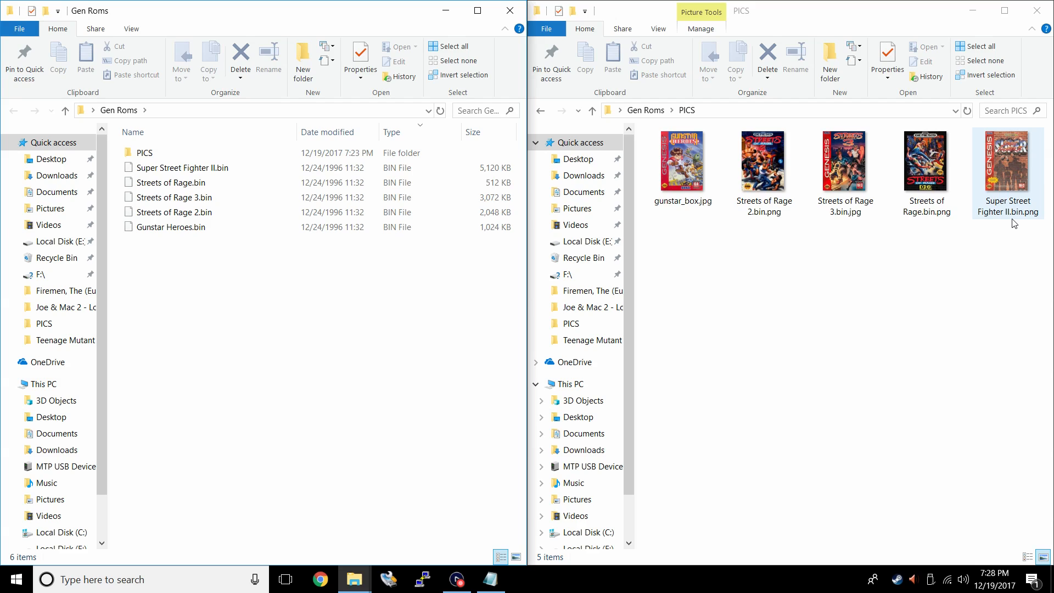
pyautogui.click(763, 162)
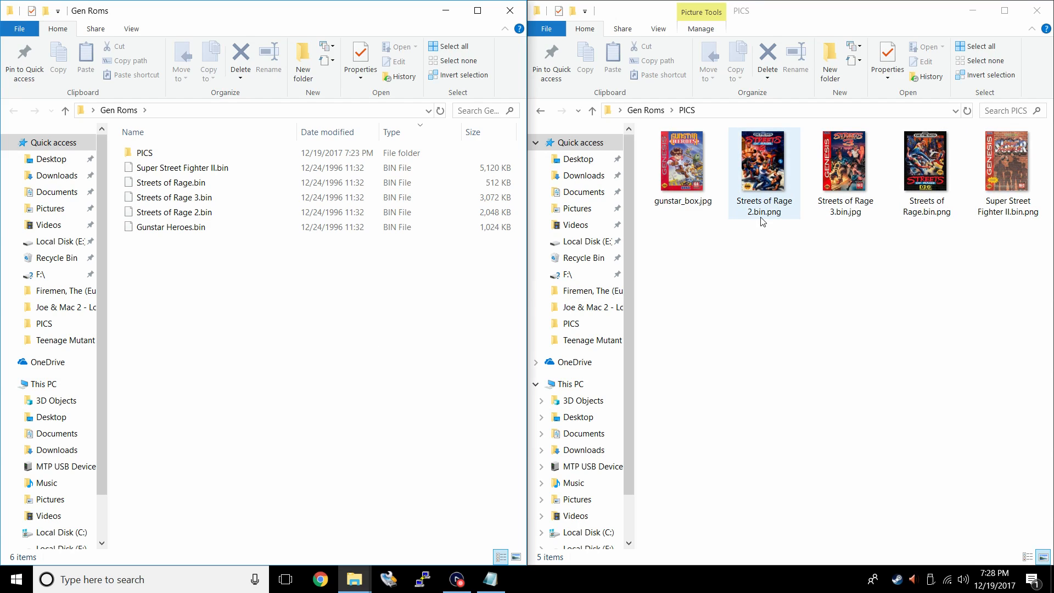
pyautogui.moveTo(759, 206)
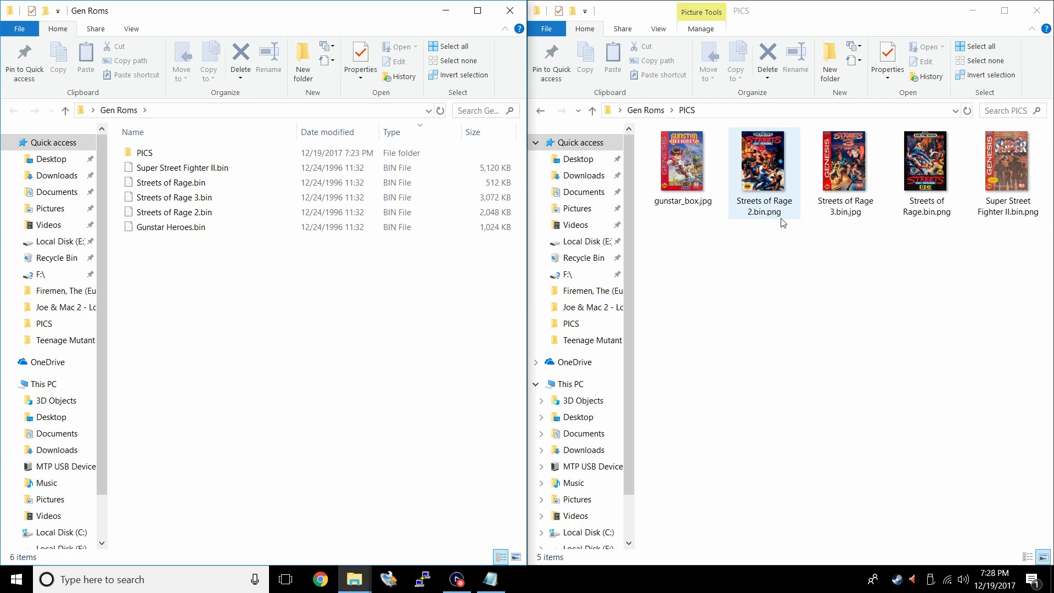
pyautogui.click(675, 352)
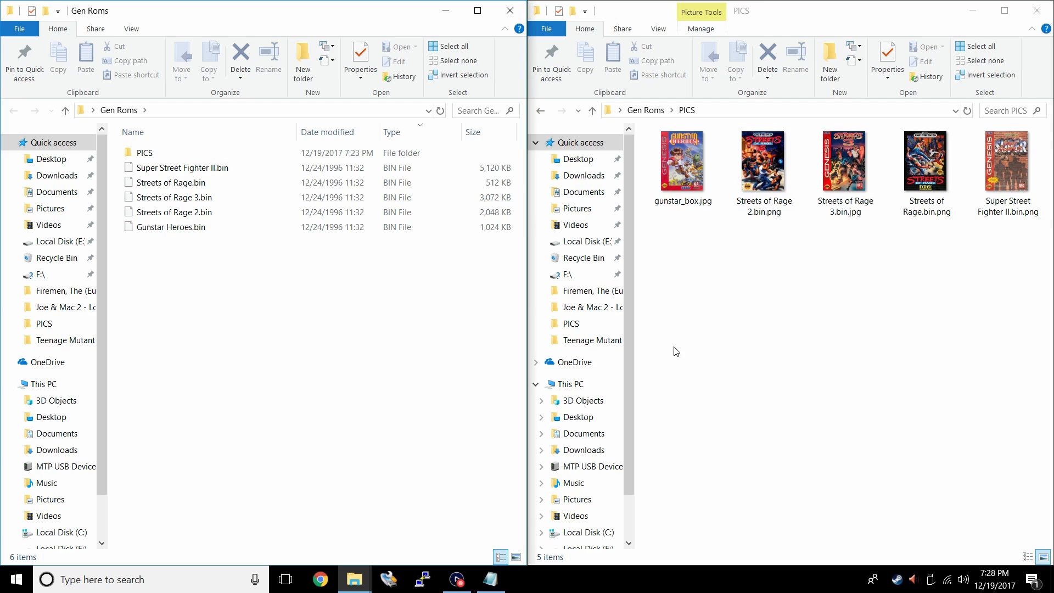
pyautogui.click(681, 162)
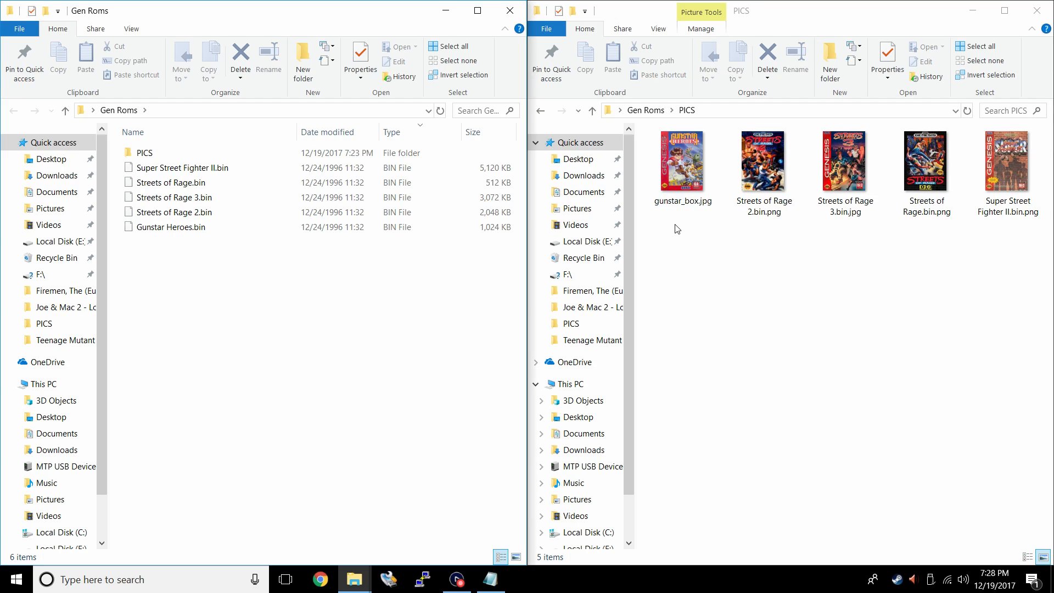
pyautogui.moveTo(680, 216)
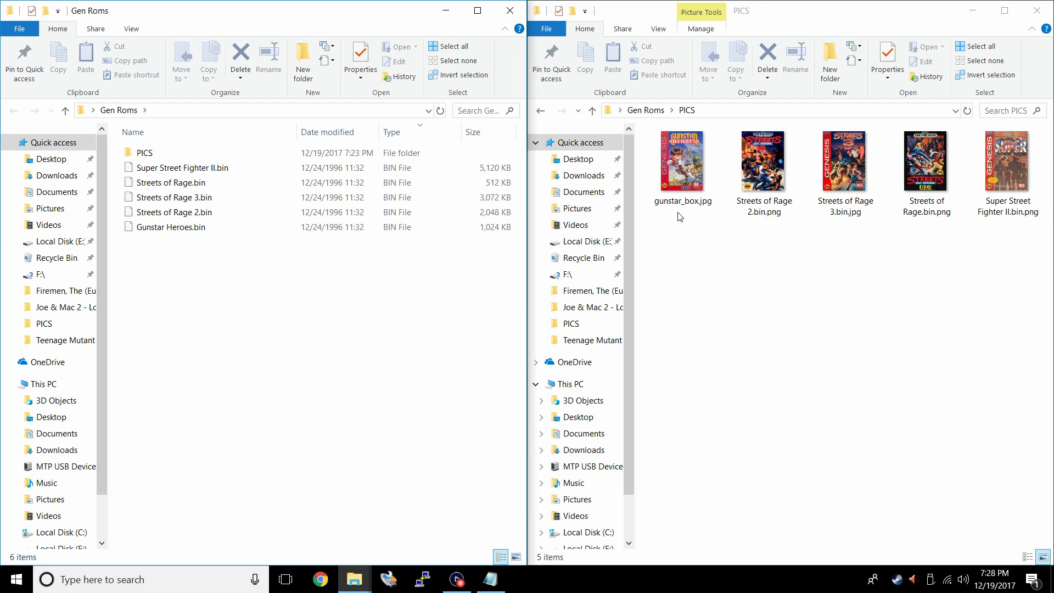
# Open gunstar_box.jpg in Paint from its context menu
pyautogui.rightClick(680, 161)
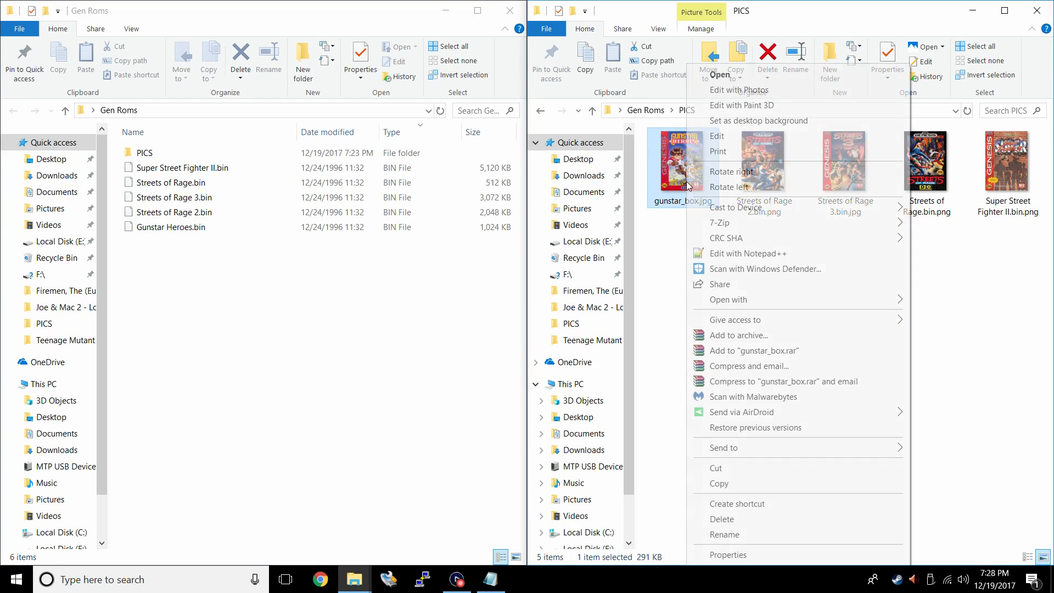
pyautogui.moveTo(728, 299)
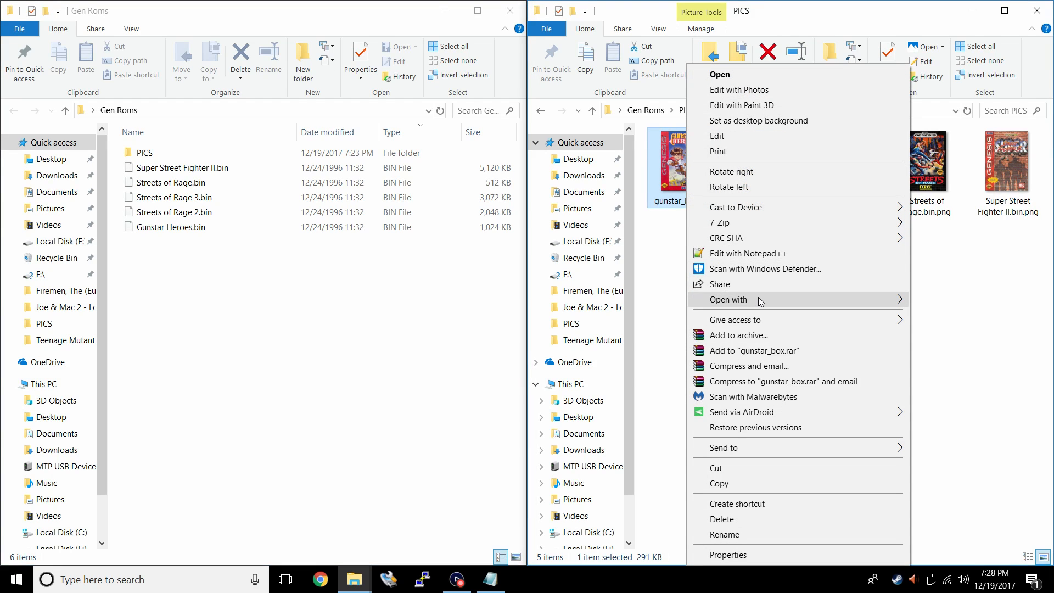
pyautogui.click(716, 136)
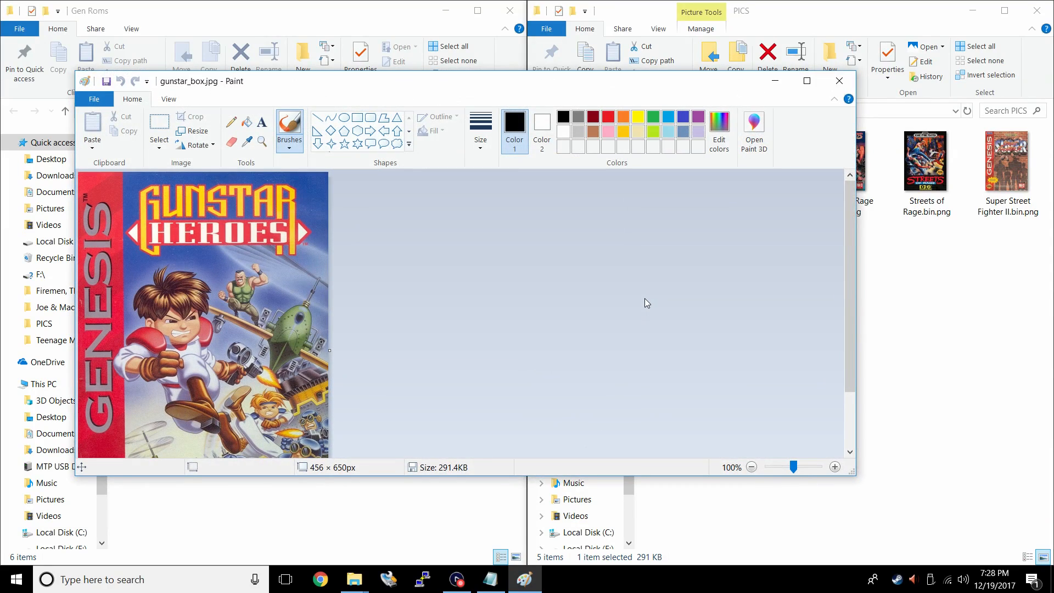
pyautogui.moveTo(215, 290)
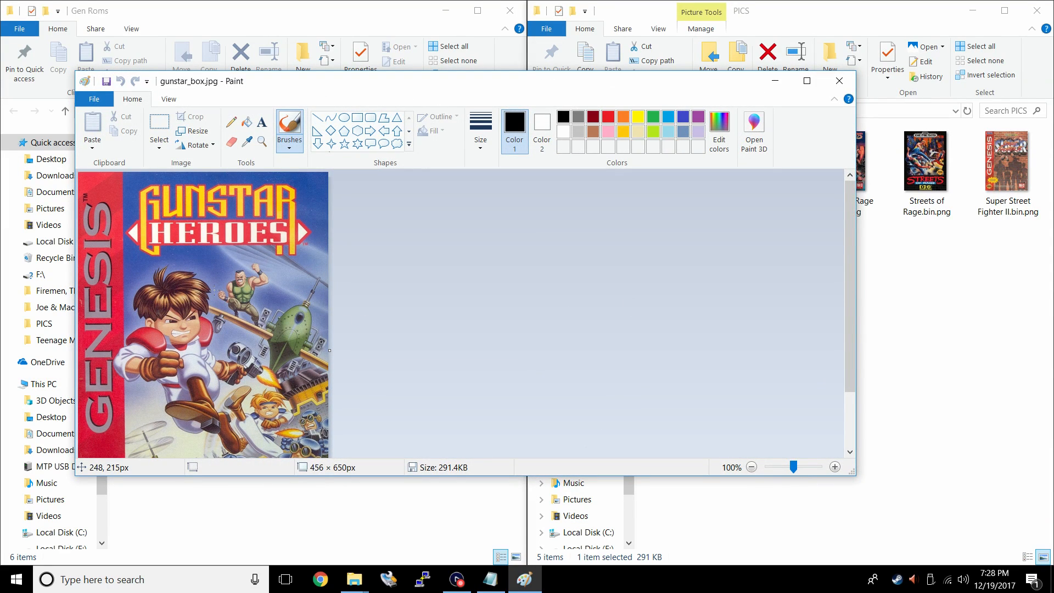
# Resize the image in pixels to 214 by 300 with Maintain aspect ratio unticked
pyautogui.click(198, 131)
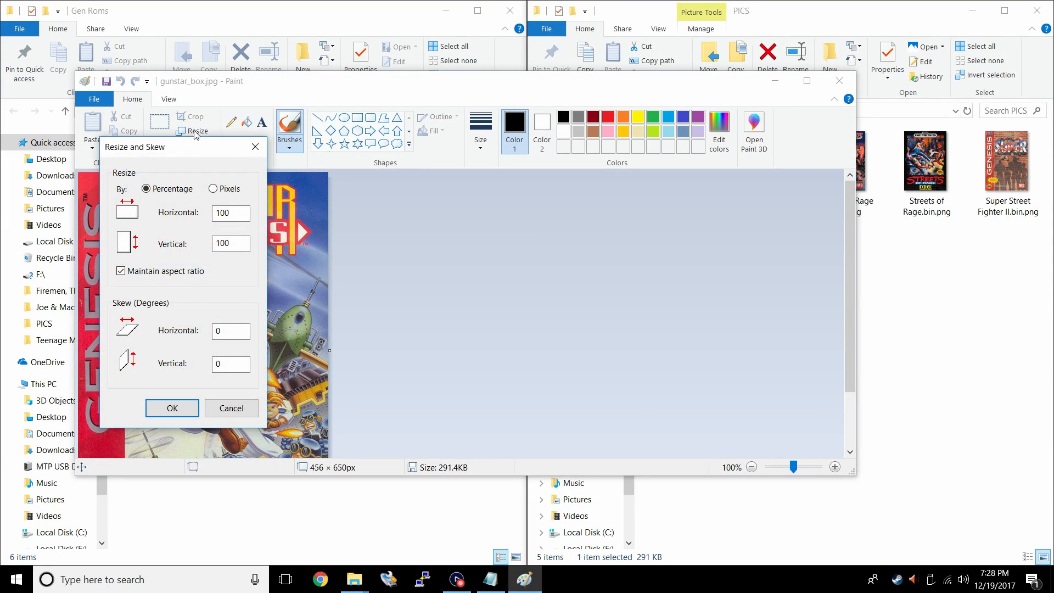
pyautogui.click(213, 188)
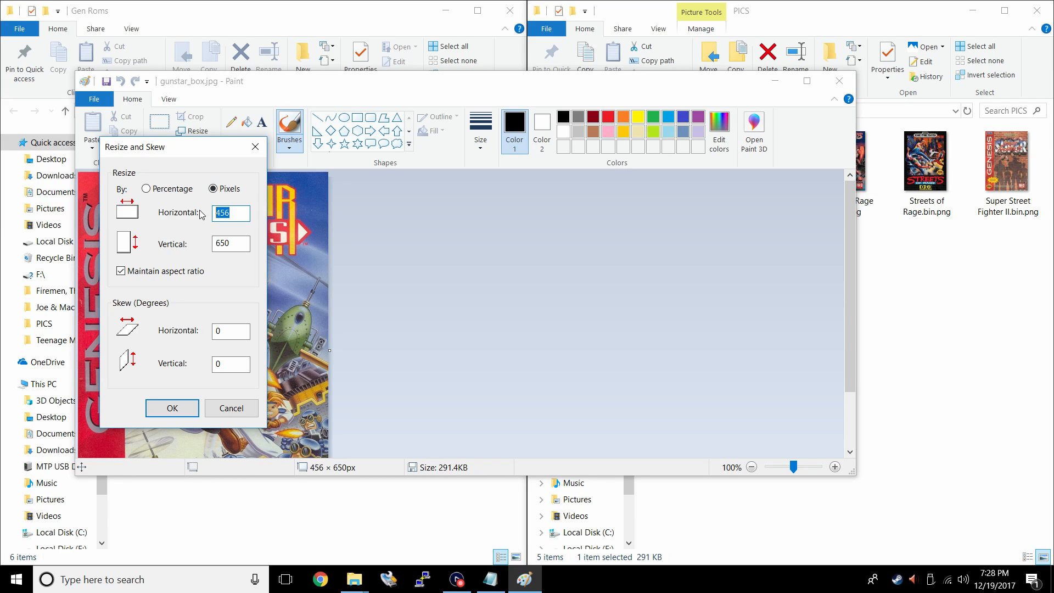
pyautogui.write('214')
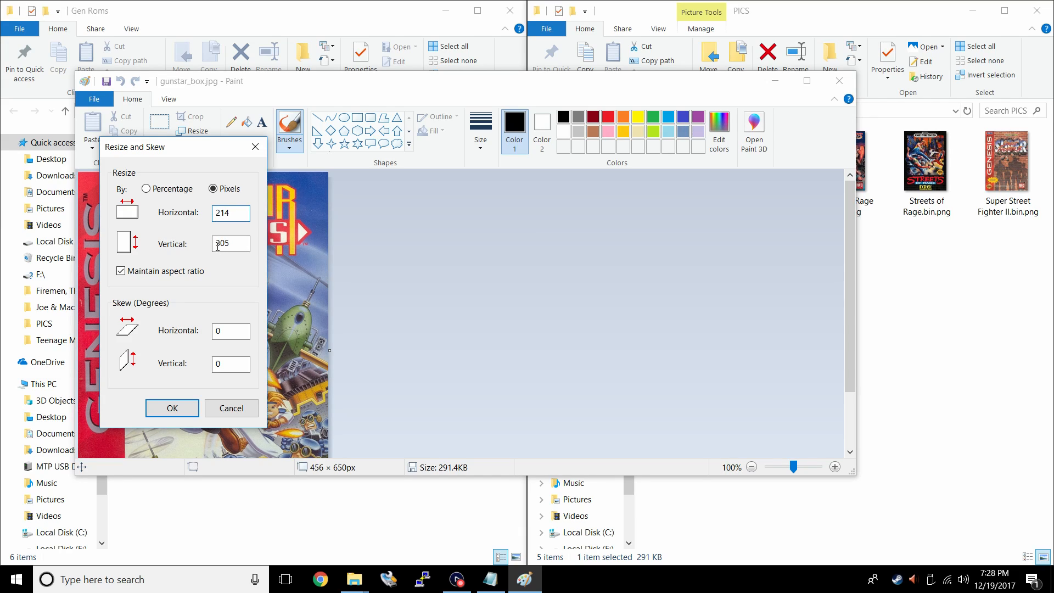
pyautogui.click(121, 271)
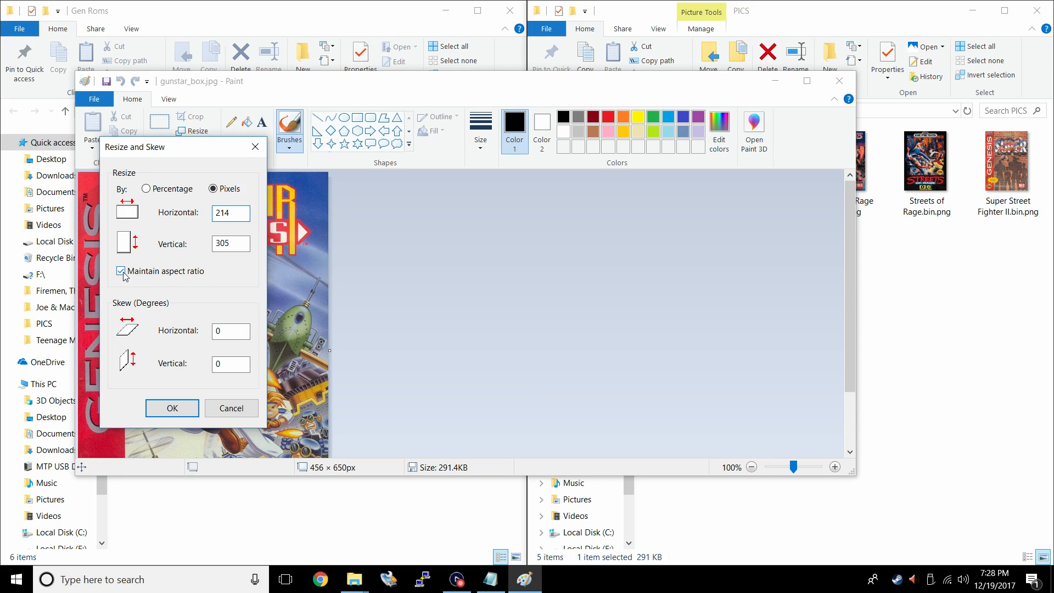
pyautogui.click(121, 271)
pyautogui.write('300')
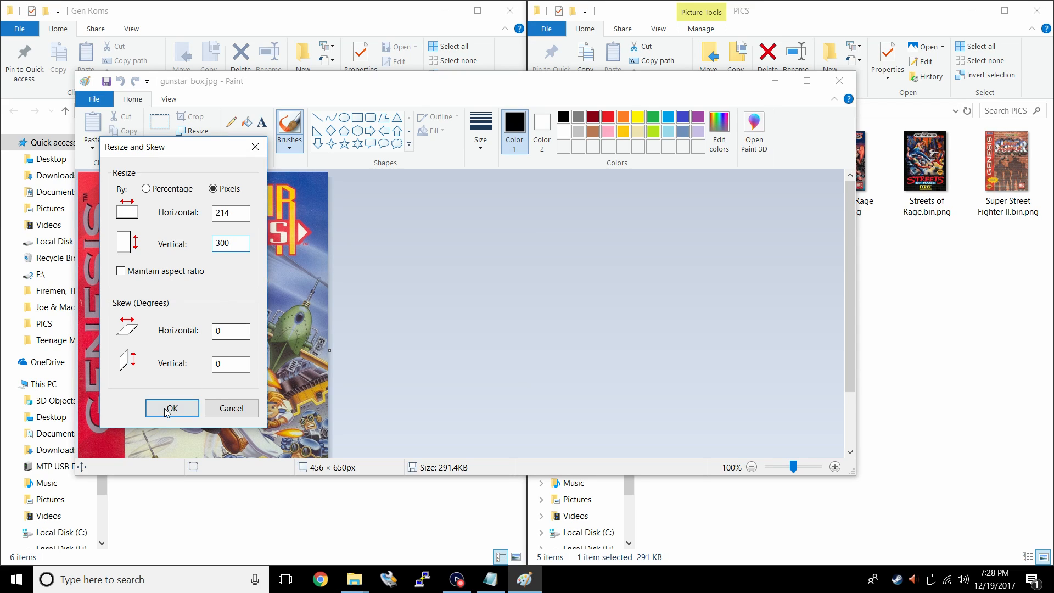
pyautogui.click(171, 408)
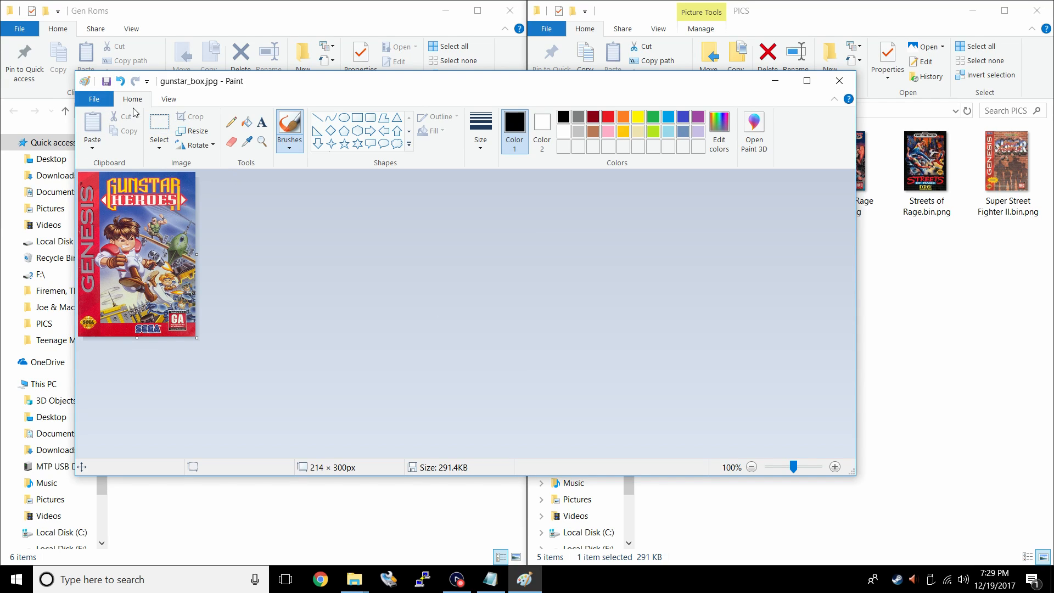
# Save the image as PNG named Gunstar Heros.bin.png in Gen Roms > PICS, then close Paint
pyautogui.click(93, 99)
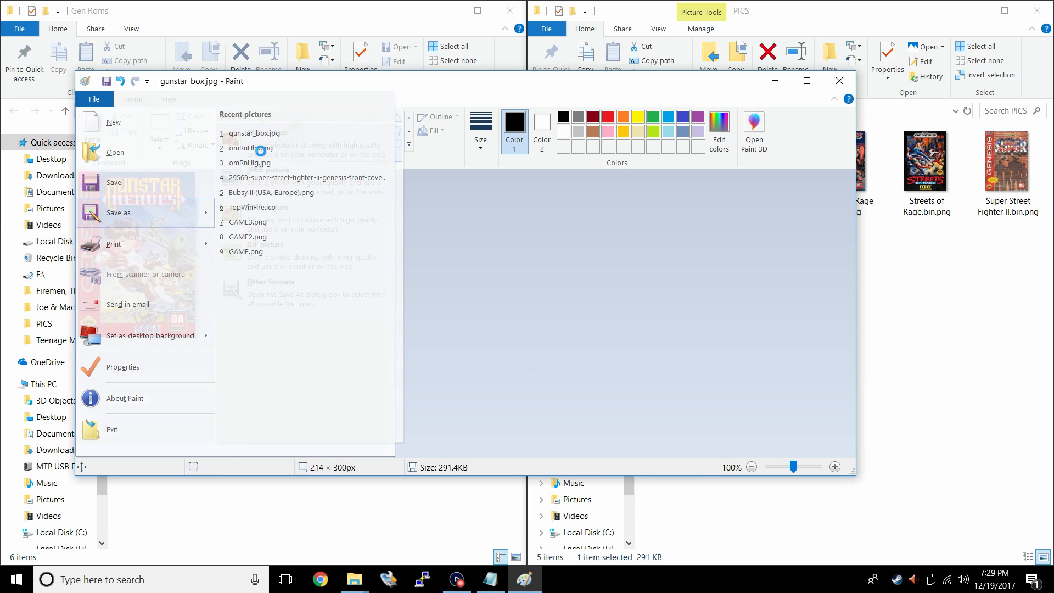
pyautogui.click(118, 212)
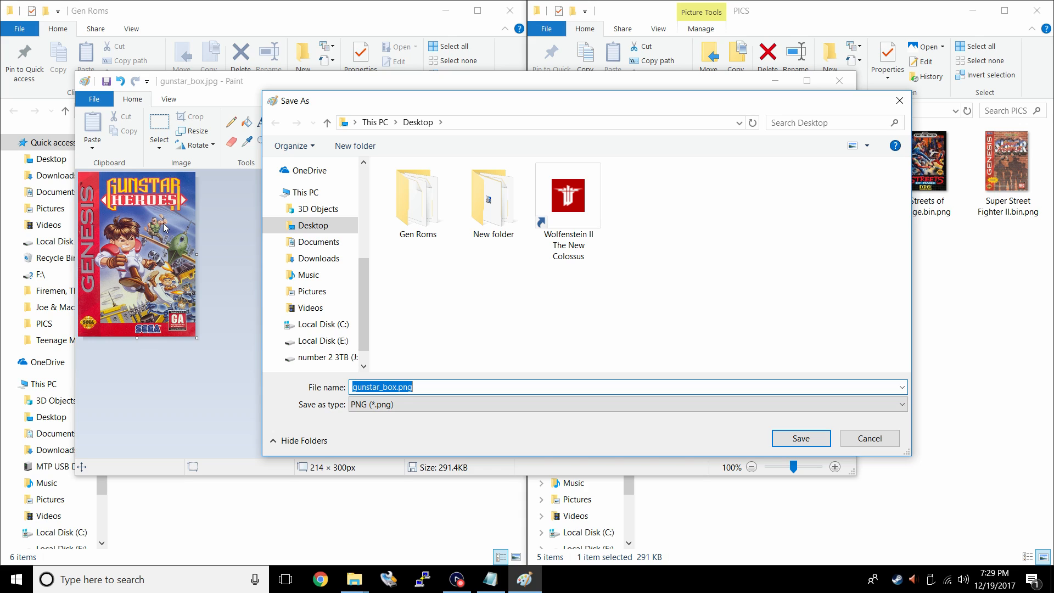
pyautogui.write('G')
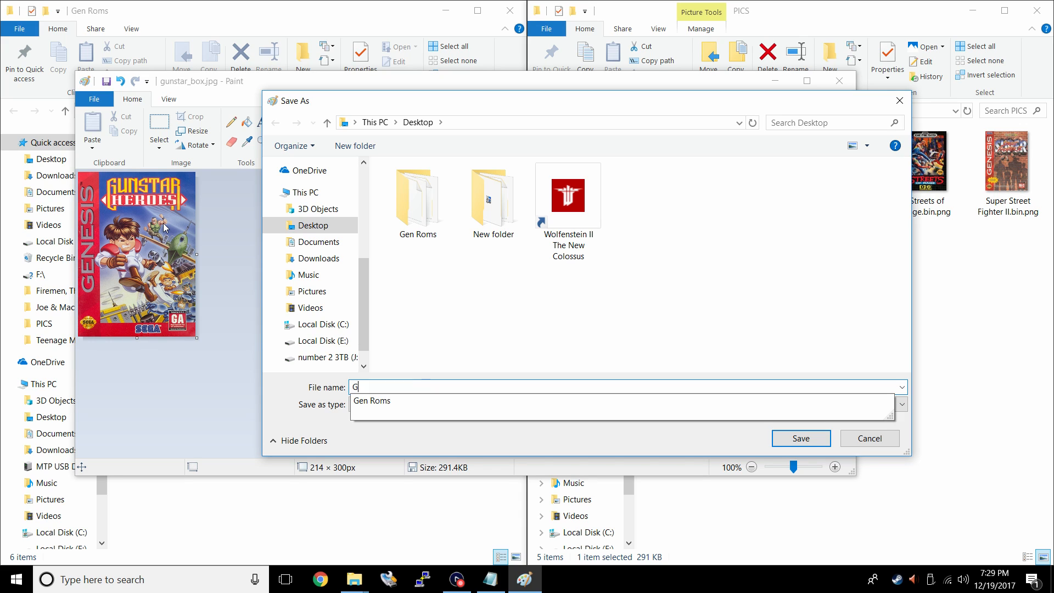
pyautogui.write('Gunstar Heros.bin.png')
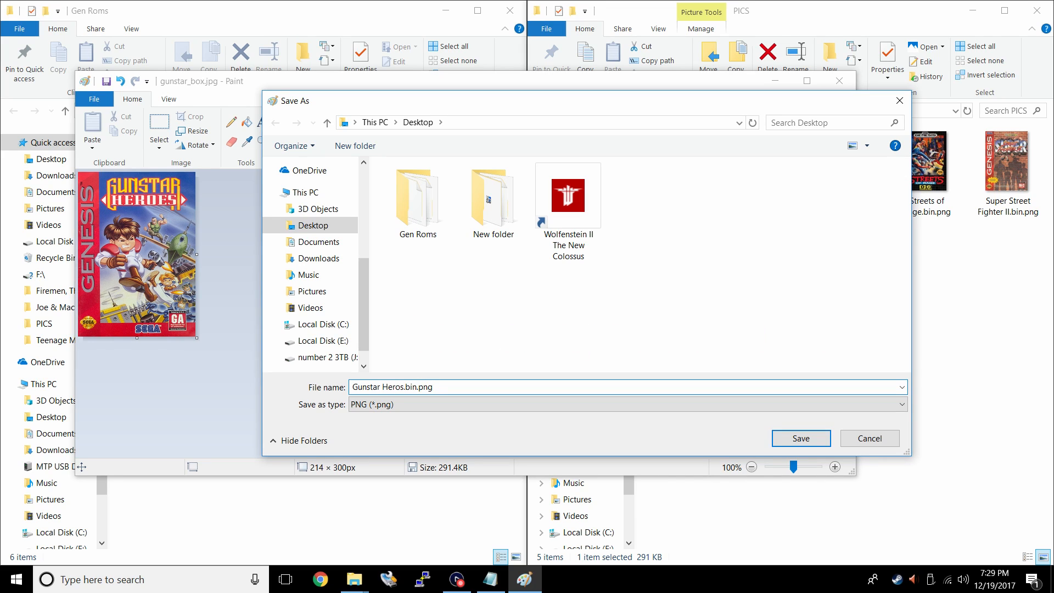
pyautogui.doubleClick(417, 199)
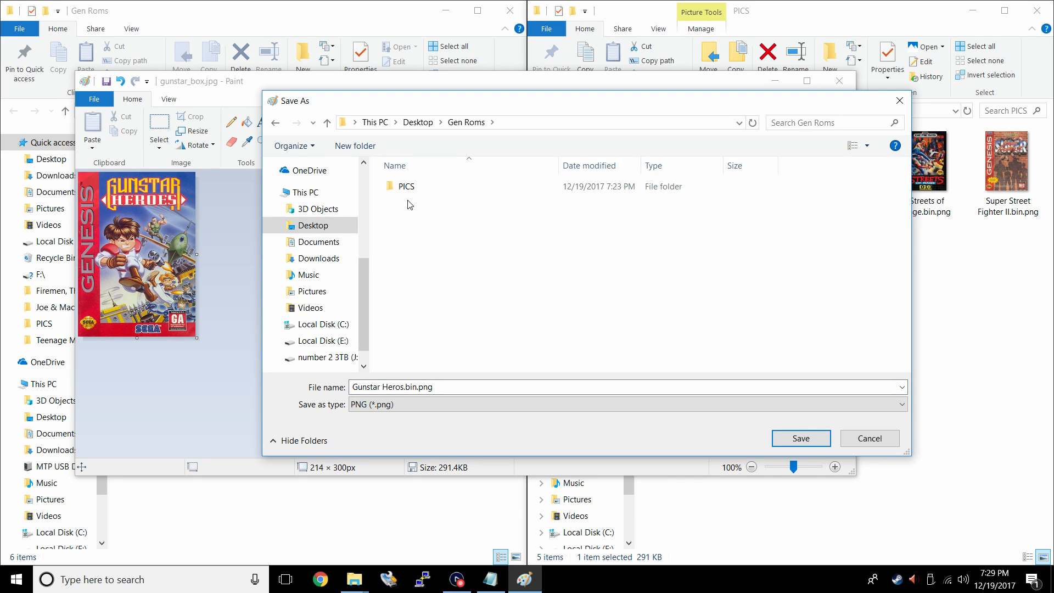
pyautogui.doubleClick(405, 186)
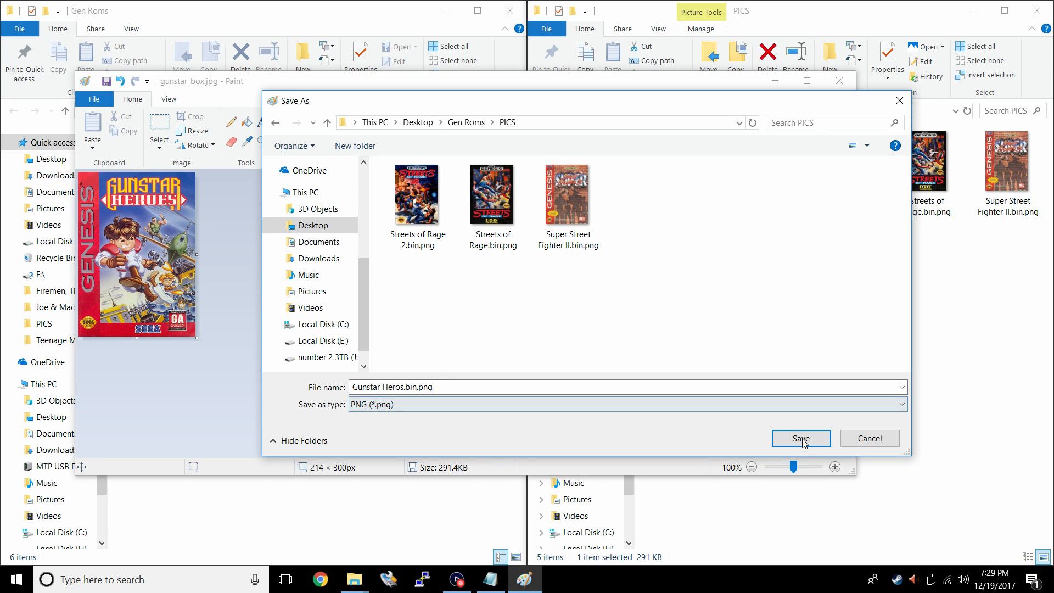
pyautogui.click(800, 438)
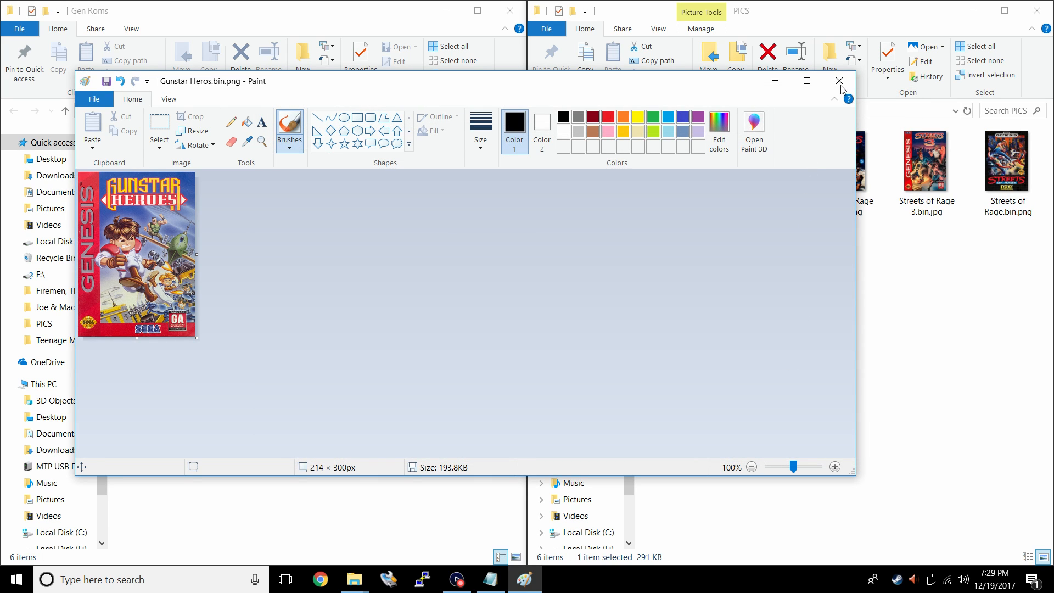
pyautogui.click(839, 80)
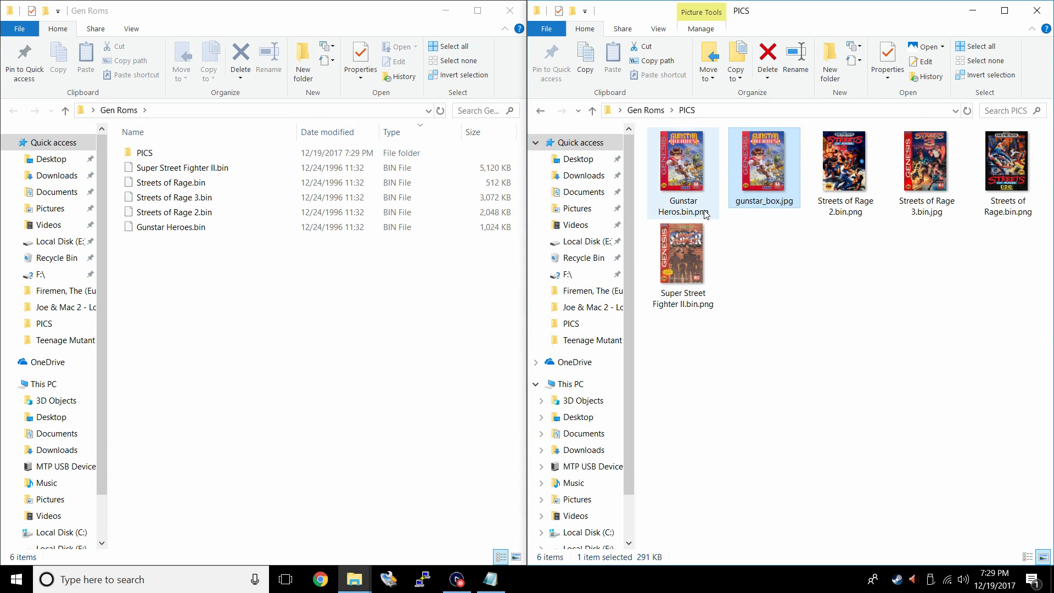
# Check the new Gunstar Heros.bin.png among the box art and close the Gen Roms window
pyautogui.click(176, 227)
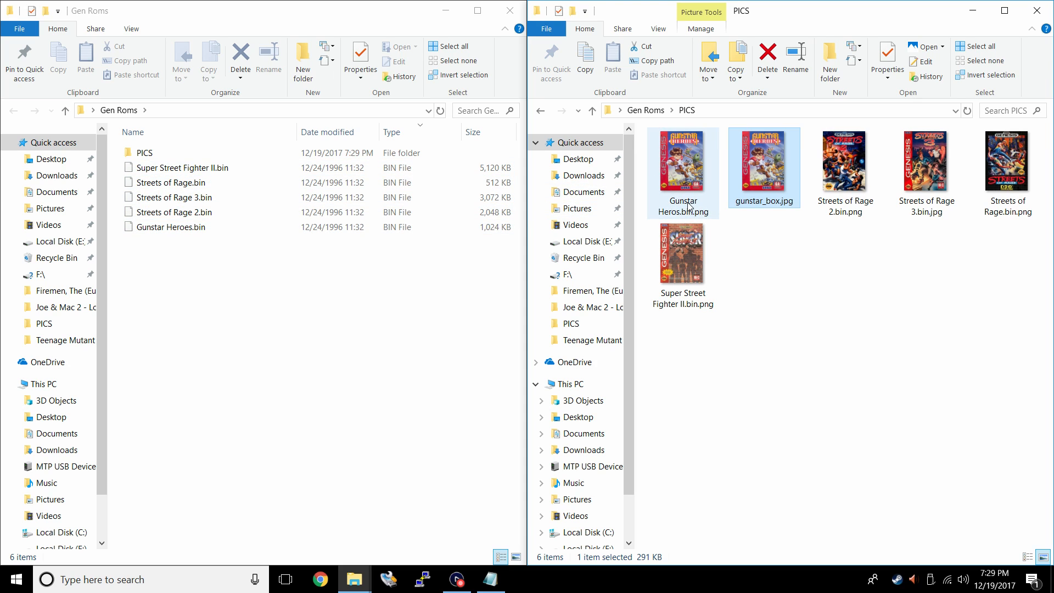
pyautogui.rightClick(763, 161)
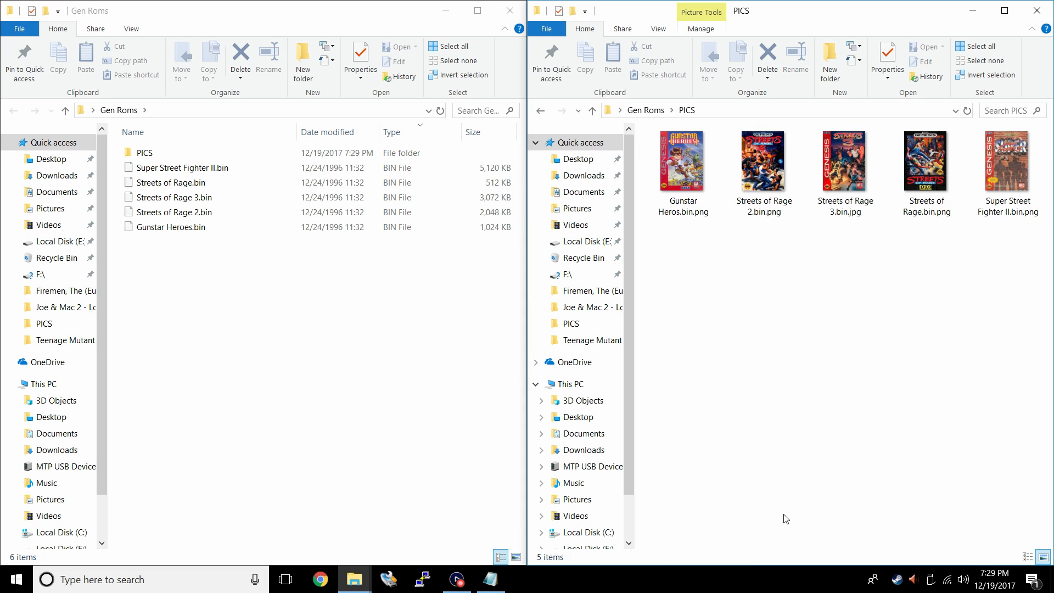
pyautogui.click(762, 162)
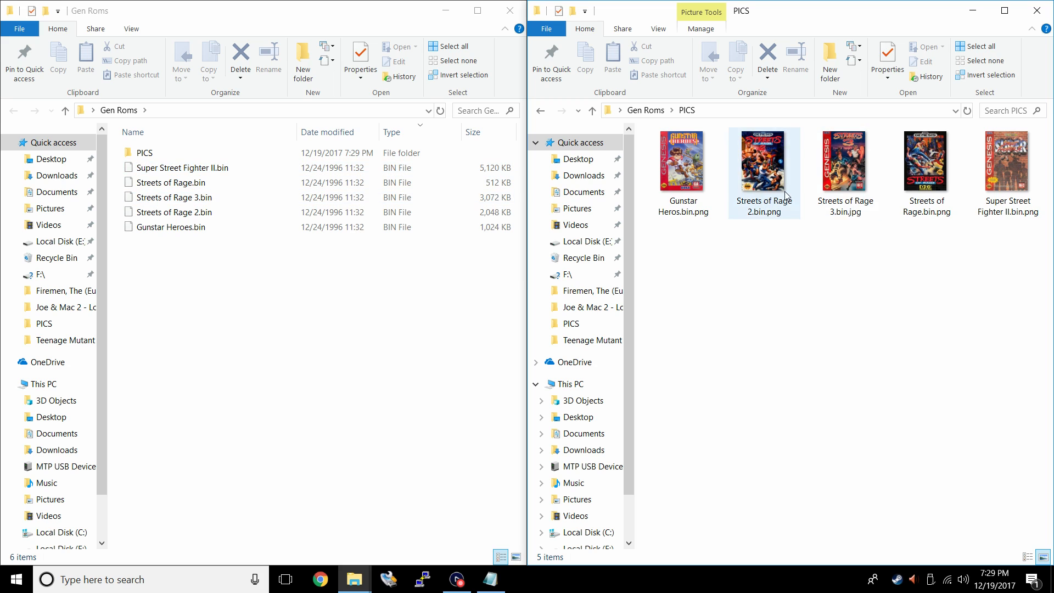
pyautogui.click(508, 10)
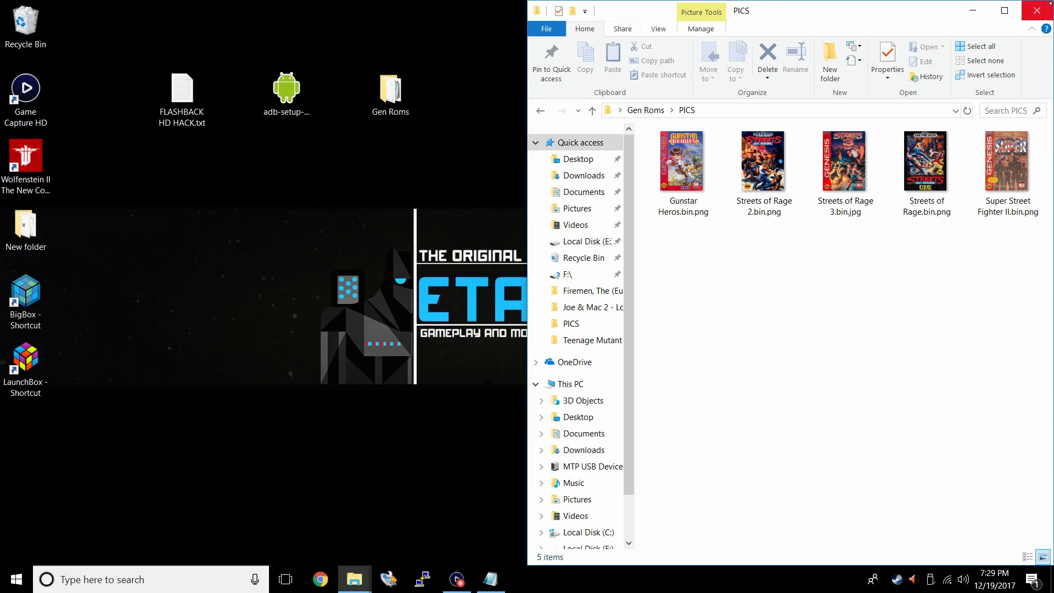
# Close PICS, create a desktop folder named Flashback and open it
pyautogui.click(1036, 10)
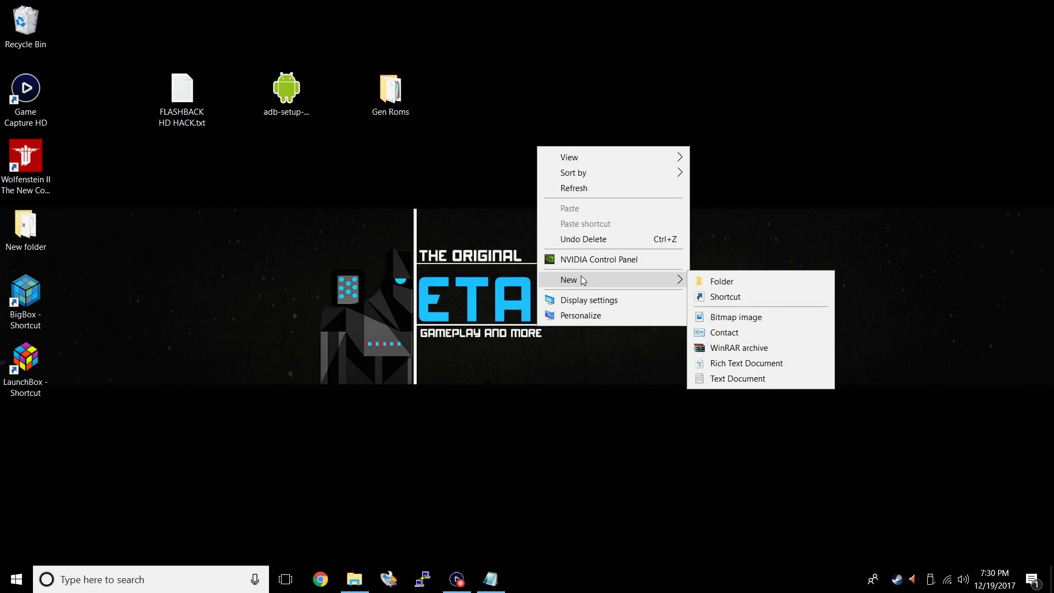
pyautogui.click(721, 281)
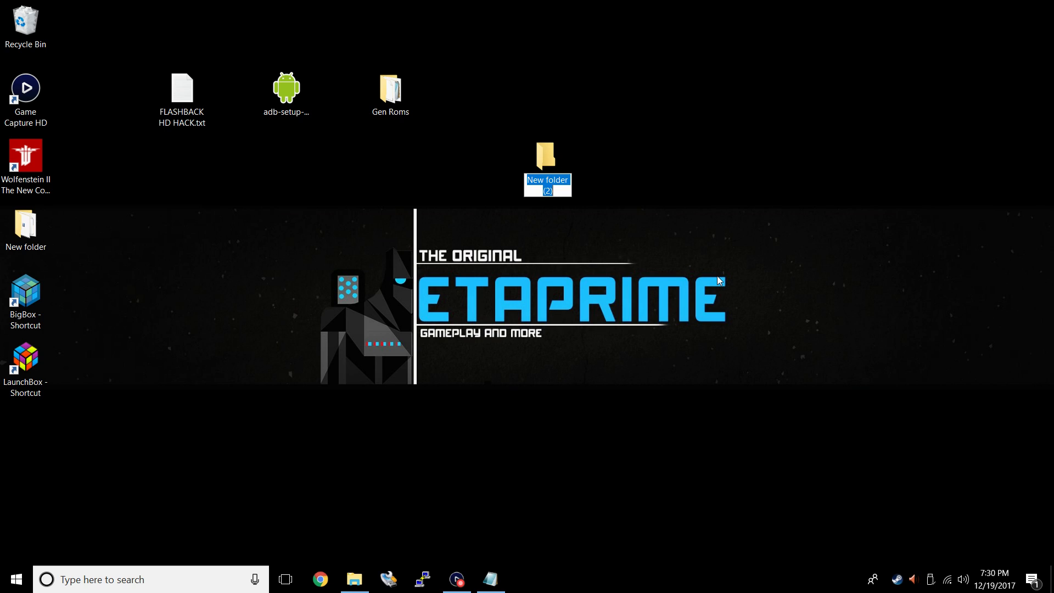
pyautogui.write('Flashback')
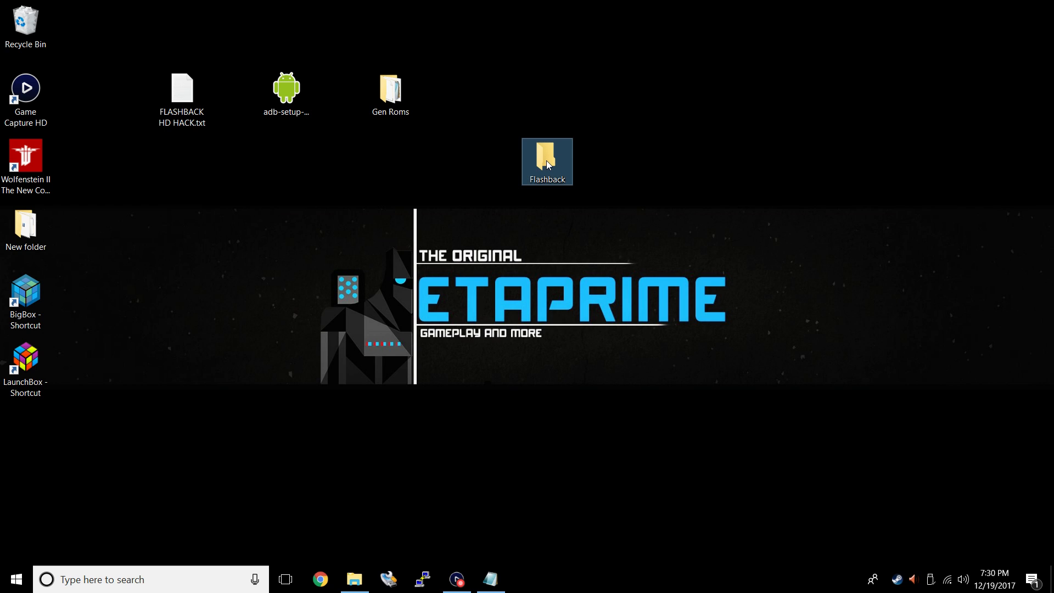
pyautogui.doubleClick(546, 157)
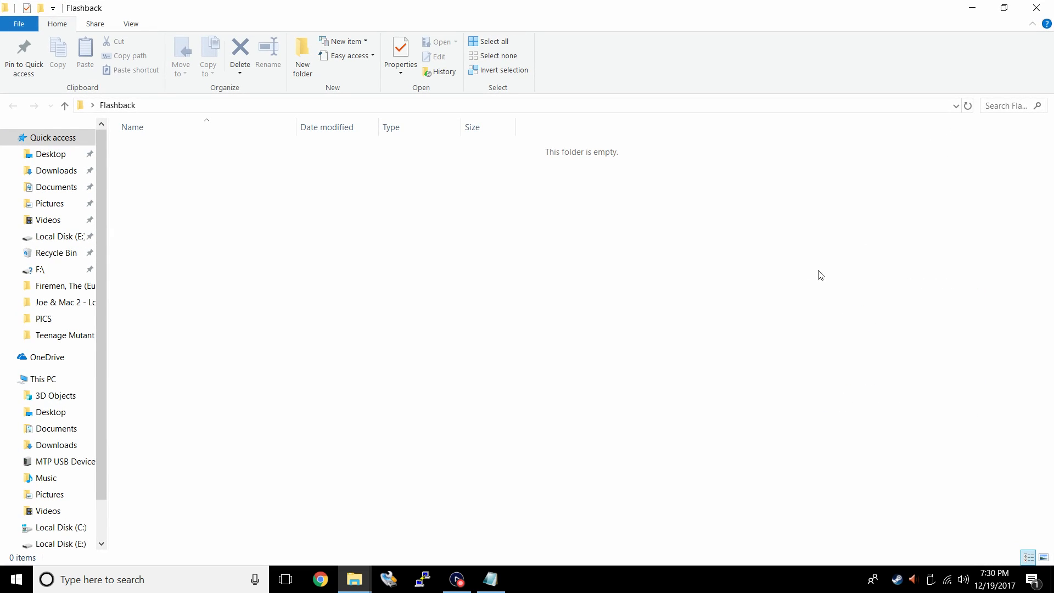
pyautogui.moveTo(540, 325)
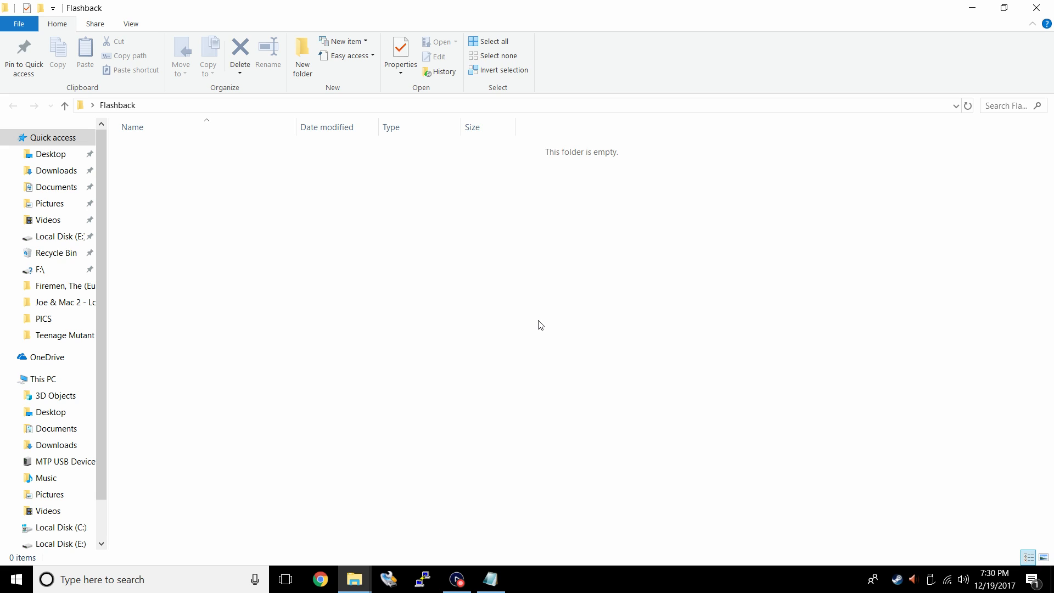
# Open a PowerShell window in the empty Flashback folder from its context menu
pyautogui.rightClick(540, 324)
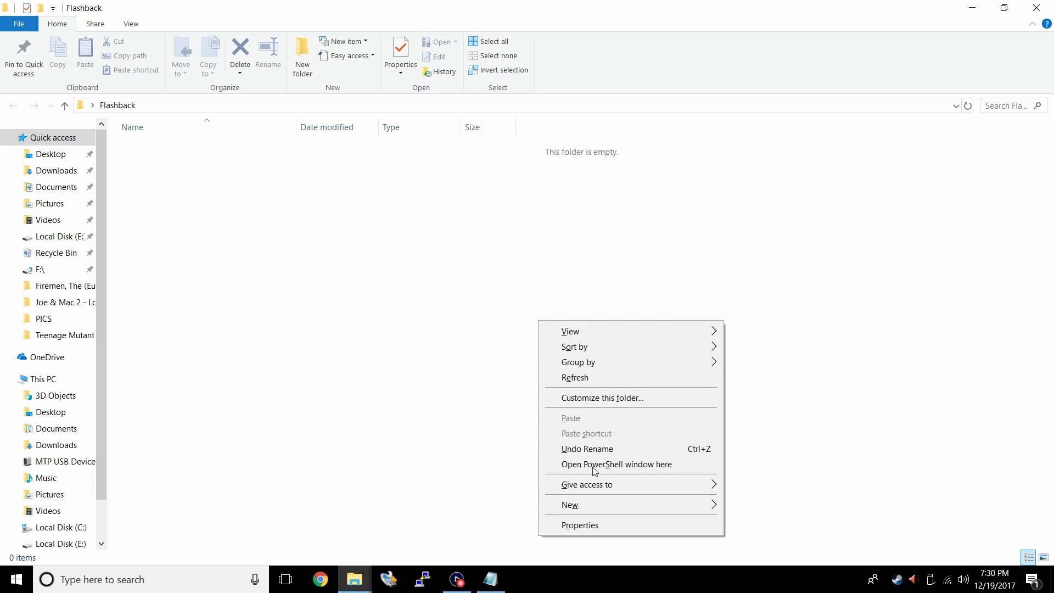
pyautogui.moveTo(706, 464)
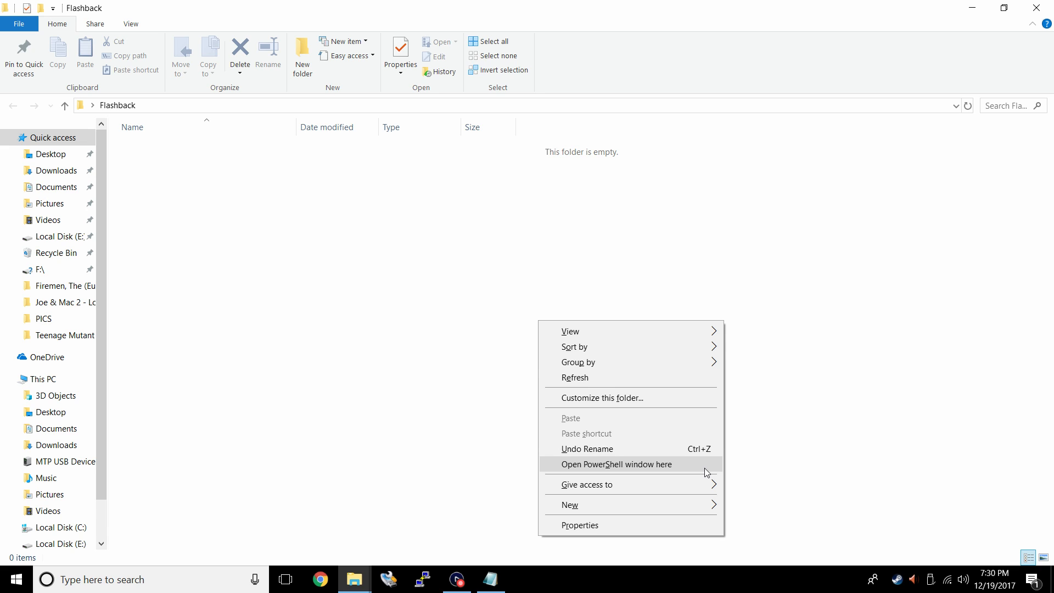
pyautogui.click(615, 464)
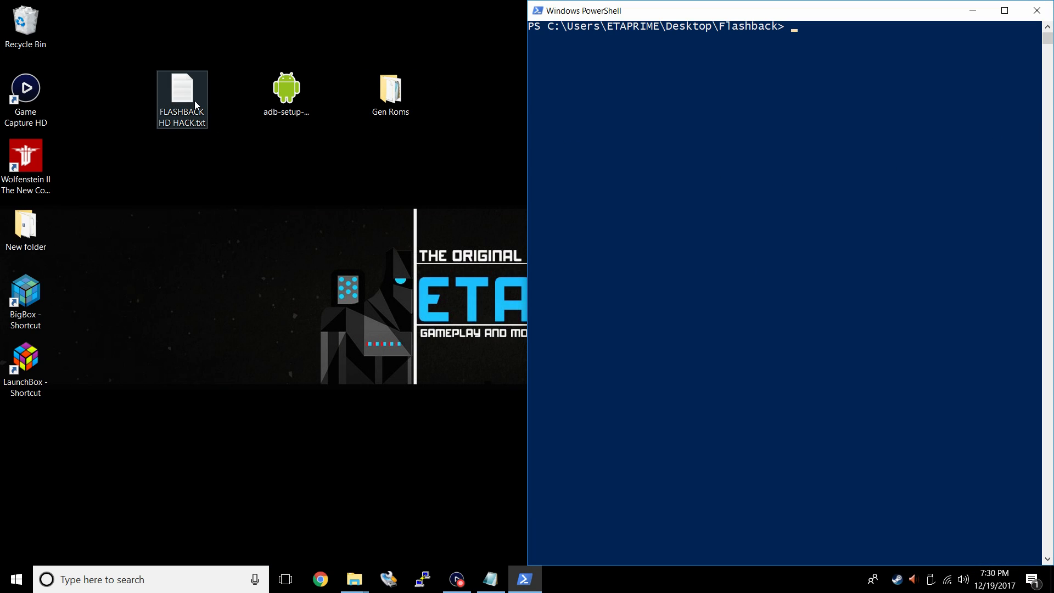
# Run adb devices, pull /system/atgames/all-games.ini and confirm it landed in the Flashback folder
pyautogui.doubleClick(181, 91)
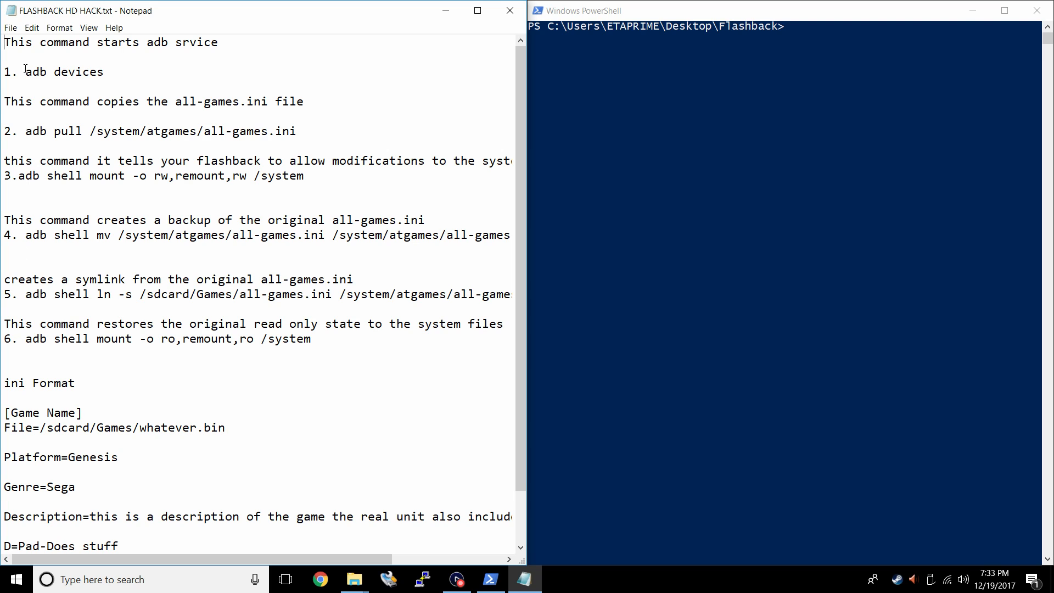
pyautogui.rightClick(64, 71)
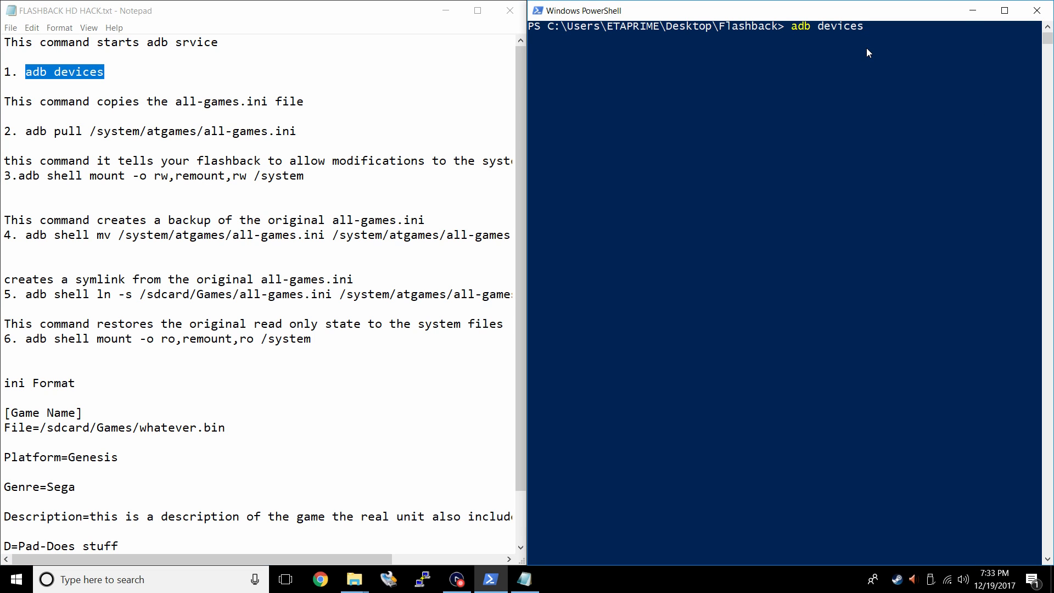
pyautogui.press('Enter')
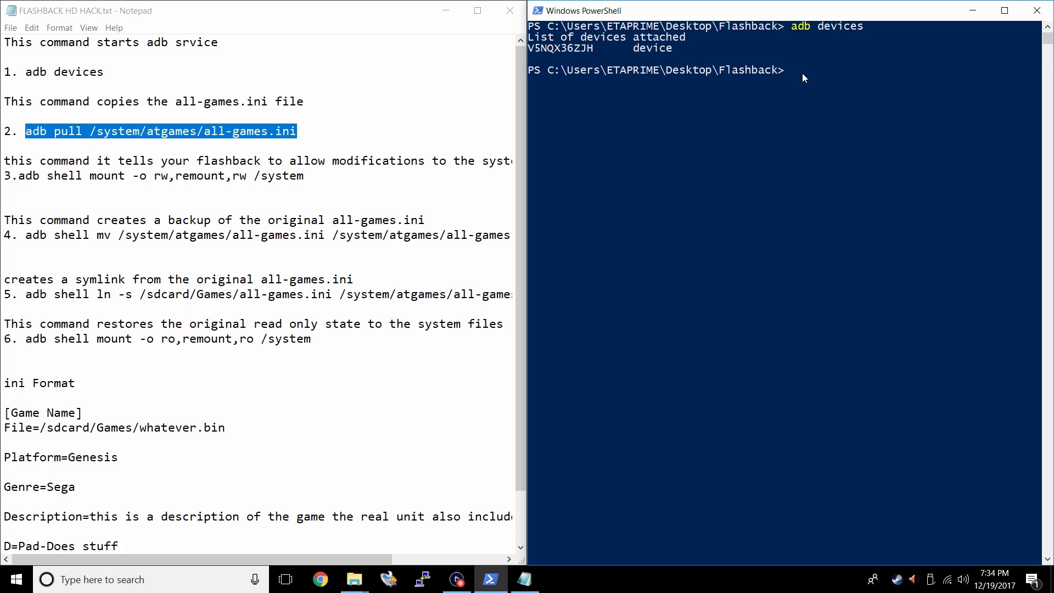
pyautogui.write('adb pull /system/atgames/all-games.ini')
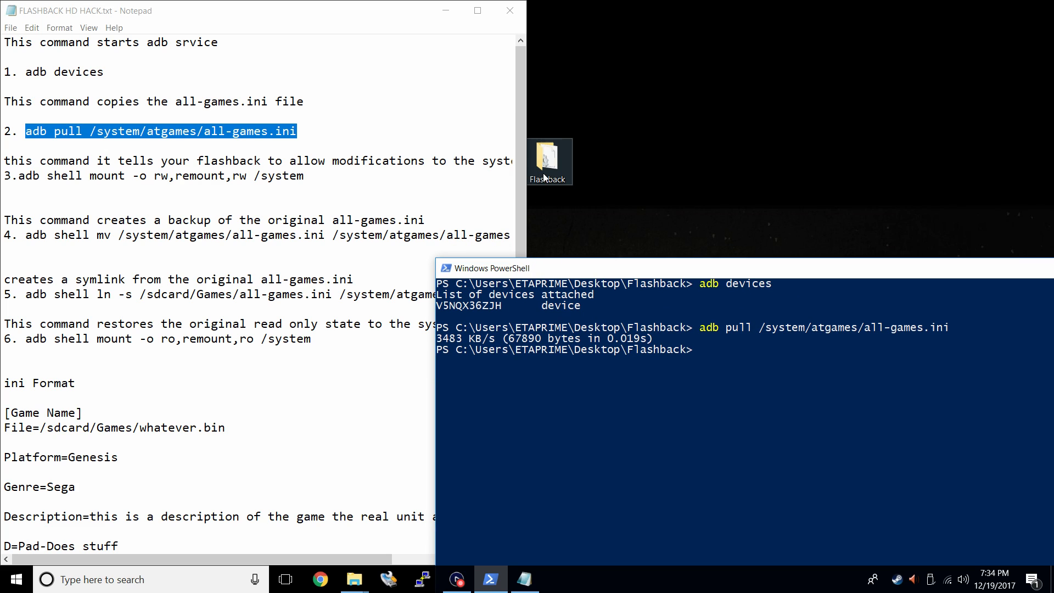
pyautogui.doubleClick(549, 158)
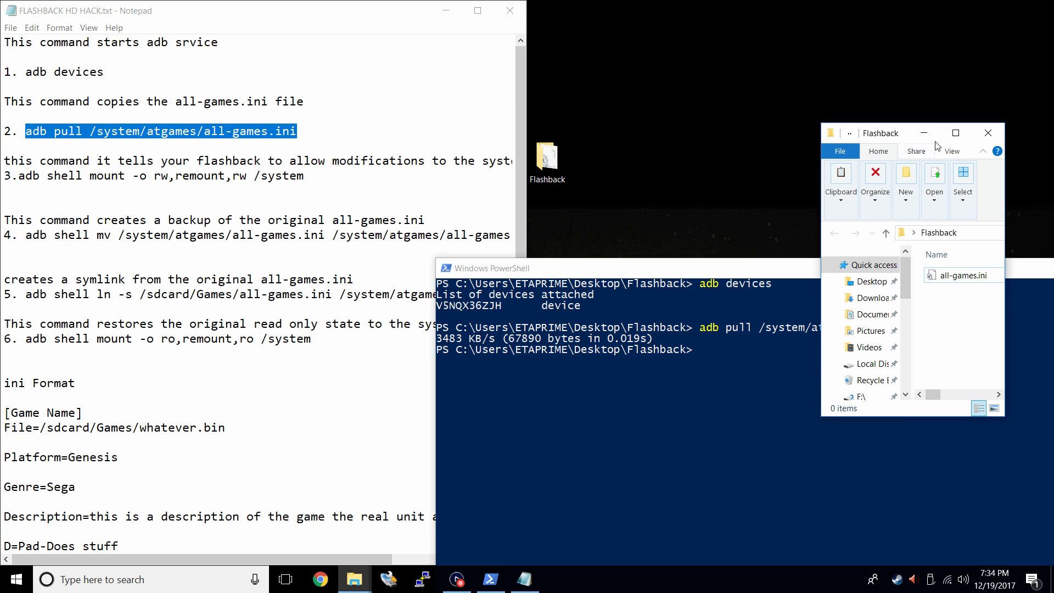
pyautogui.click(954, 133)
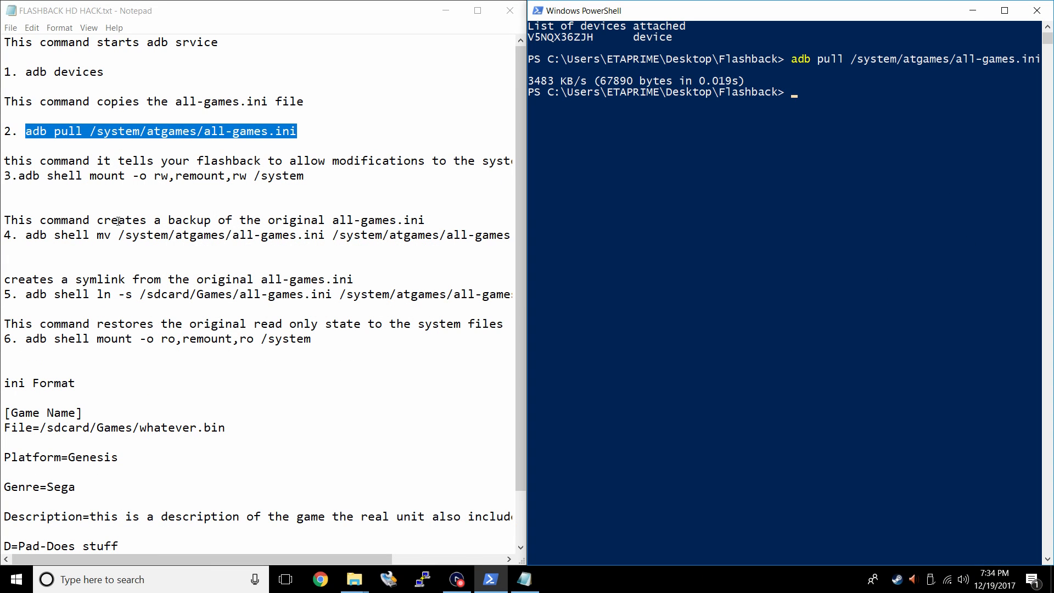
pyautogui.moveTo(133, 196)
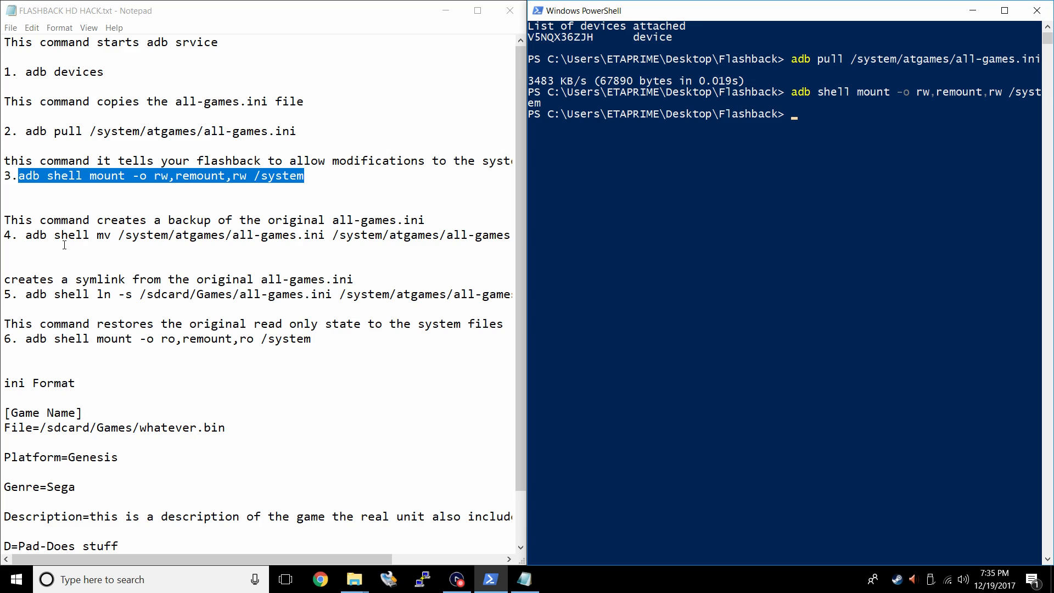
pyautogui.moveTo(380, 222)
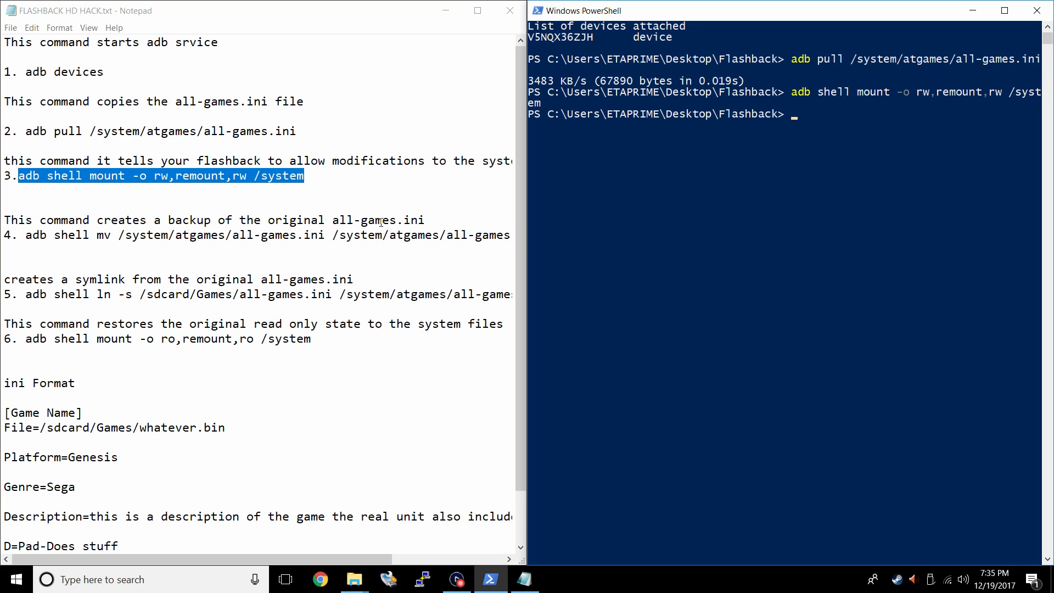
pyautogui.moveTo(26, 234)
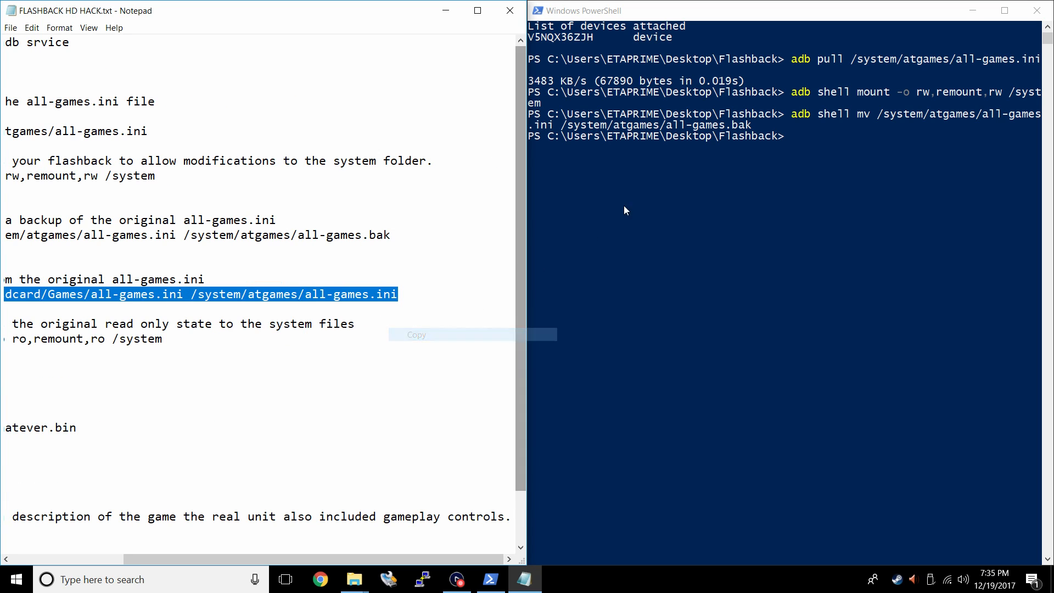
# Symlink /system/atgames/all-games.ini to /sdcard/Games/all-games.ini and remount the system read-only
pyautogui.write('adb shell ln -s /sdcard/Games/all-games.ini /system/atgames/all-games.ini')
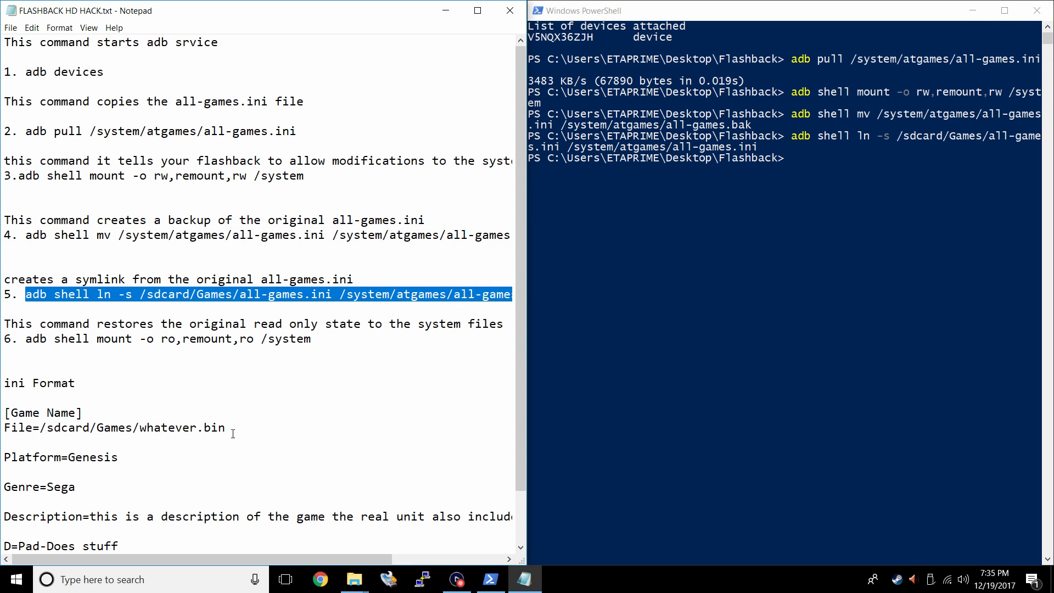
pyautogui.moveTo(295, 331)
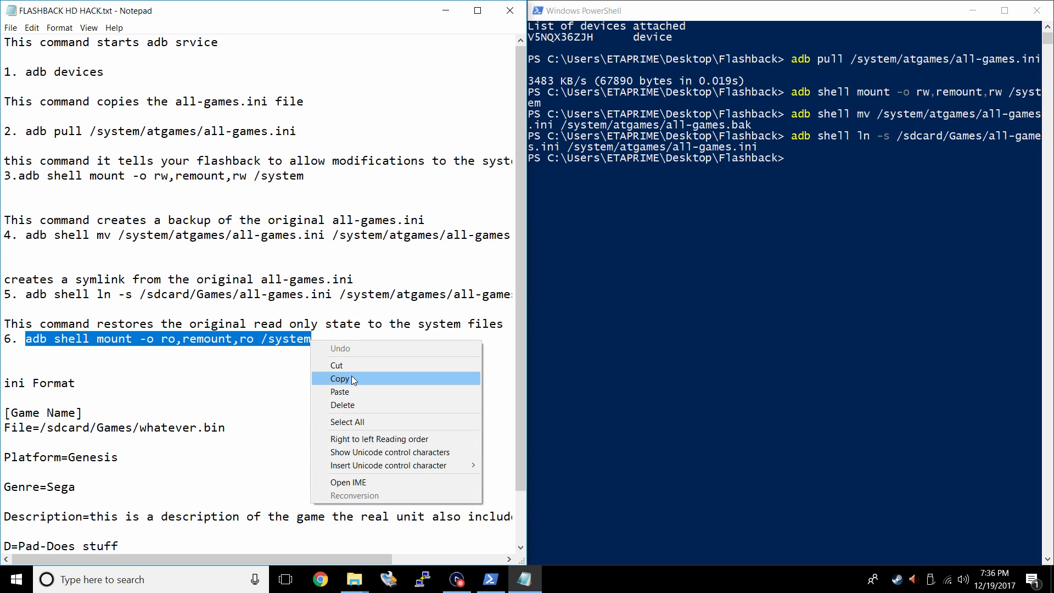
pyautogui.click(339, 379)
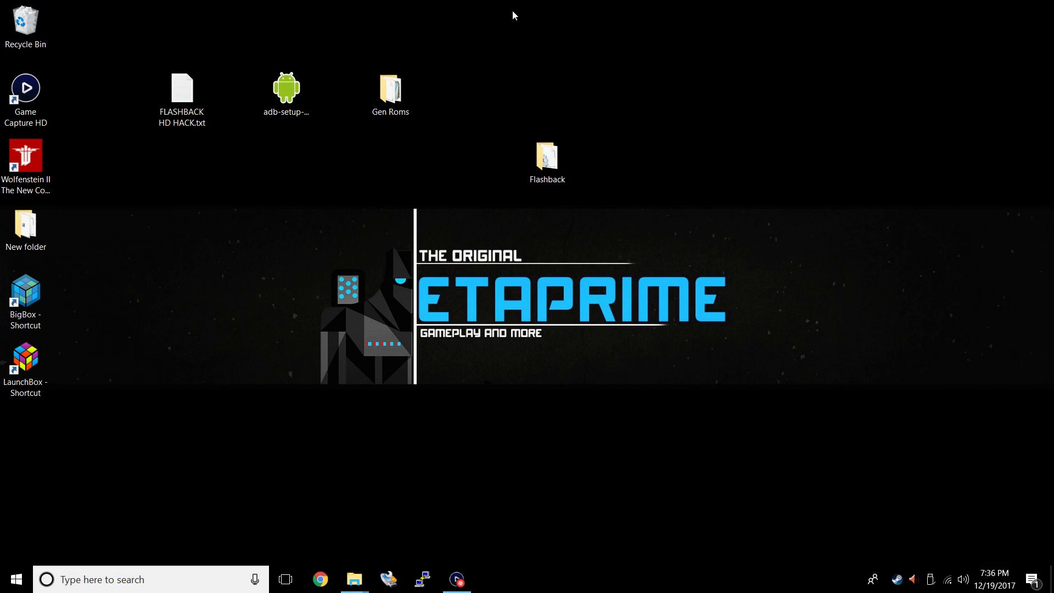
# Copy the Flashback folder into a new desktop folder named flashback2, then close the window
pyautogui.click(547, 156)
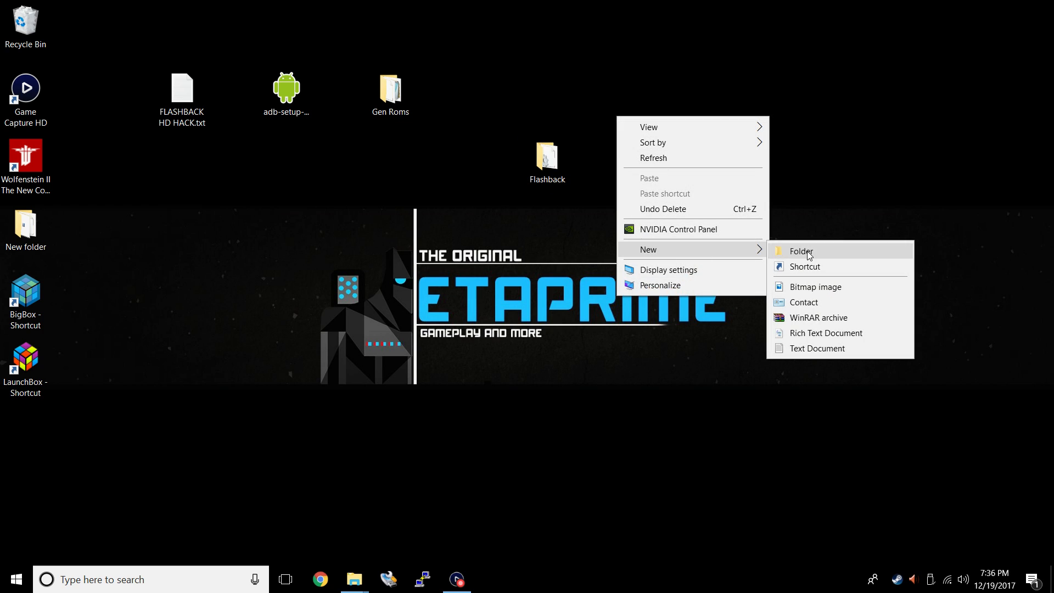
pyautogui.click(800, 250)
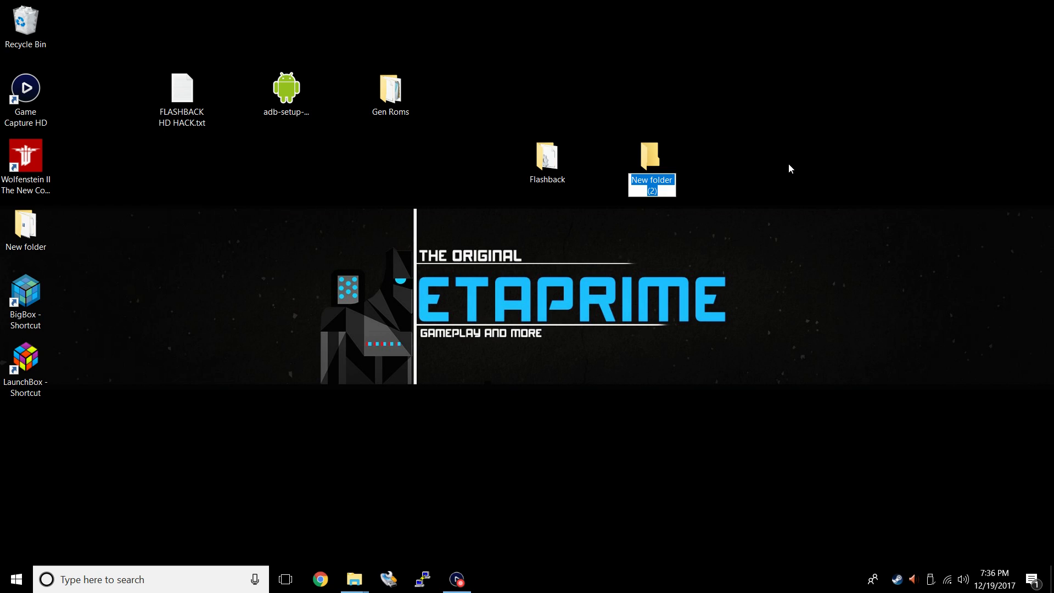
pyautogui.write('flashback2')
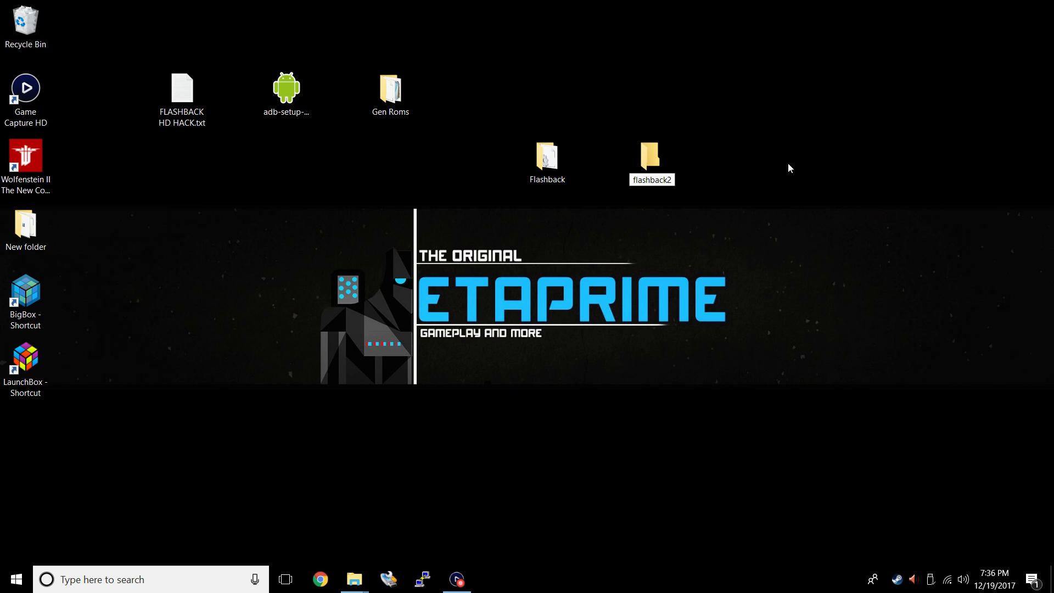
pyautogui.rightClick(547, 161)
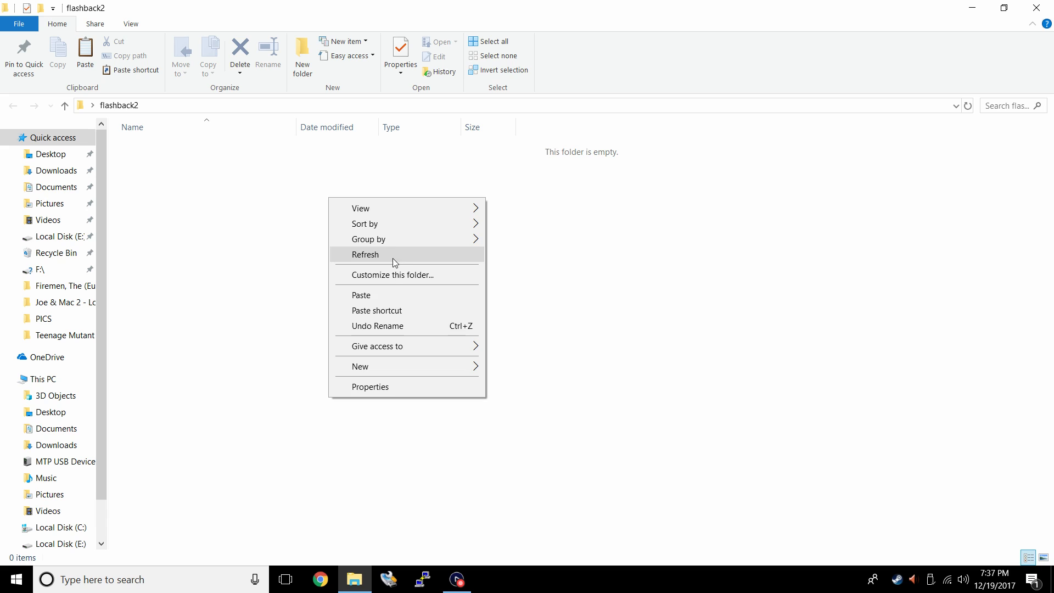
pyautogui.click(364, 254)
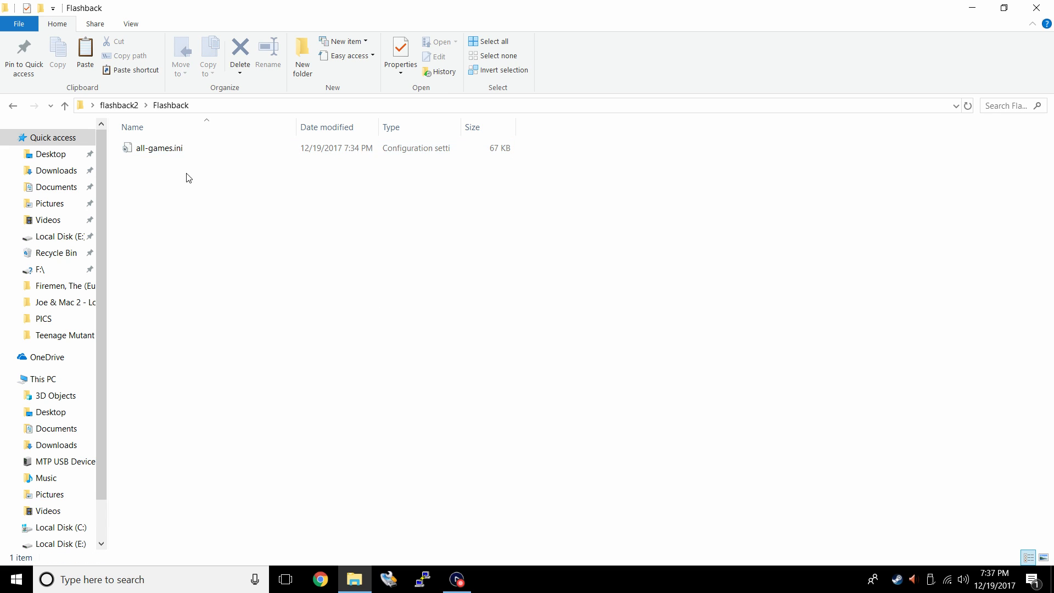
pyautogui.click(158, 149)
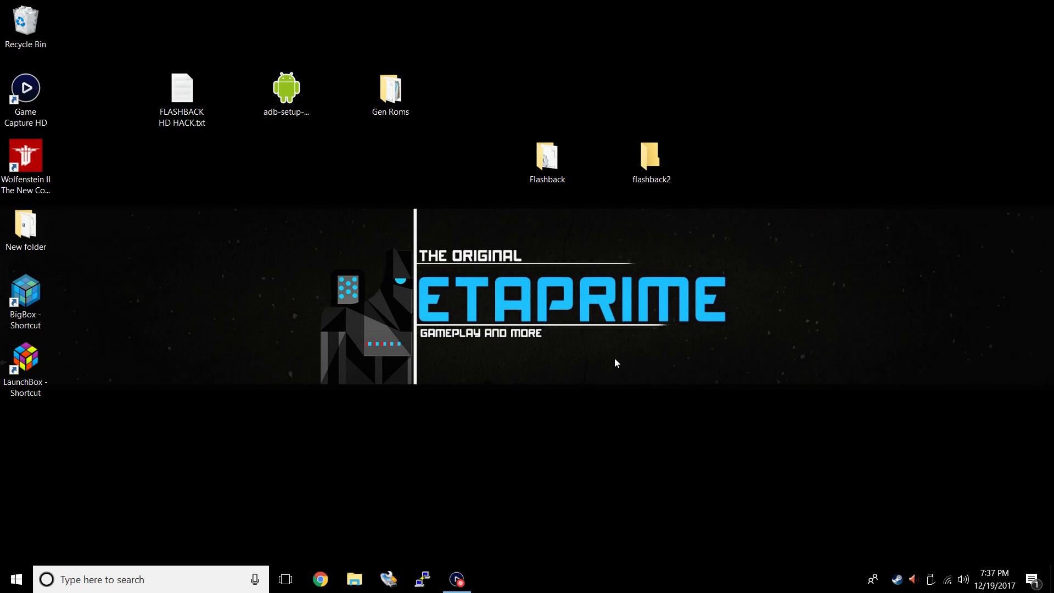
pyautogui.moveTo(969, 395)
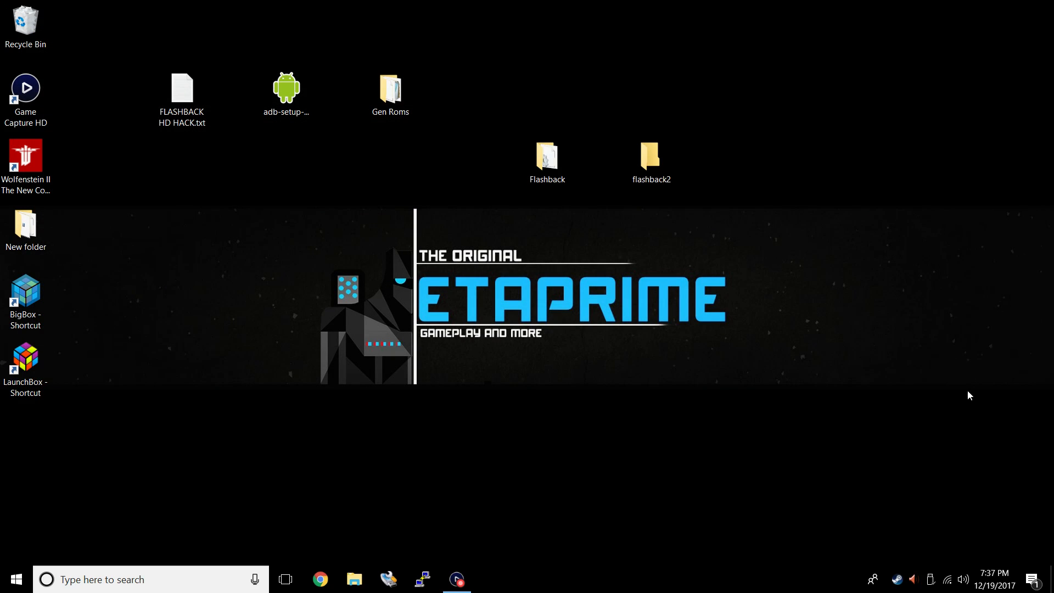
pyautogui.moveTo(381, 189)
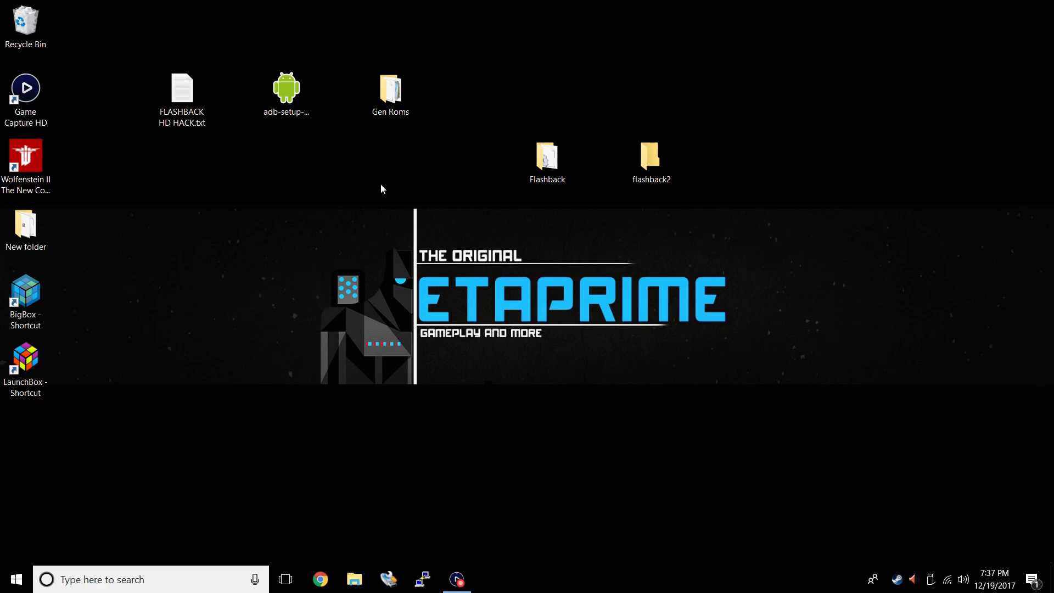
# Create a new desktop folder named Games
pyautogui.rightClick(382, 189)
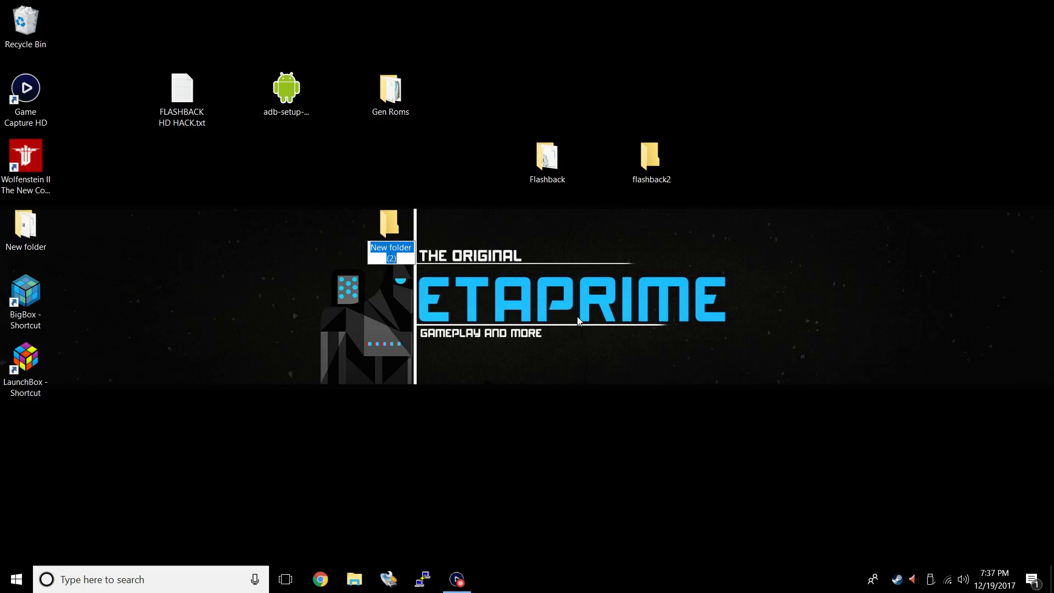
pyautogui.write('Games')
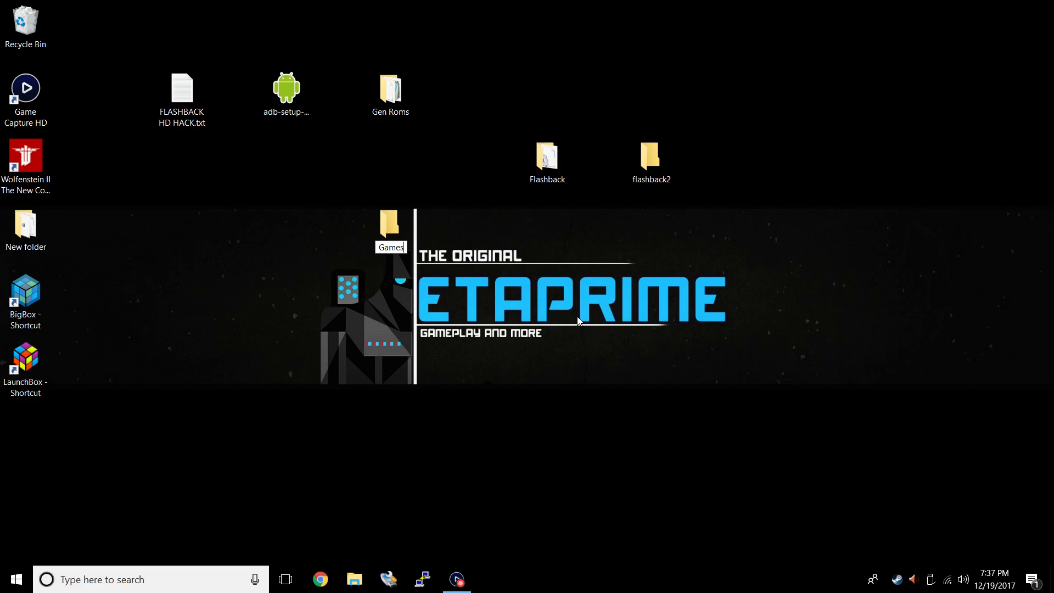
pyautogui.click(390, 228)
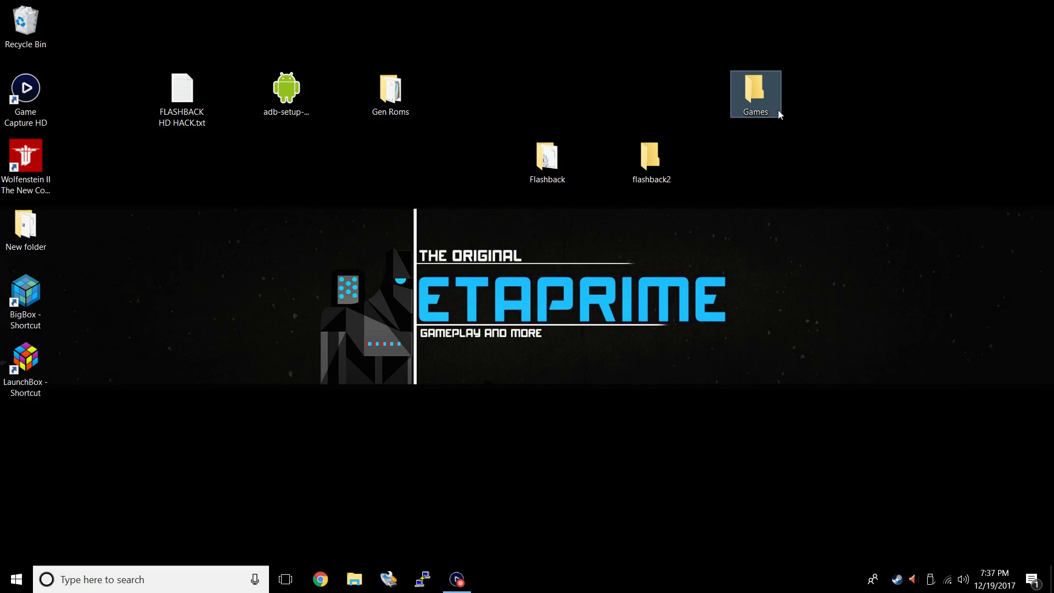
pyautogui.click(547, 160)
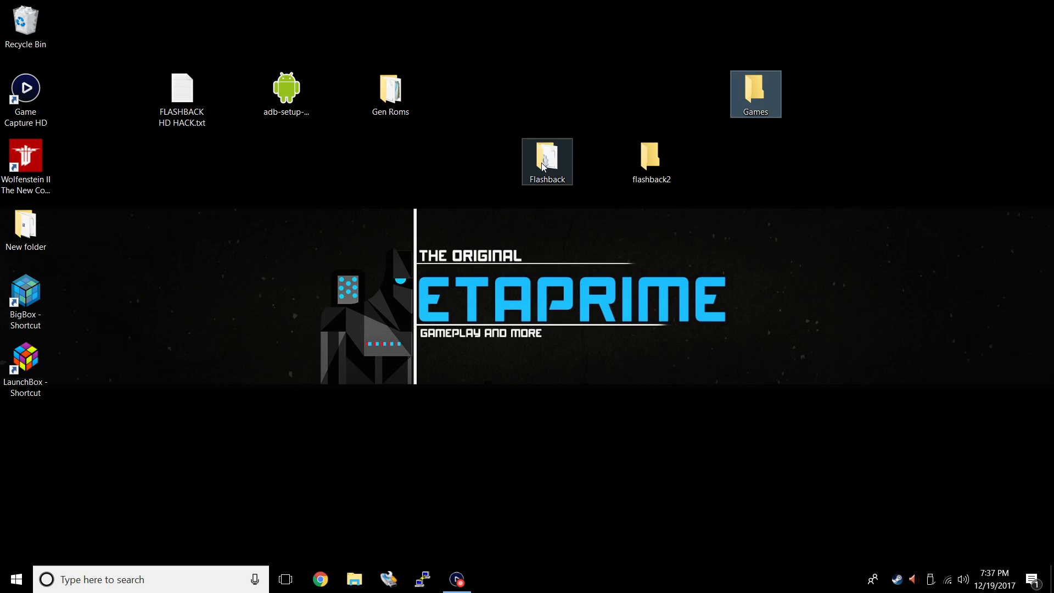
# Move the five ROM .bin files and the PICS box-art images from Gen Roms into Games
pyautogui.doubleClick(389, 88)
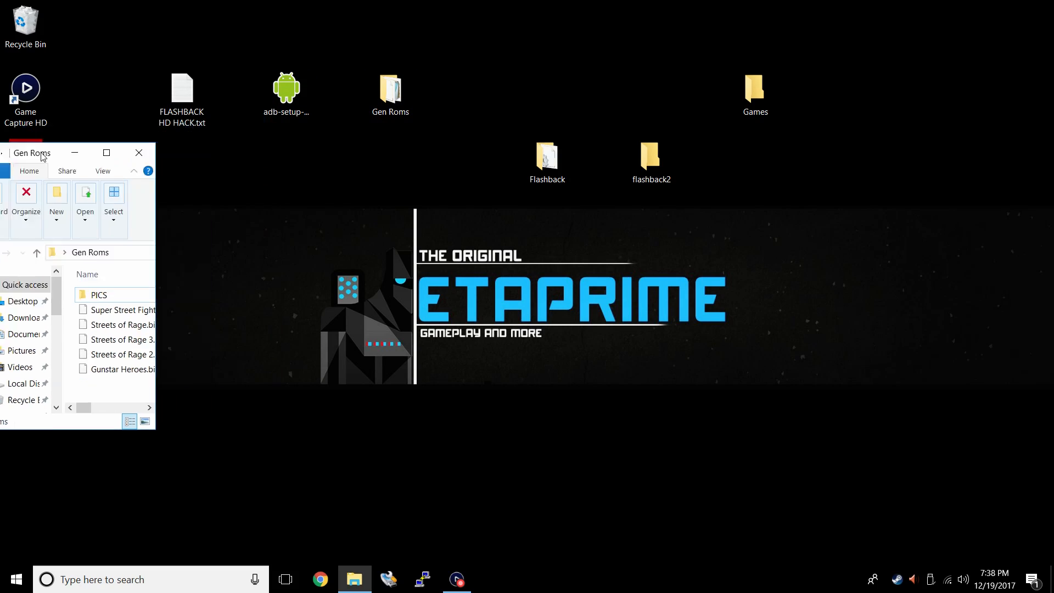
pyautogui.click(106, 152)
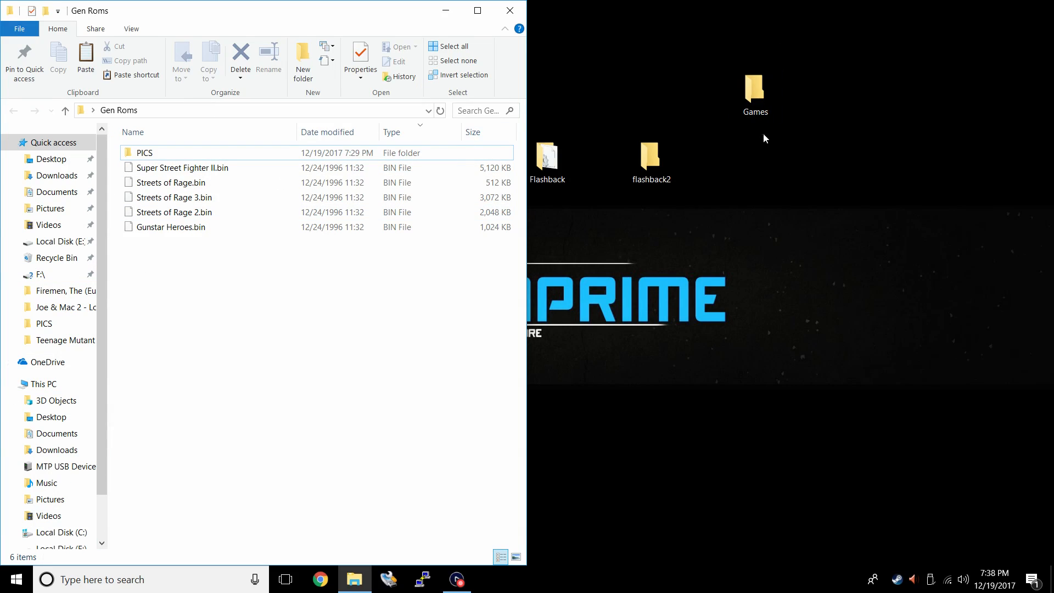
pyautogui.doubleClick(754, 88)
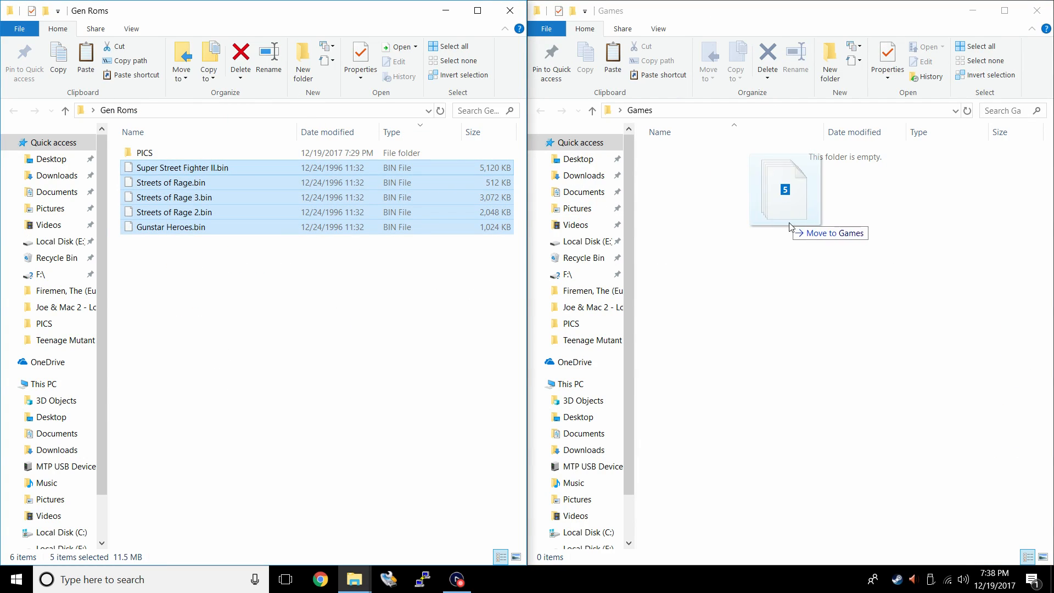
pyautogui.moveTo(175, 196); pyautogui.dragTo(773, 181)
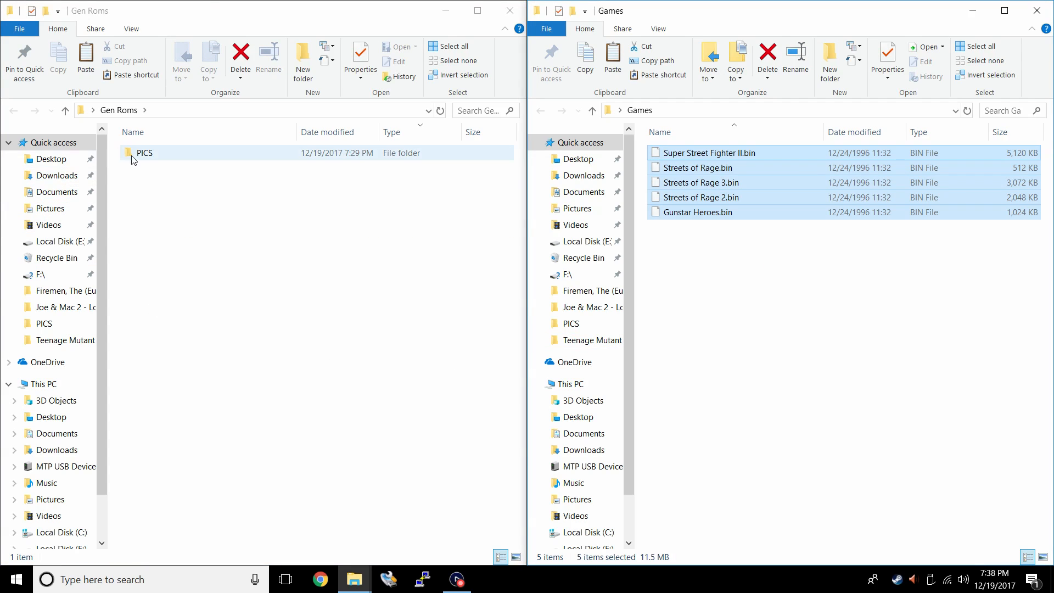
pyautogui.doubleClick(144, 153)
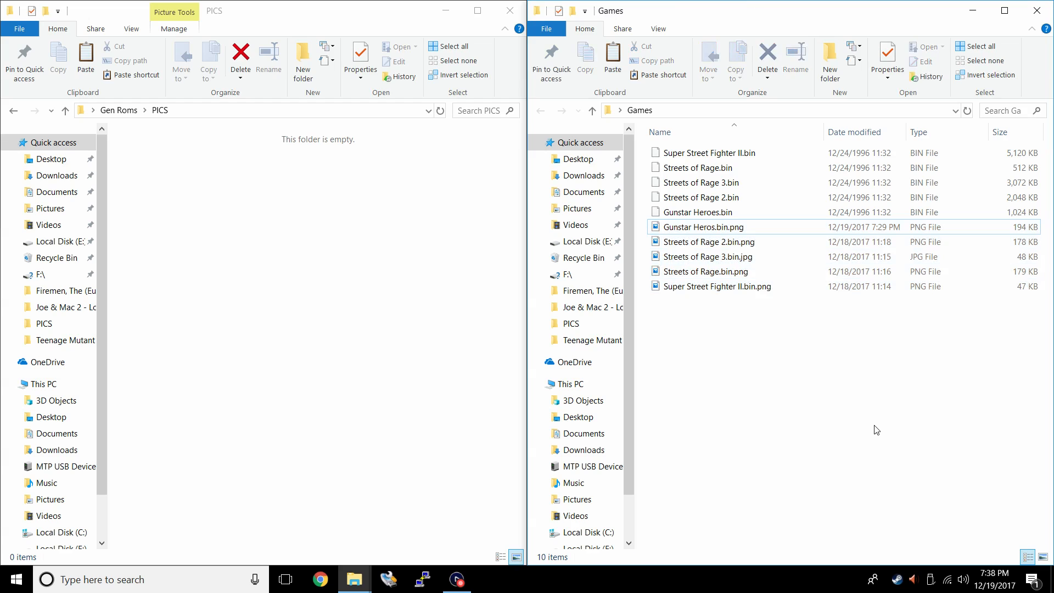
pyautogui.click(510, 11)
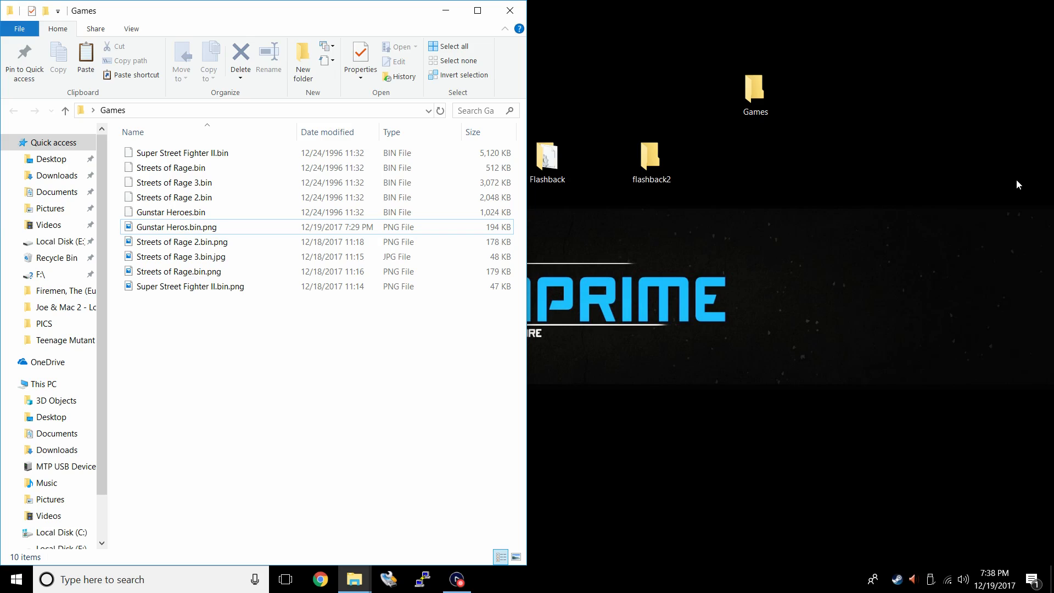
# Copy all-games.ini from the Flashback folder and paste it into Games
pyautogui.doubleClick(546, 156)
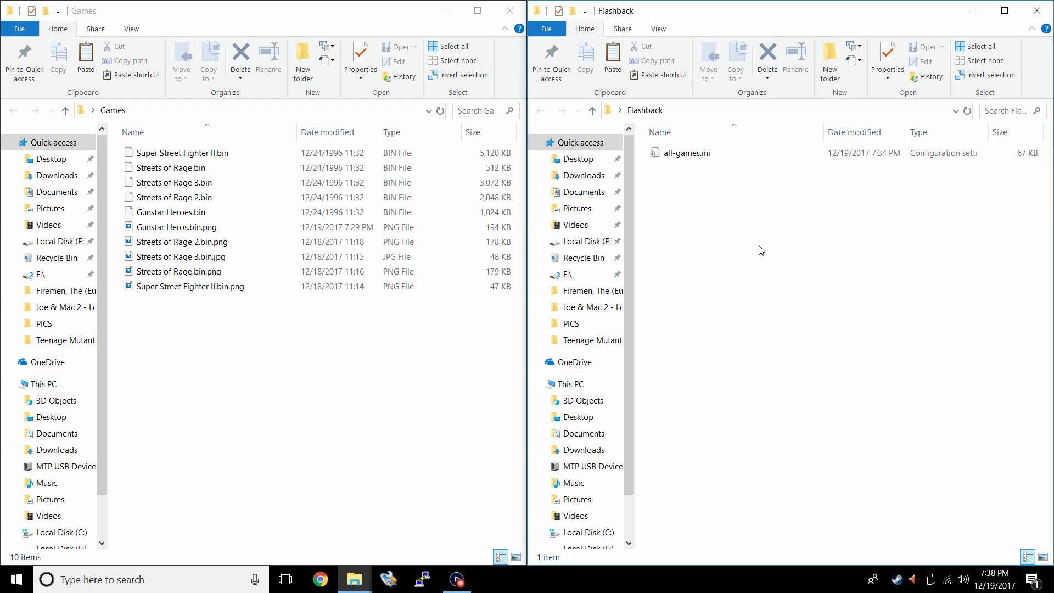
pyautogui.rightClick(680, 152)
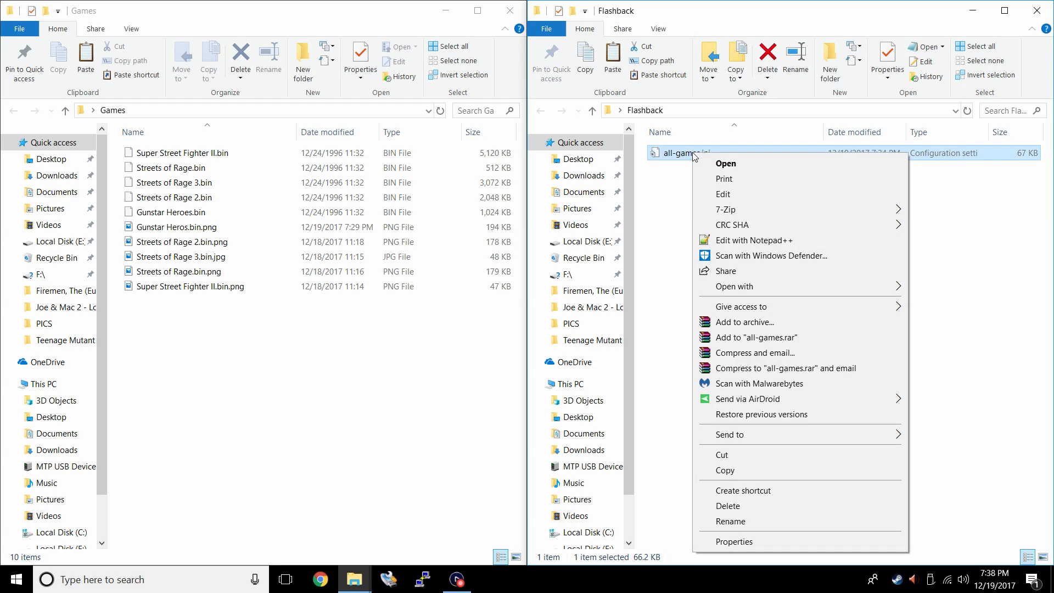
pyautogui.moveTo(747, 474)
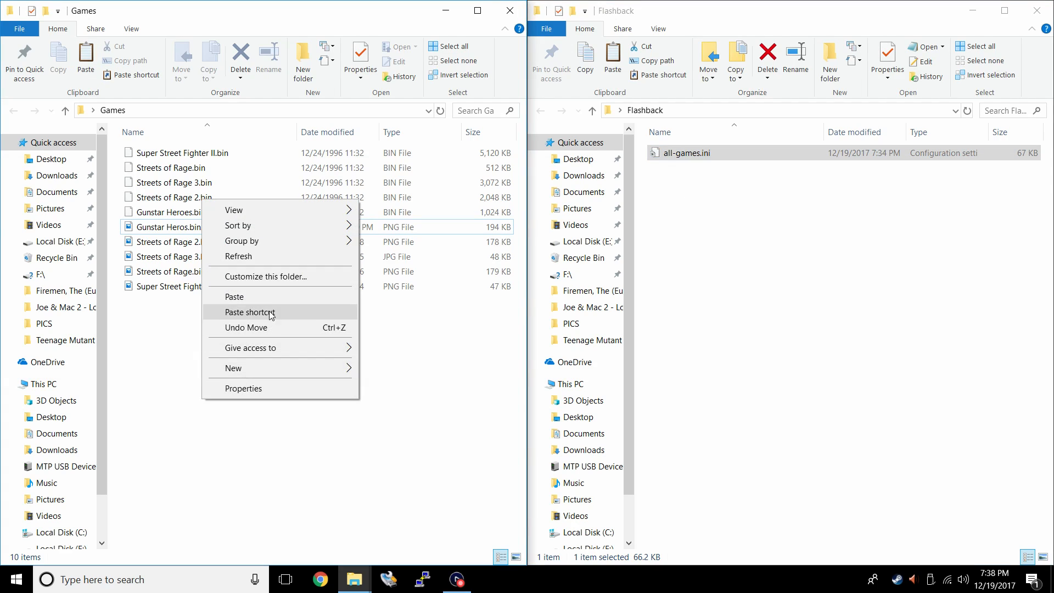
pyautogui.click(234, 296)
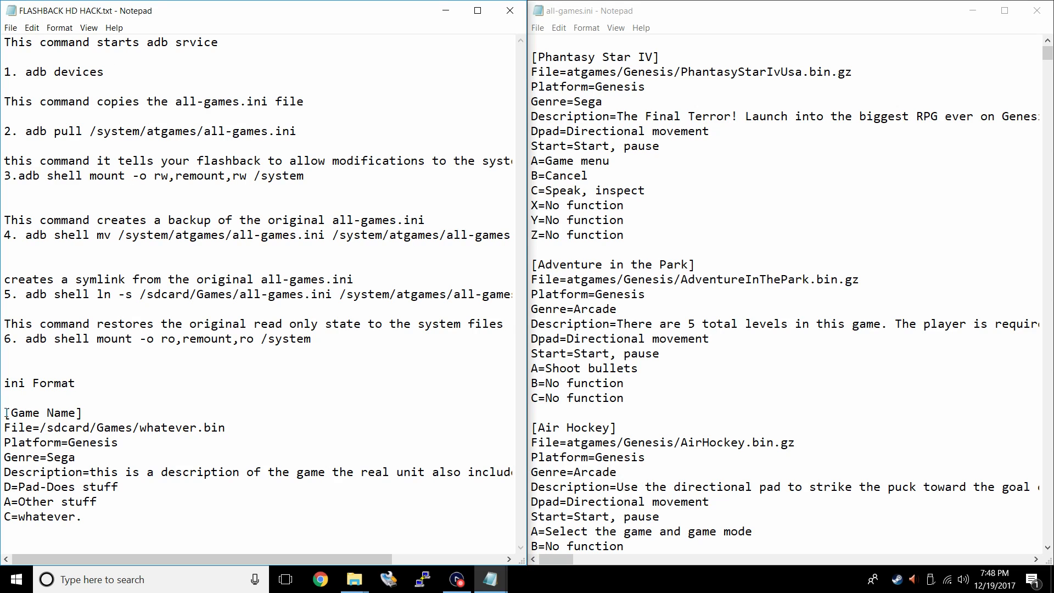
# Select and copy the [Game Name] entry template from the hack notes beside all-games.ini
pyautogui.click(97, 501)
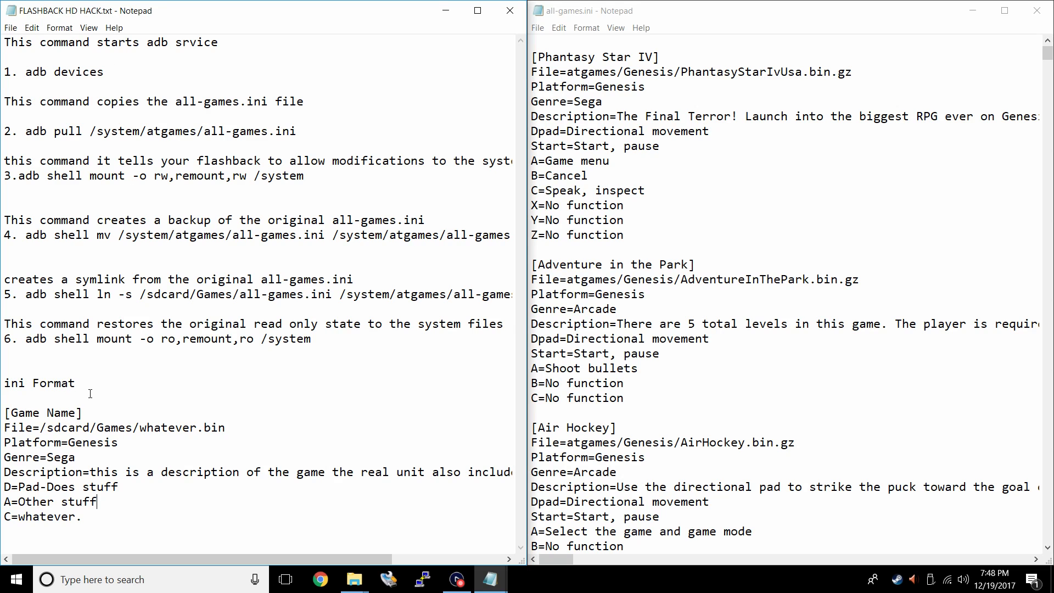
pyautogui.scroll(-3)
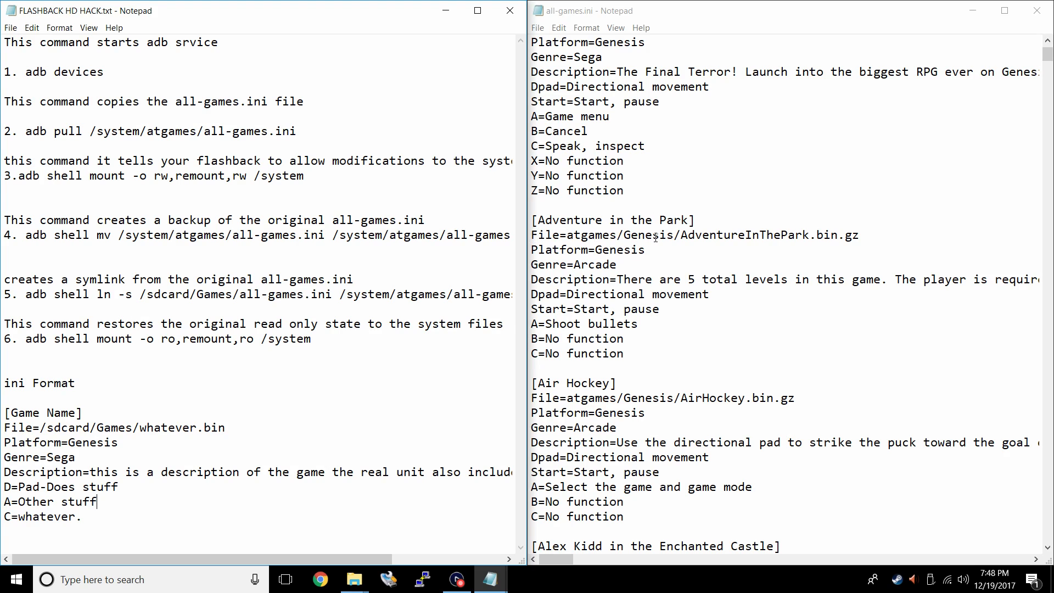
pyautogui.moveTo(826, 237)
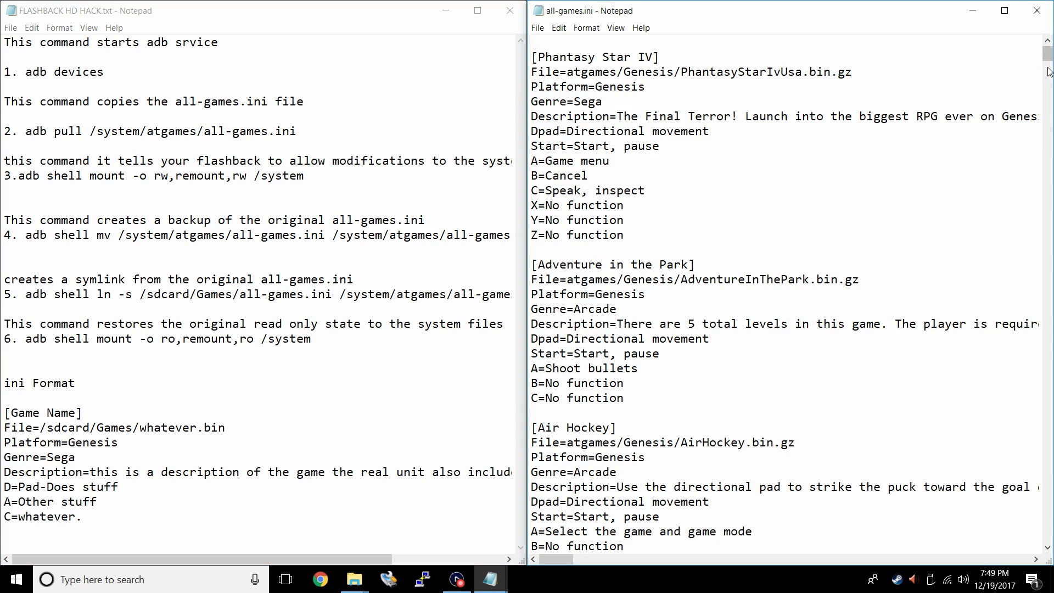
pyautogui.scroll(-3)
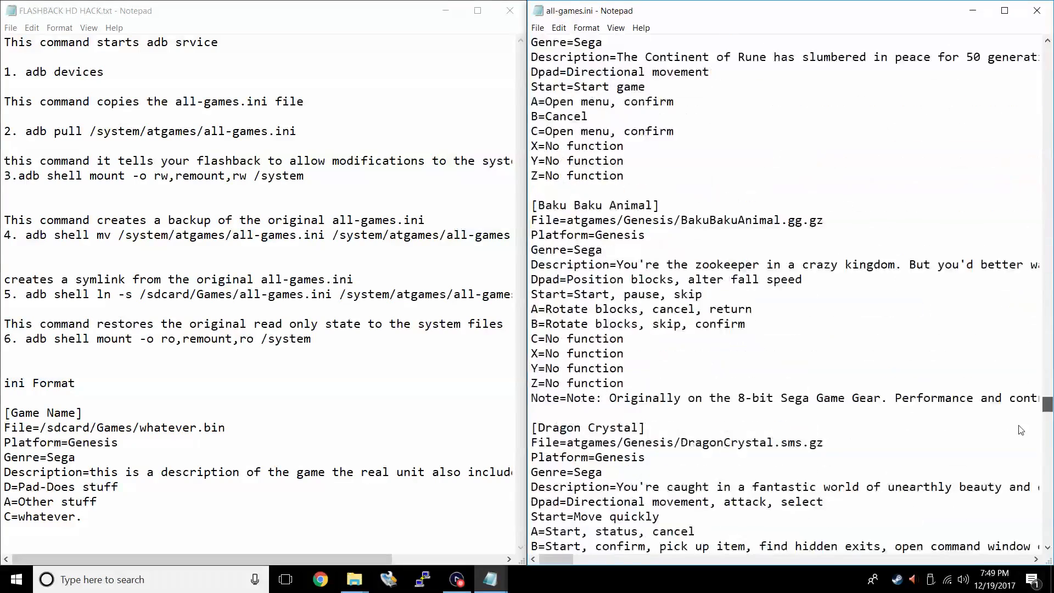
pyautogui.scroll(-3)
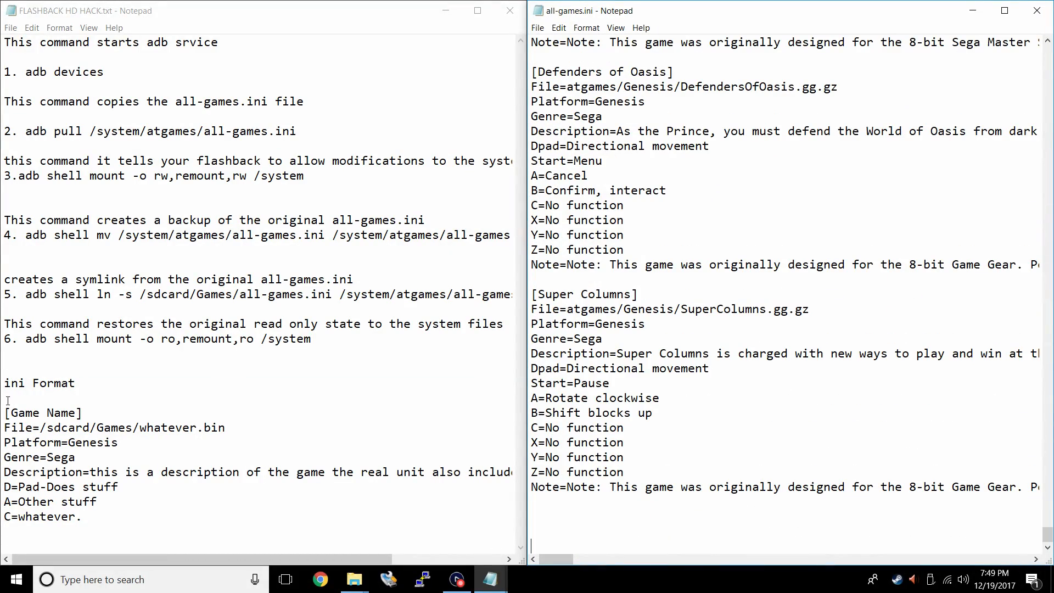
pyautogui.rightClick(67, 471)
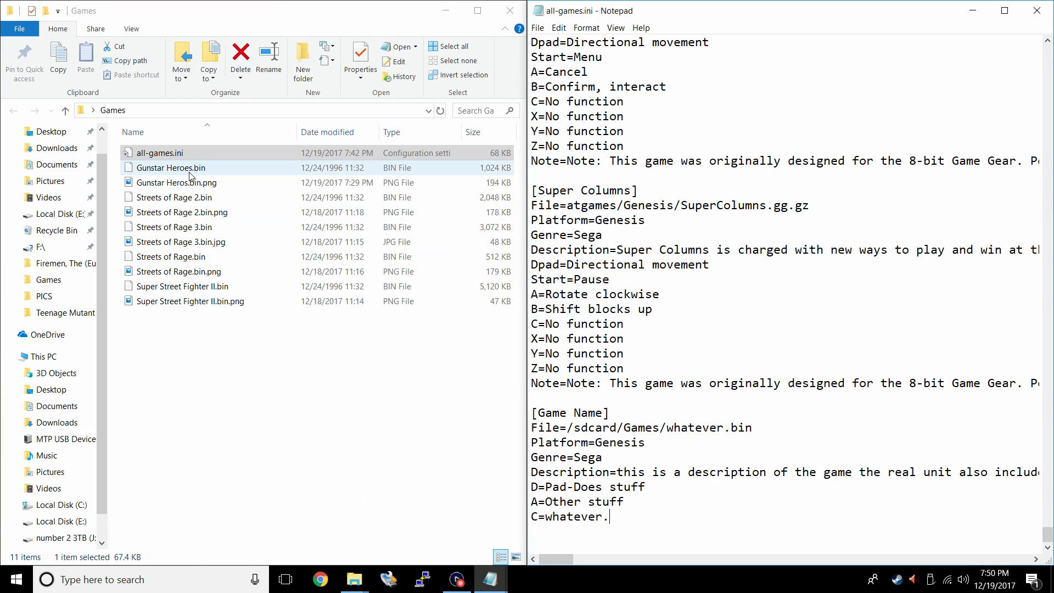
# Select the Game Name placeholder in the template entry appended to all-games.ini
pyautogui.doubleClick(571, 412)
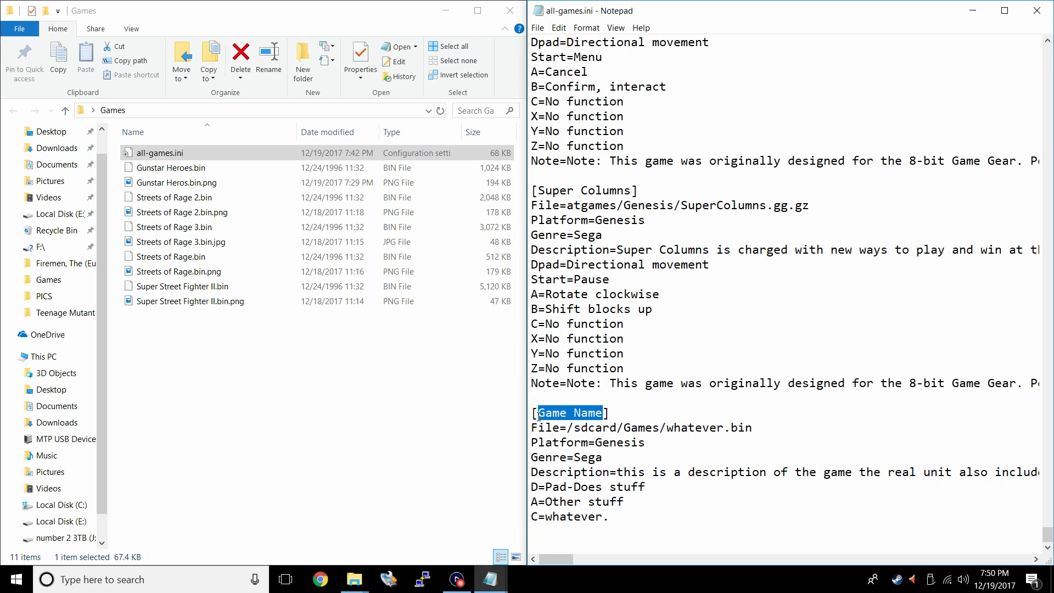
# Title the entry Gunstar Heros and set File=/sdcard/Games/Gunstar Heroes.bin using the copied file name
pyautogui.write('Gunstar ]')
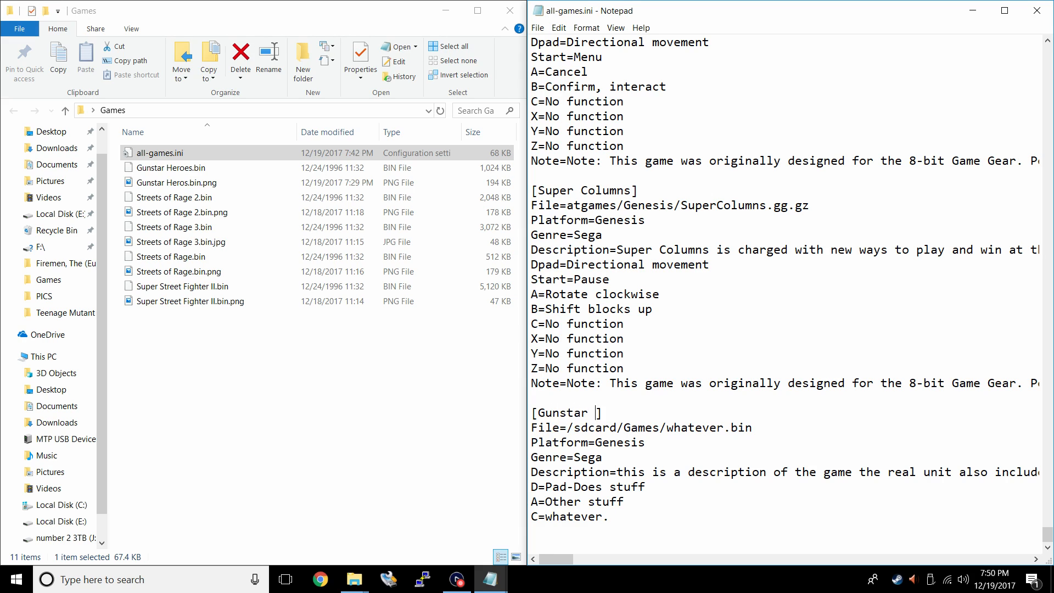
pyautogui.write('Heros')
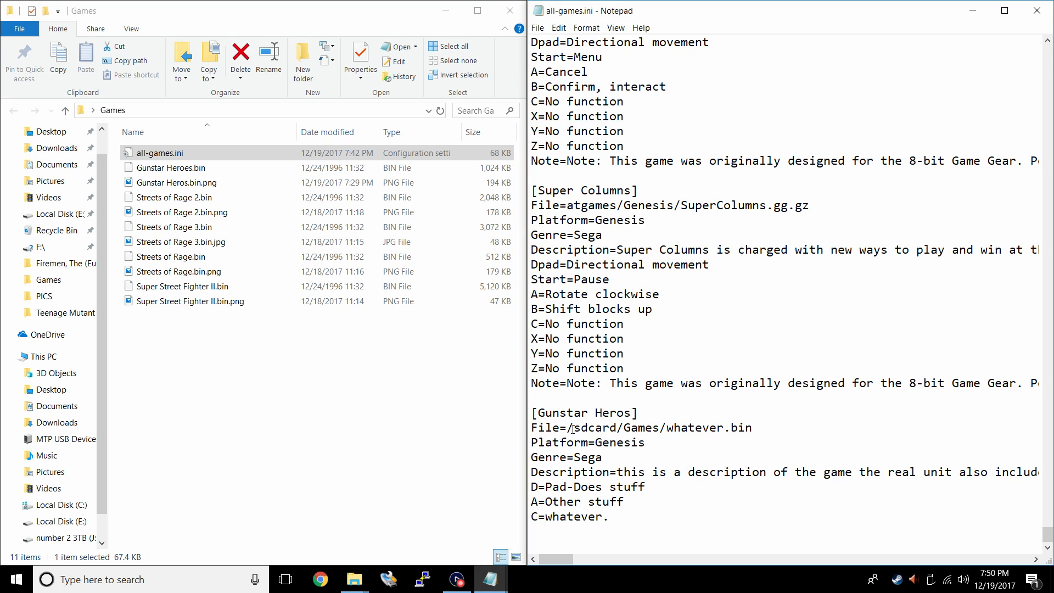
pyautogui.click(669, 428)
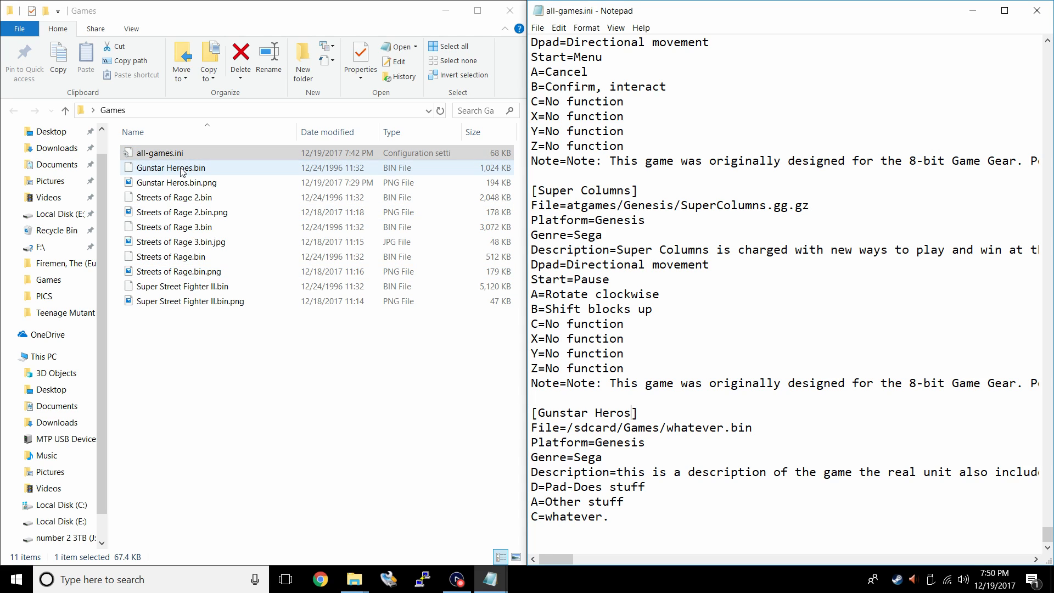
pyautogui.rightClick(170, 167)
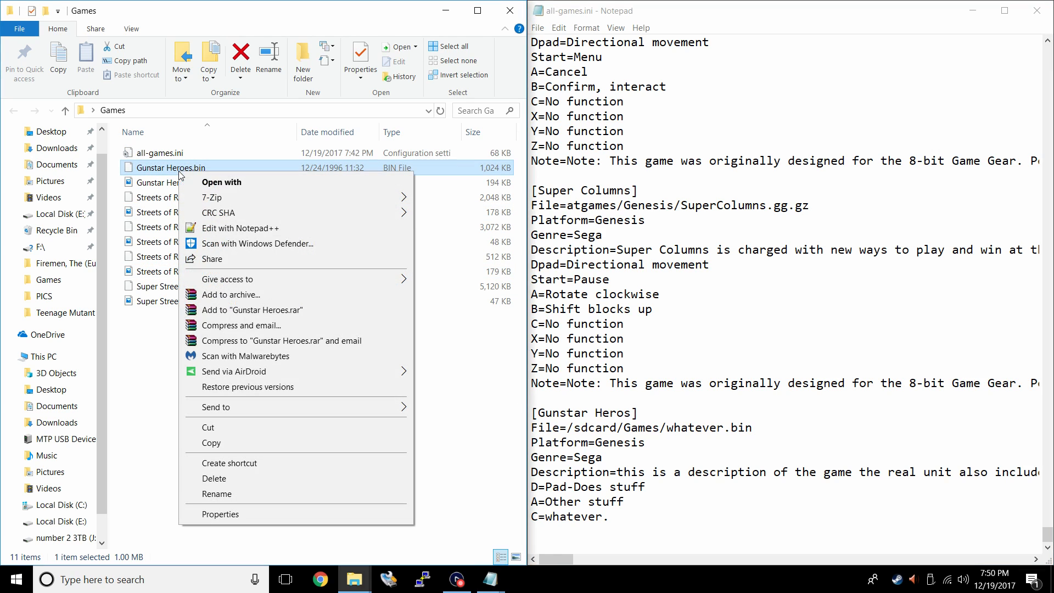
pyautogui.click(216, 493)
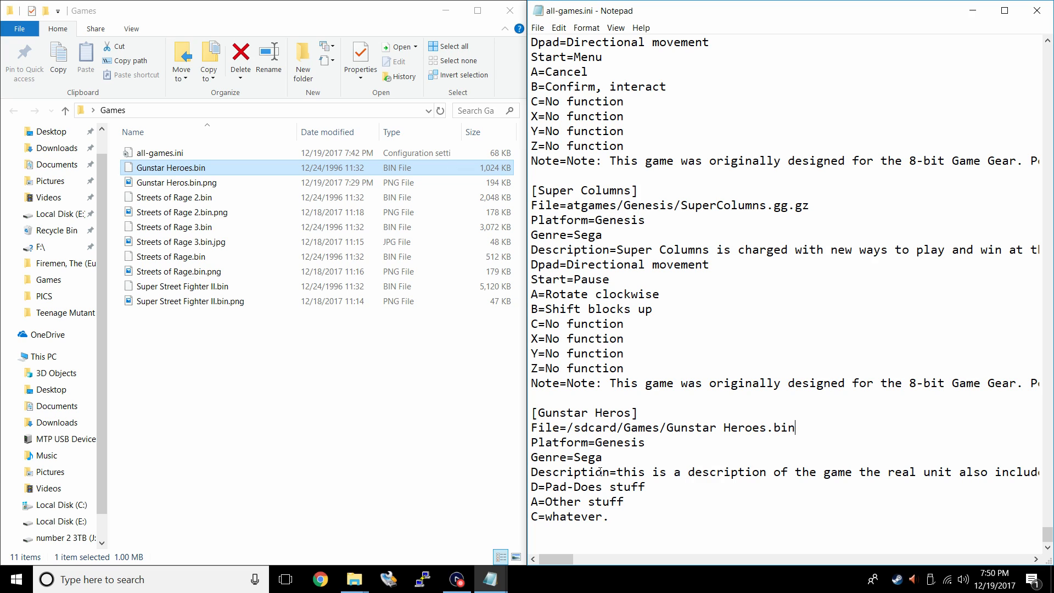
pyautogui.moveTo(595, 534)
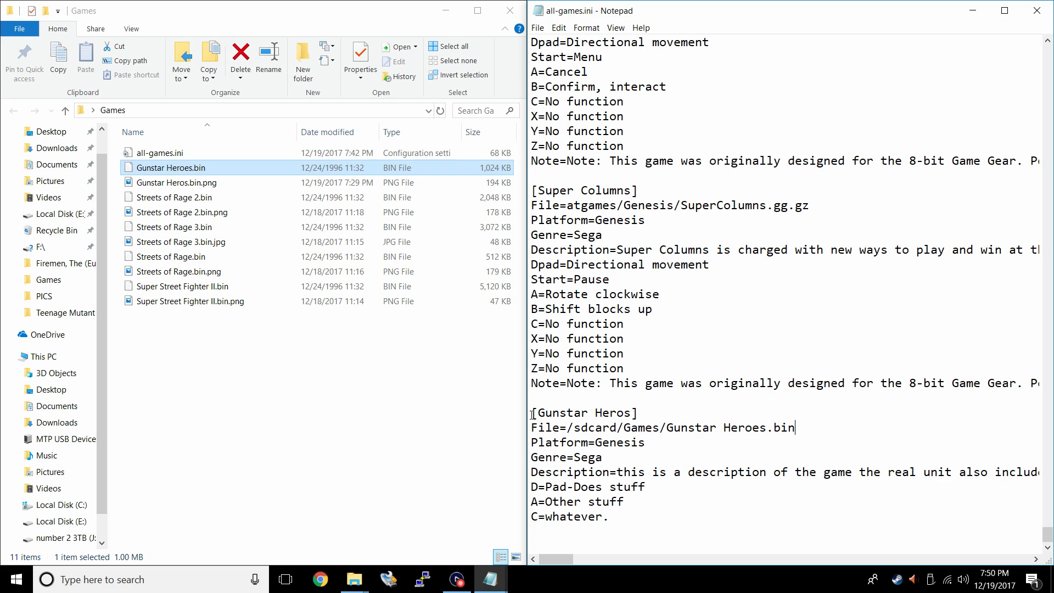
# Duplicate the Gunstar Heros entry as a second block below it
pyautogui.moveTo(531, 412); pyautogui.dragTo(610, 516)
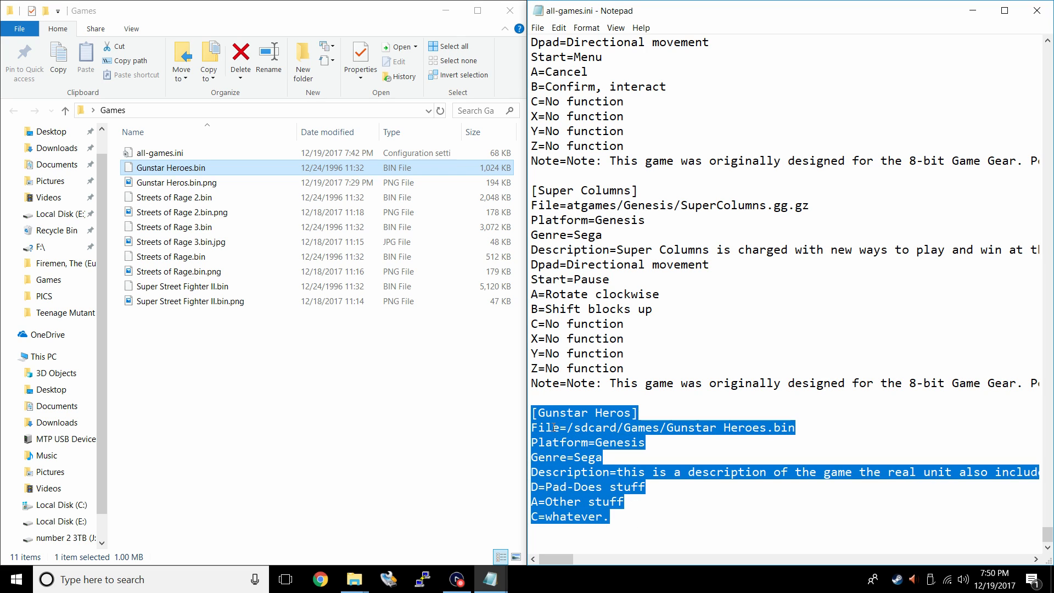
pyautogui.click(609, 520)
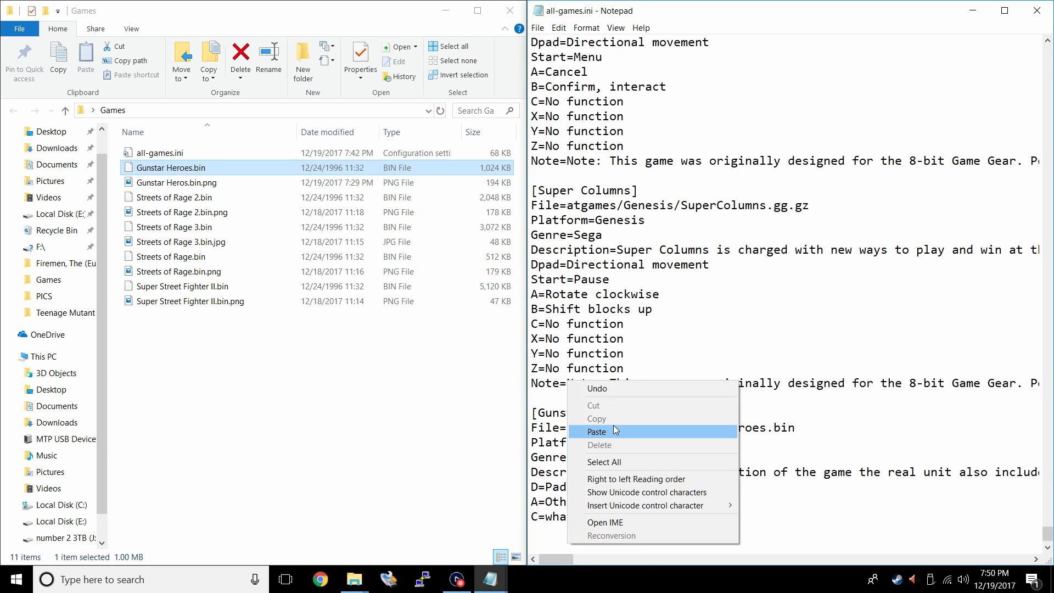
pyautogui.click(595, 430)
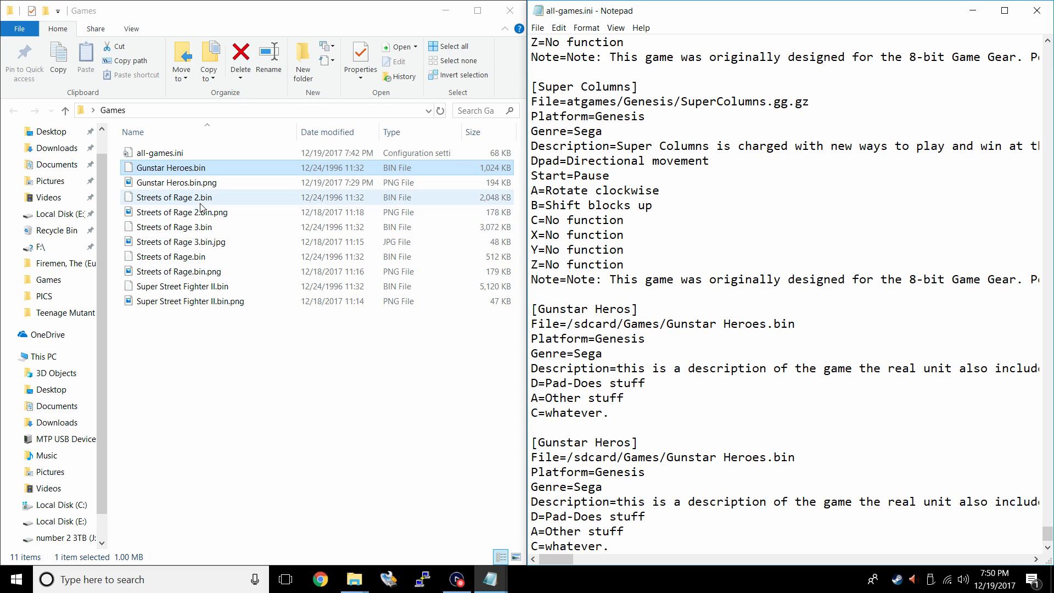
# Point the copied entry's File line to /sdcard/Games/Streets of Rage 2.bin using the copied file name
pyautogui.rightClick(177, 197)
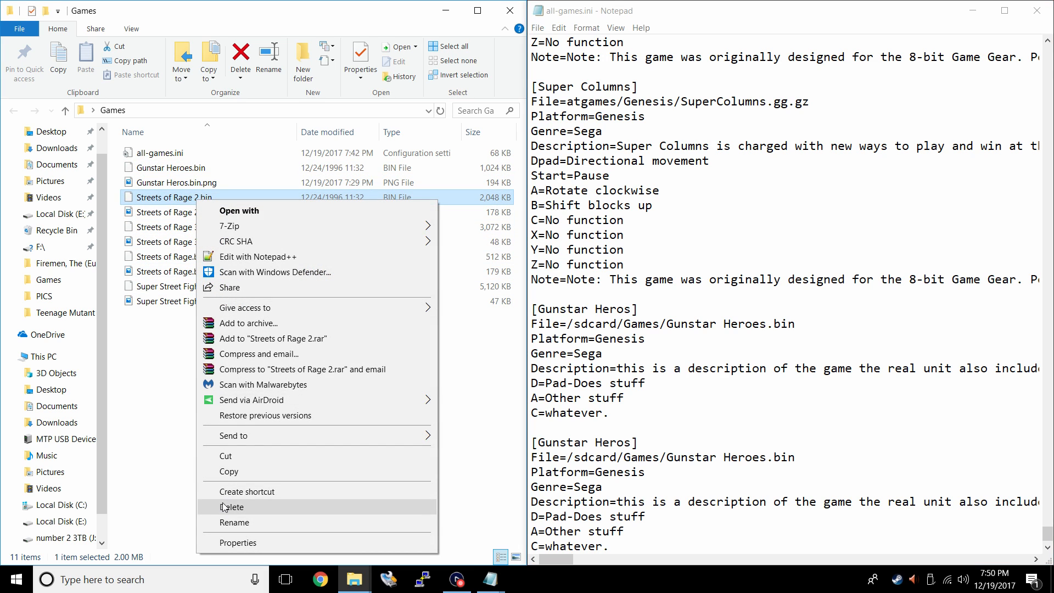
pyautogui.click(233, 522)
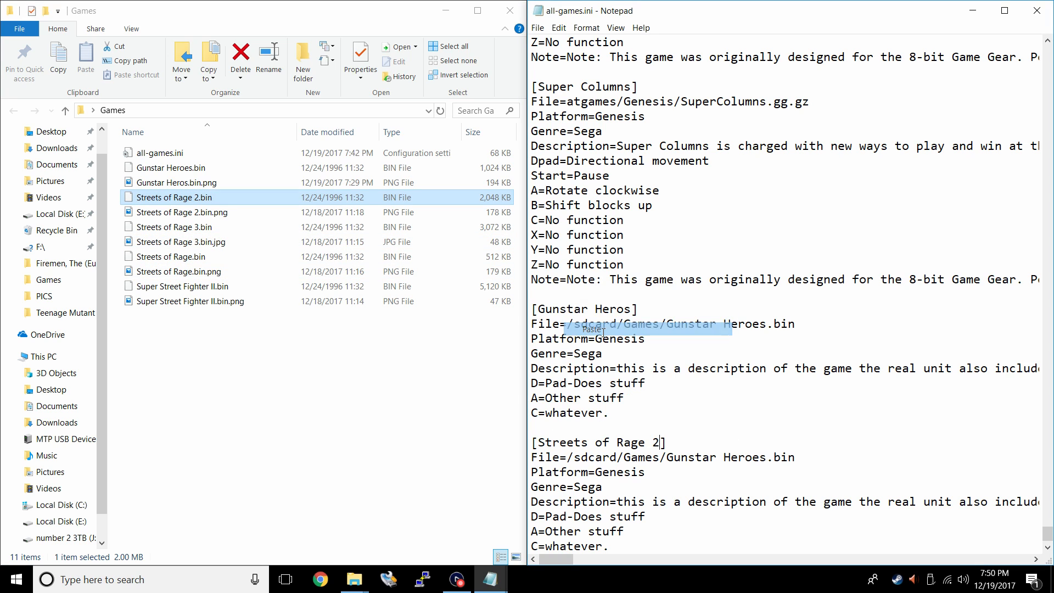
pyautogui.rightClick(175, 197)
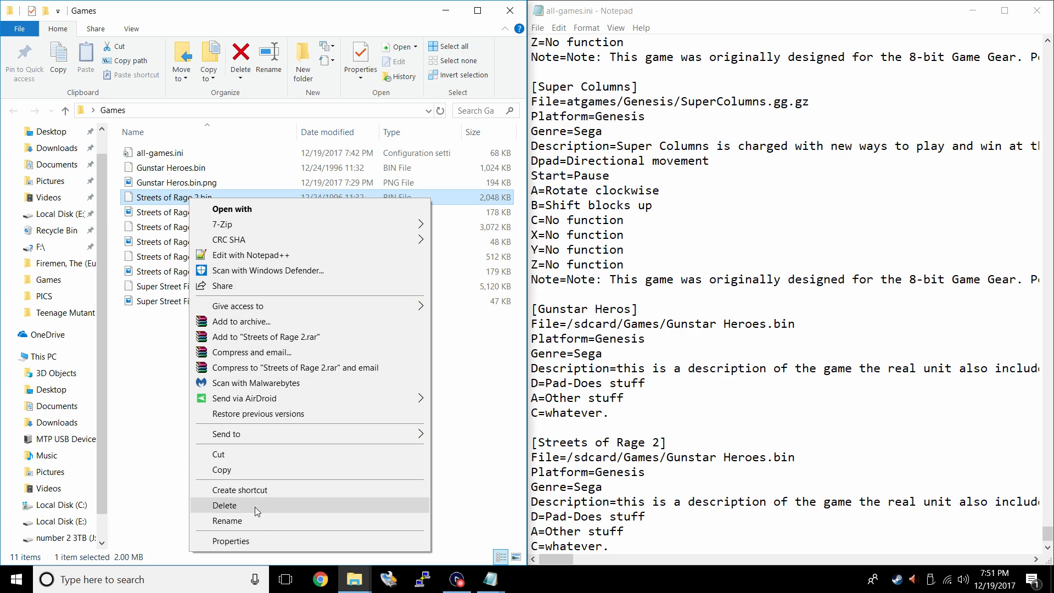
pyautogui.click(228, 520)
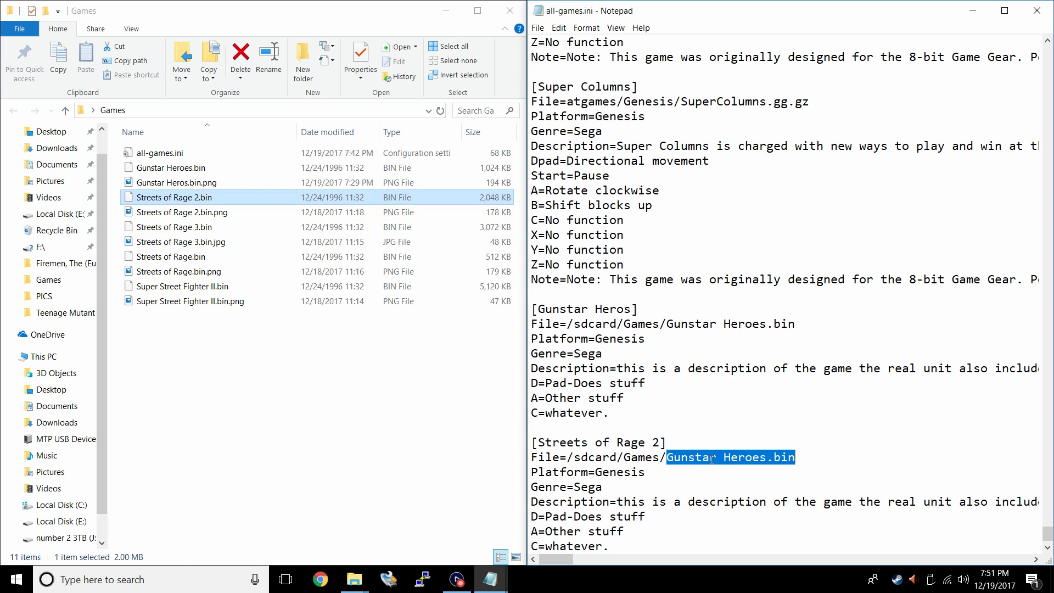
pyautogui.rightClick(729, 457)
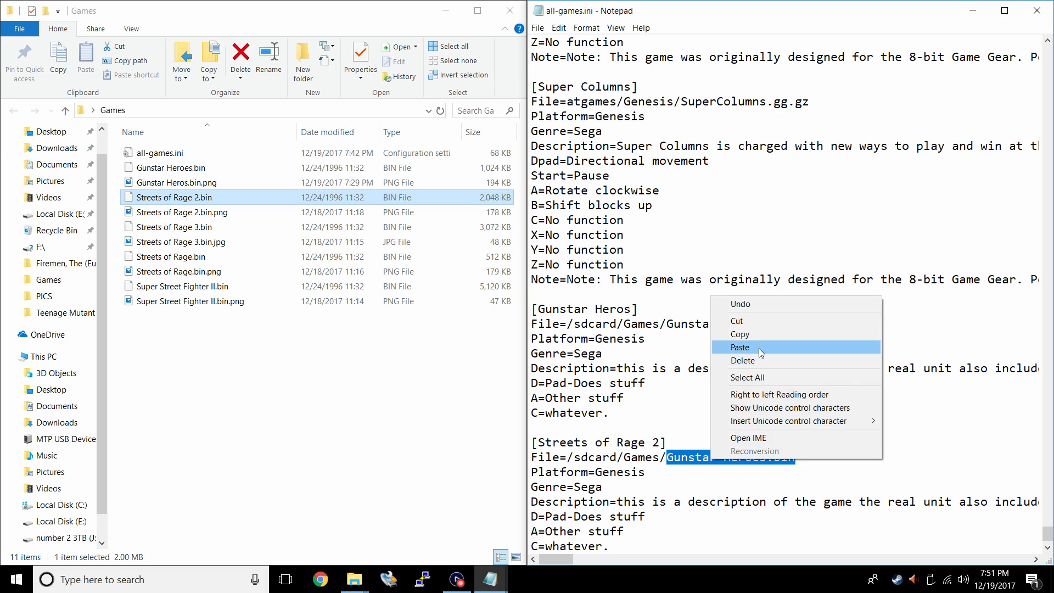
pyautogui.click(739, 347)
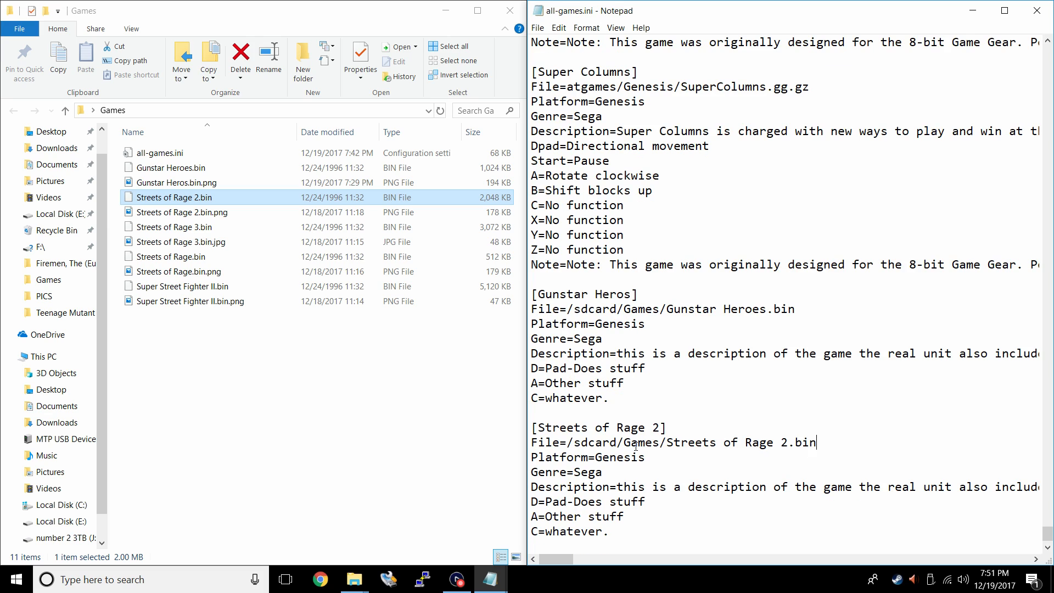
# Duplicate the Streets of Rage 2 block into Streets of Rage 3 and Streets of Rage entries with matching .bin paths
pyautogui.moveTo(530, 428); pyautogui.dragTo(610, 531)
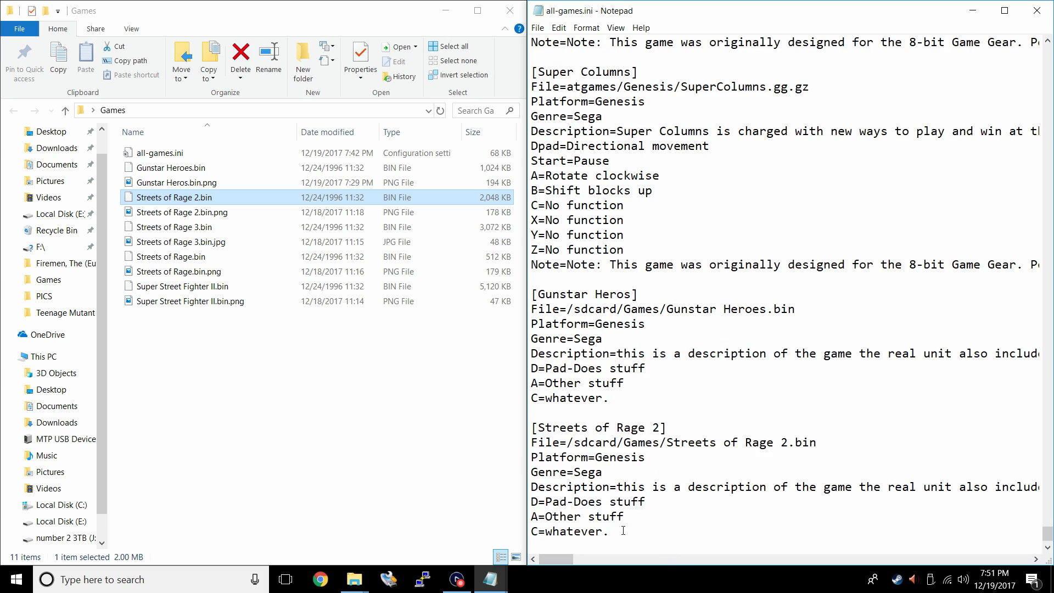
pyautogui.scroll(-3)
pyautogui.write('3')
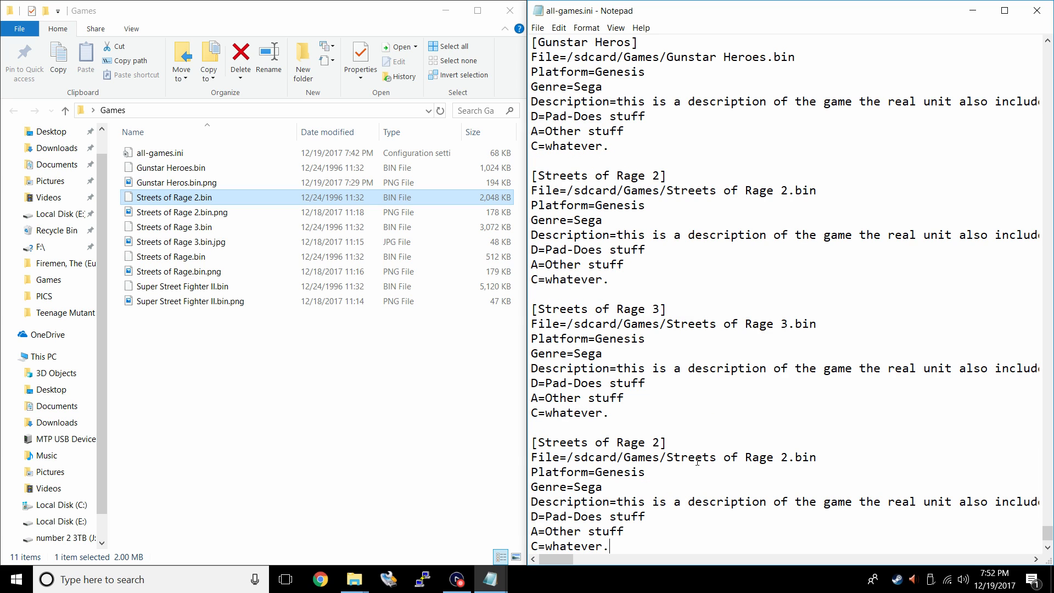
pyautogui.press('BackSpace')
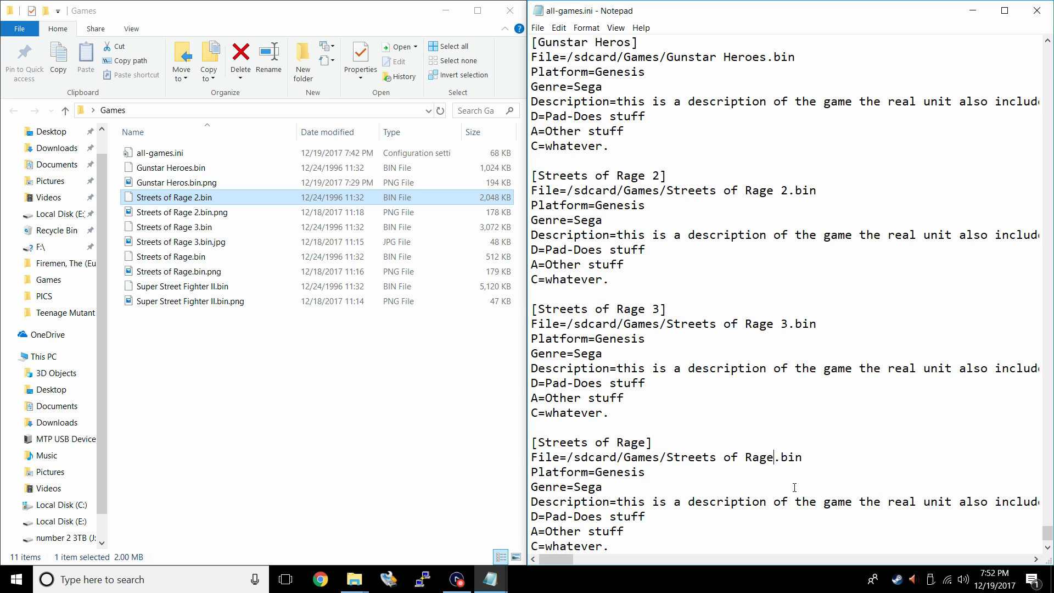
pyautogui.scroll(-3)
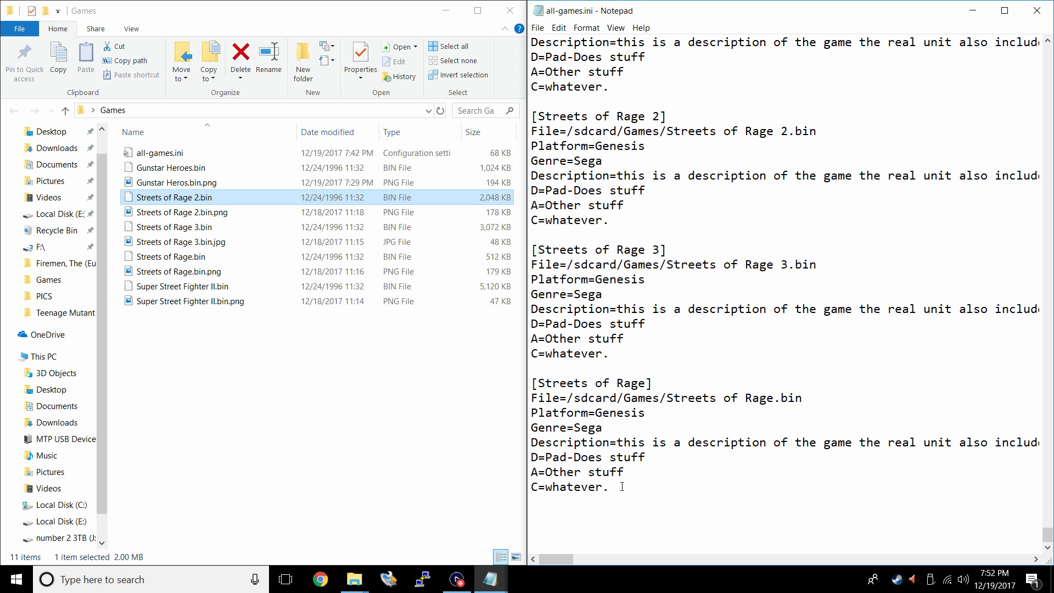
pyautogui.moveTo(557, 523)
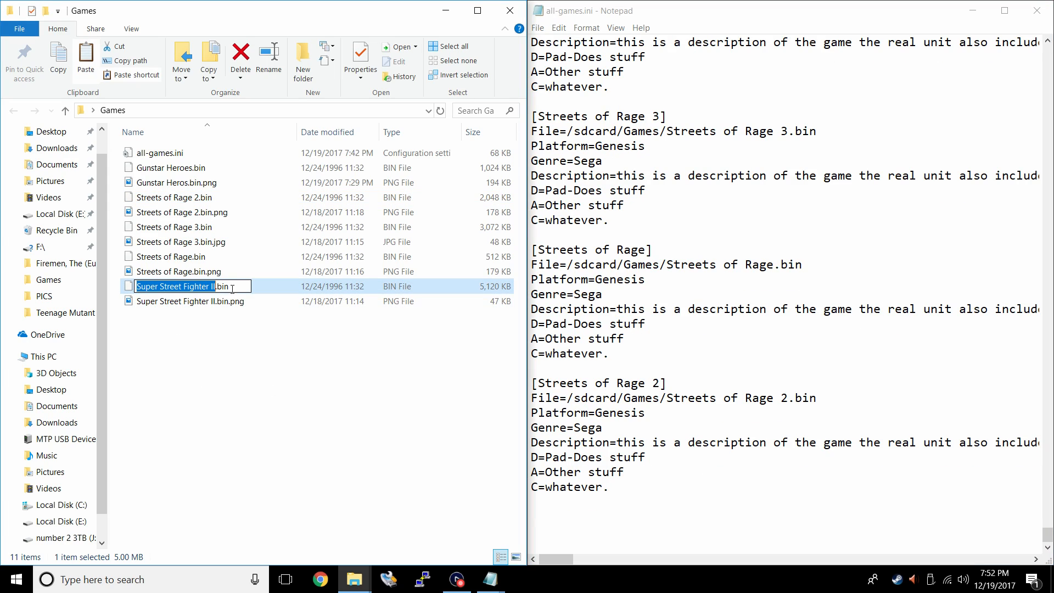
# Make the last entry Super Street Fighter II with its .bin path, then close Notepad
pyautogui.rightClick(195, 285)
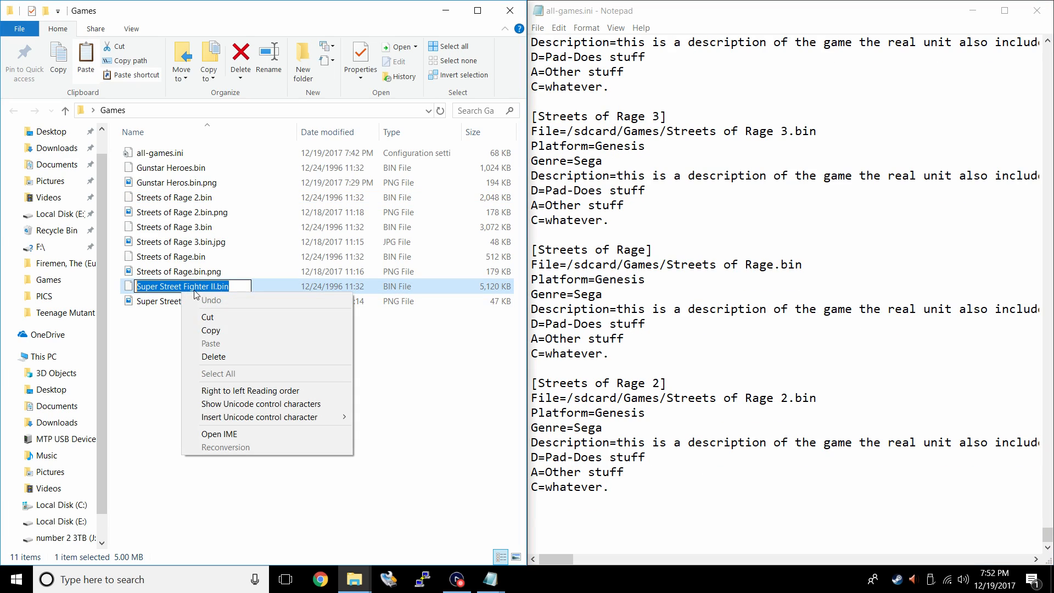
pyautogui.click(670, 395)
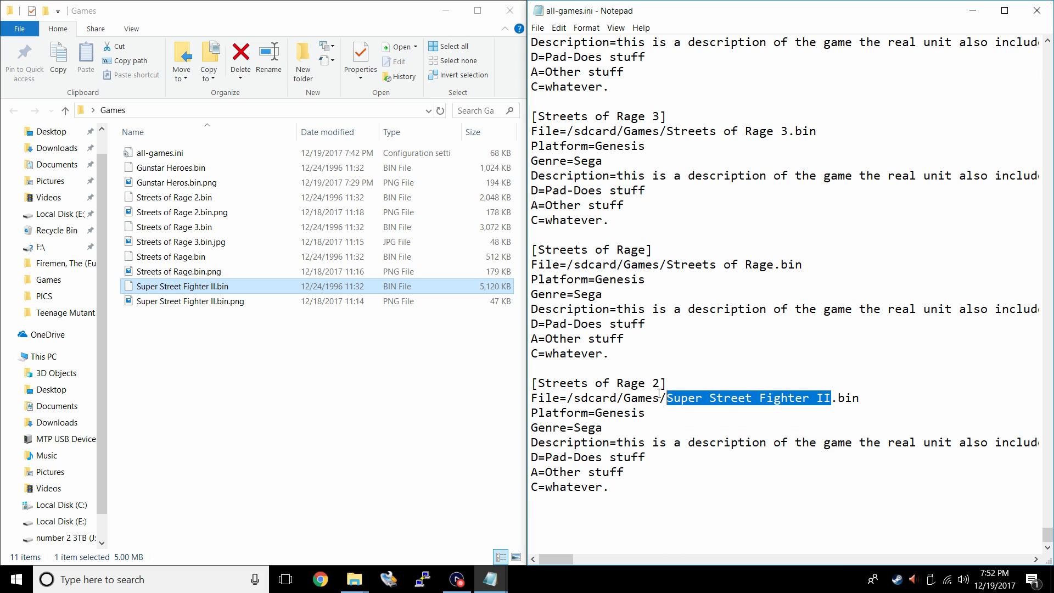
pyautogui.rightClick(585, 382)
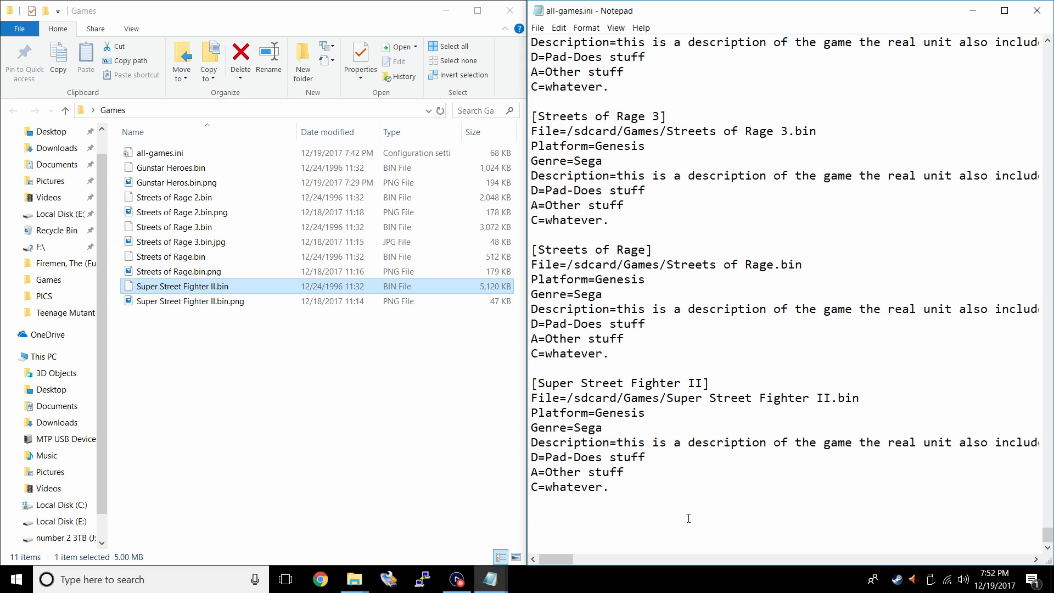
pyautogui.click(537, 27)
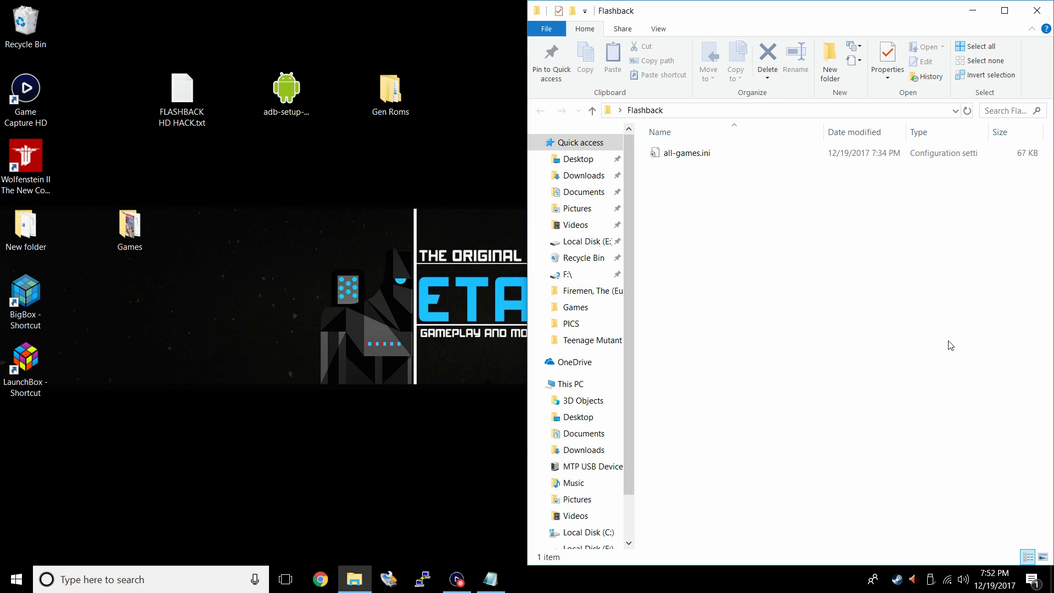
# Copy the desktop Games folder into MTP USB Device > NAND FLASH
pyautogui.click(129, 228)
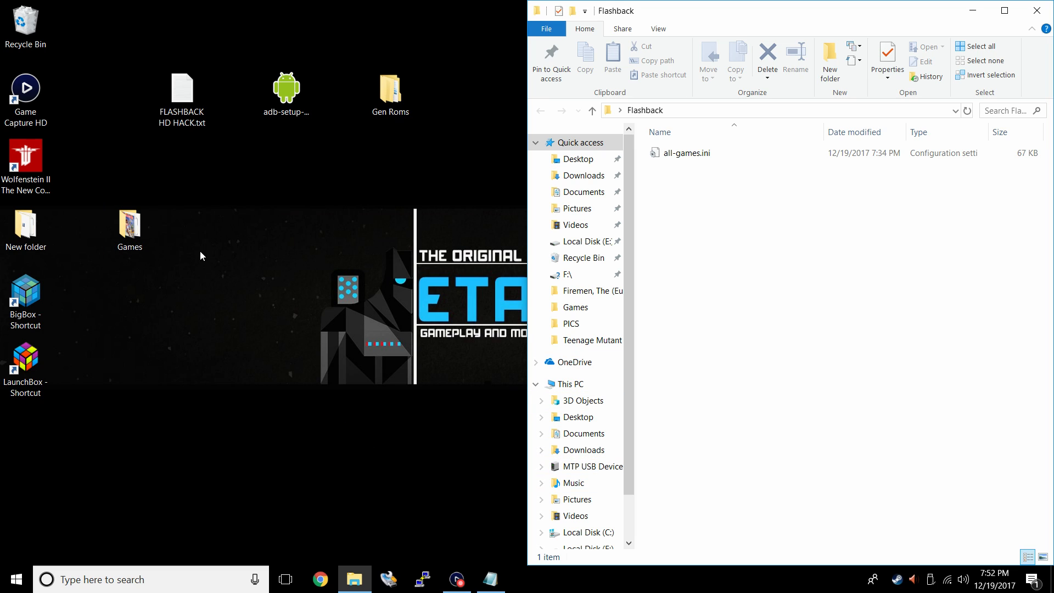
pyautogui.click(592, 466)
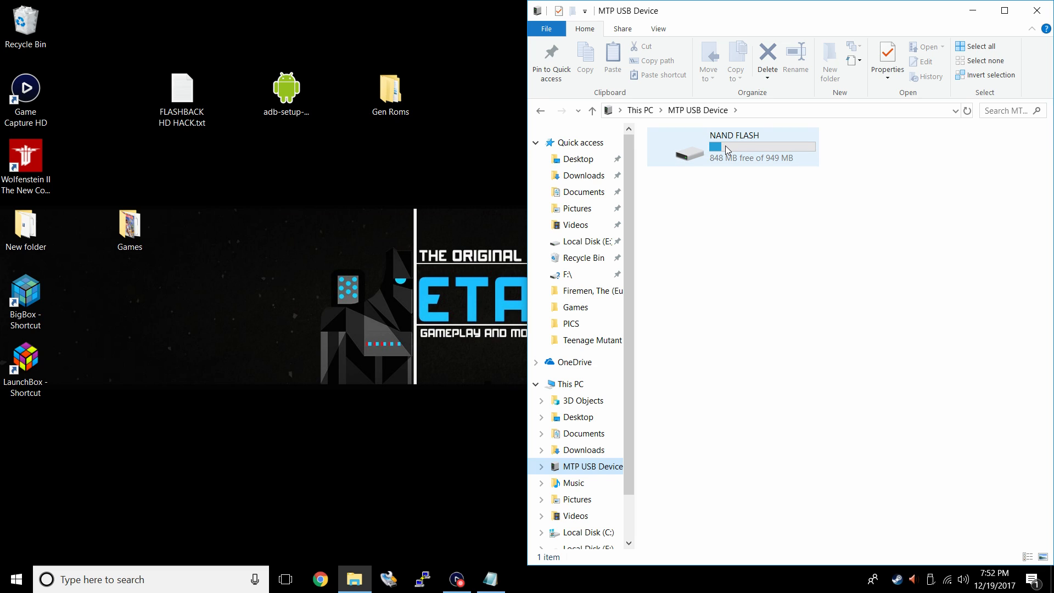
pyautogui.doubleClick(732, 146)
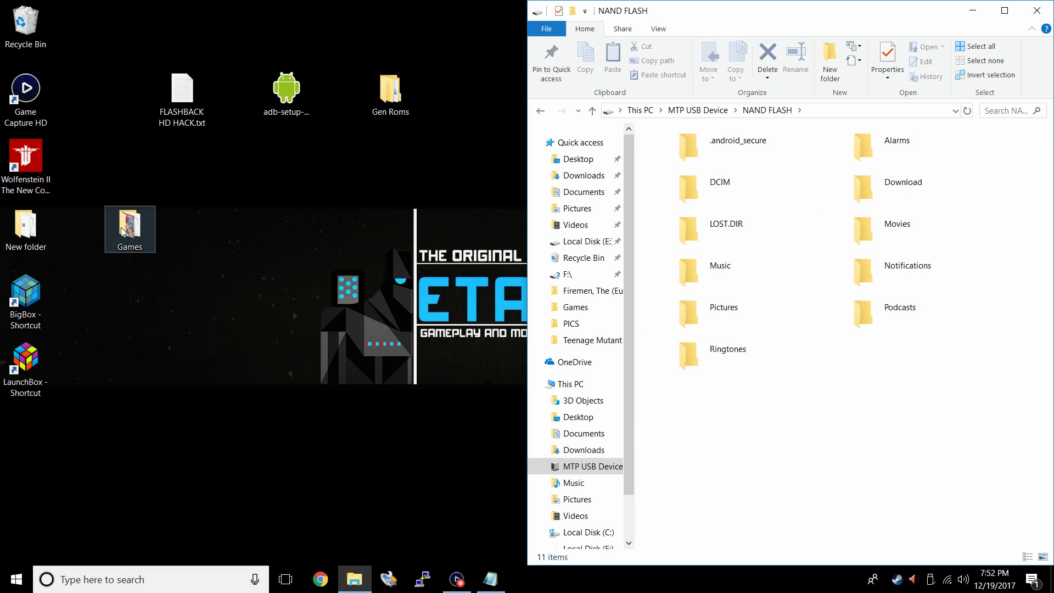
pyautogui.click(855, 447)
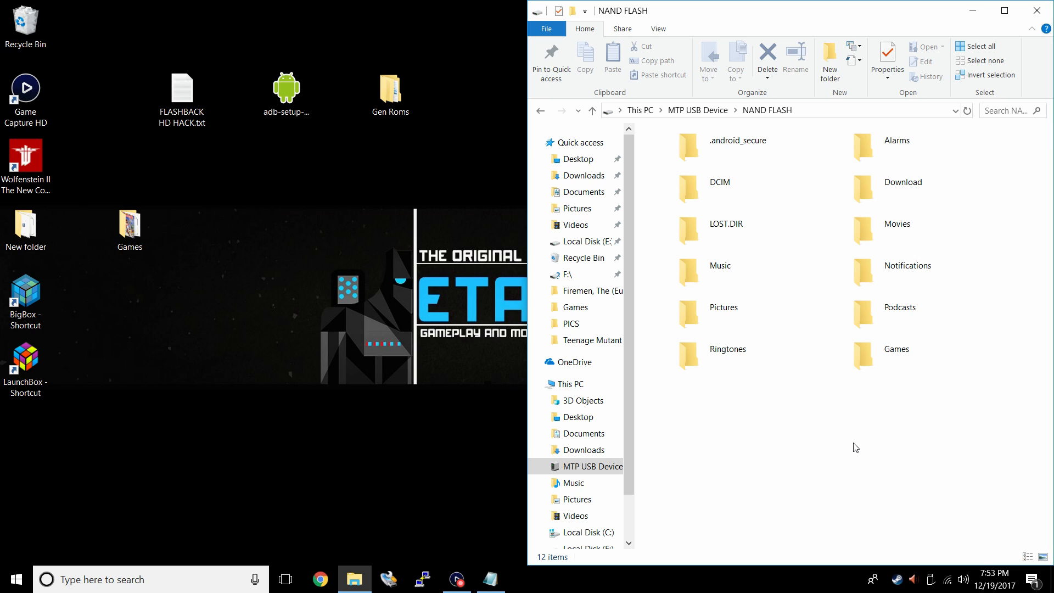
pyautogui.moveTo(931, 445)
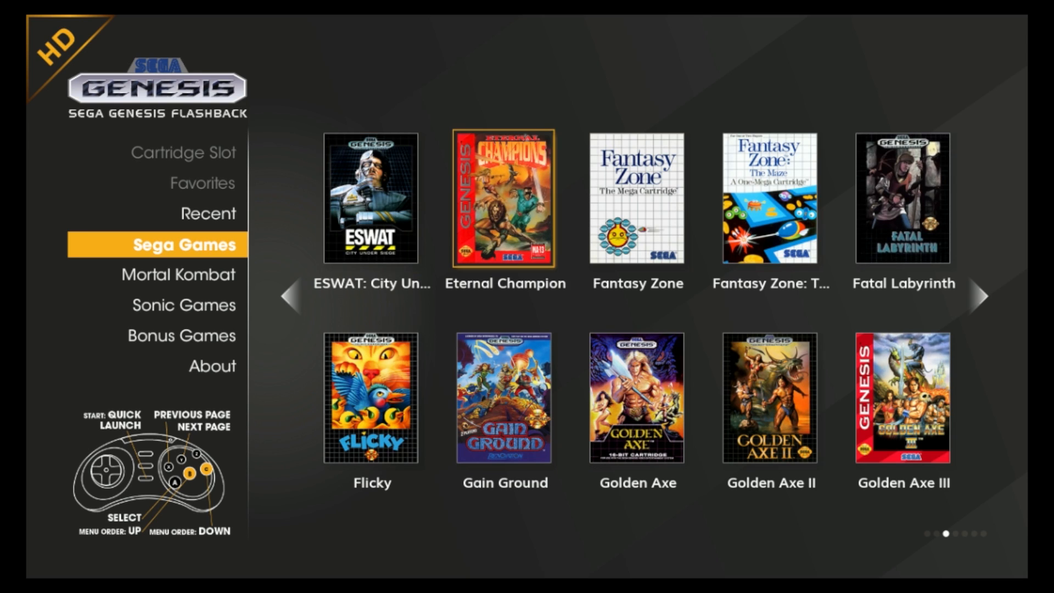
# Page through Sega Games to the last page showing Streets of Rage 1–3 and Super Street Fighter II
pyautogui.click(982, 295)
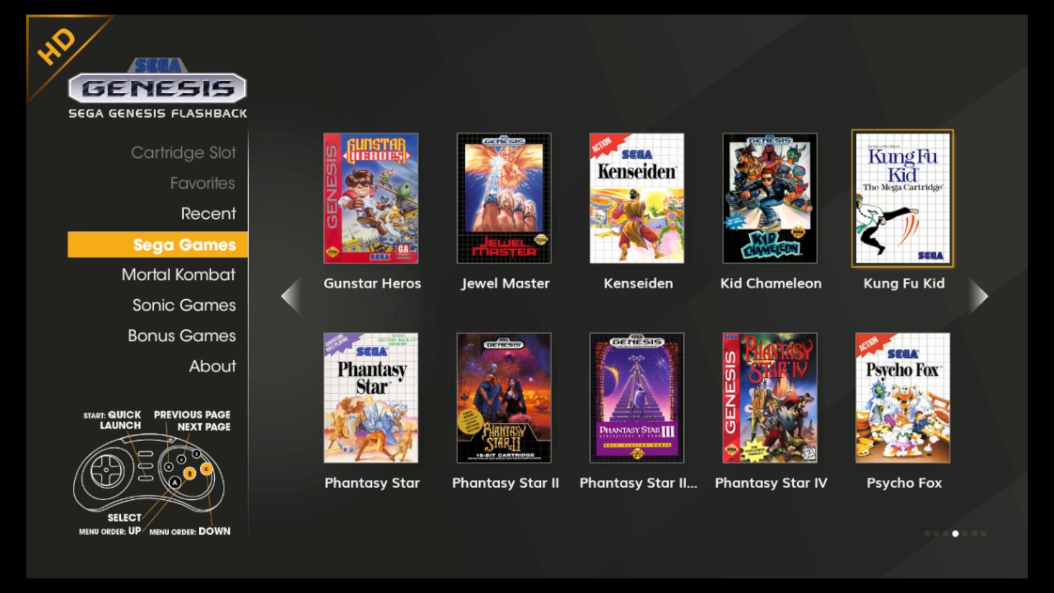
pyautogui.click(981, 298)
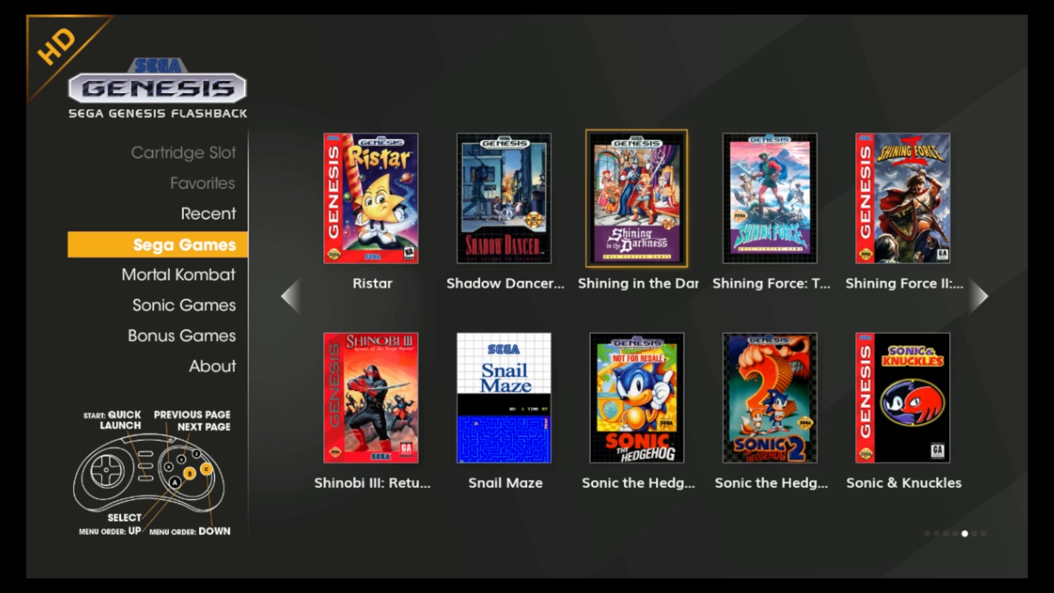
pyautogui.click(982, 296)
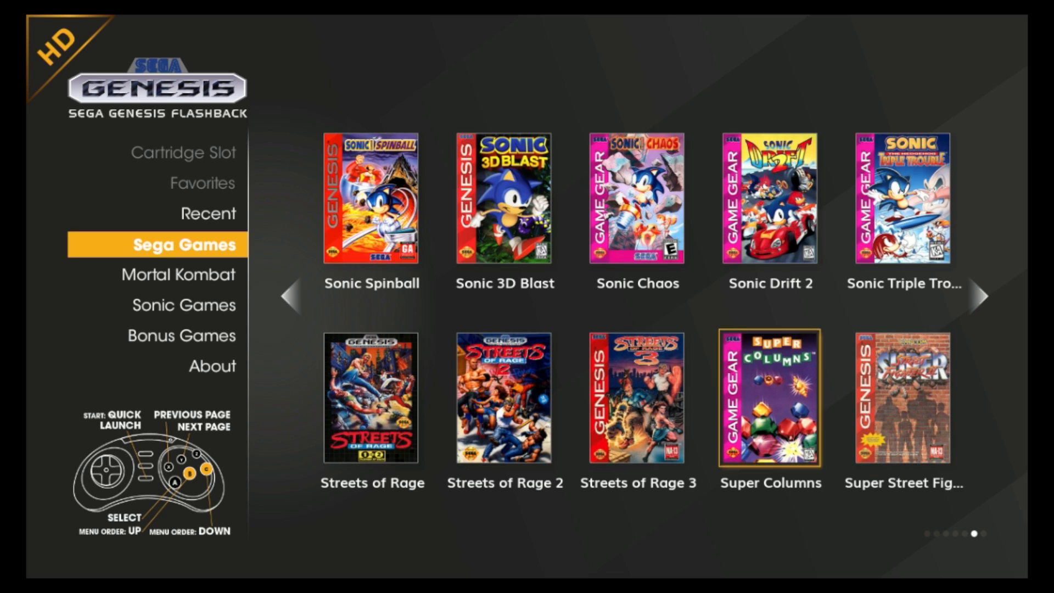
# Launch Streets of Rage 2, select Blaze as the fighter and play through a stage
pyautogui.click(504, 397)
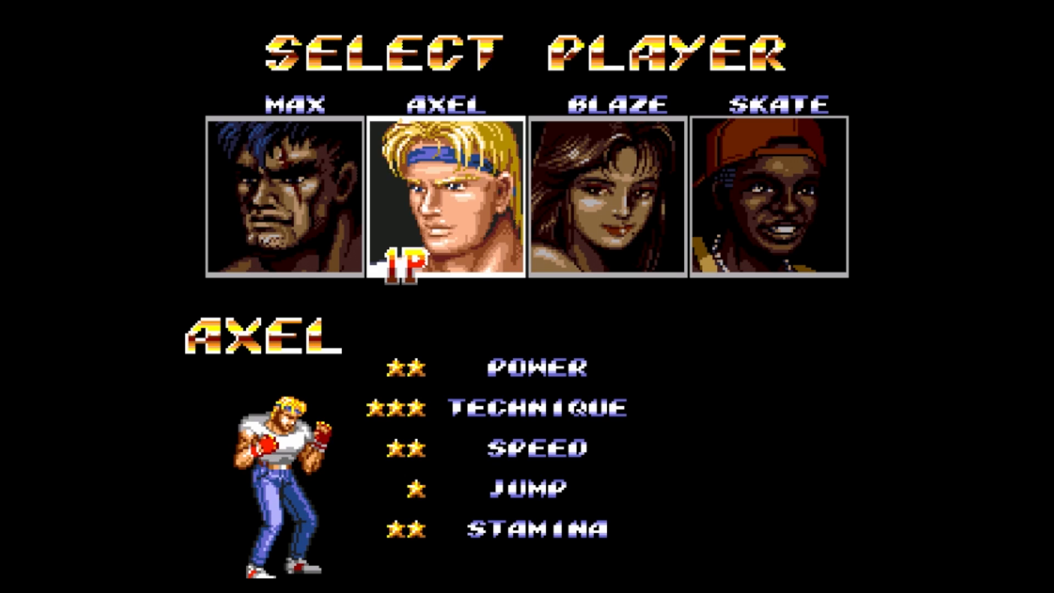
pyautogui.press('Right')
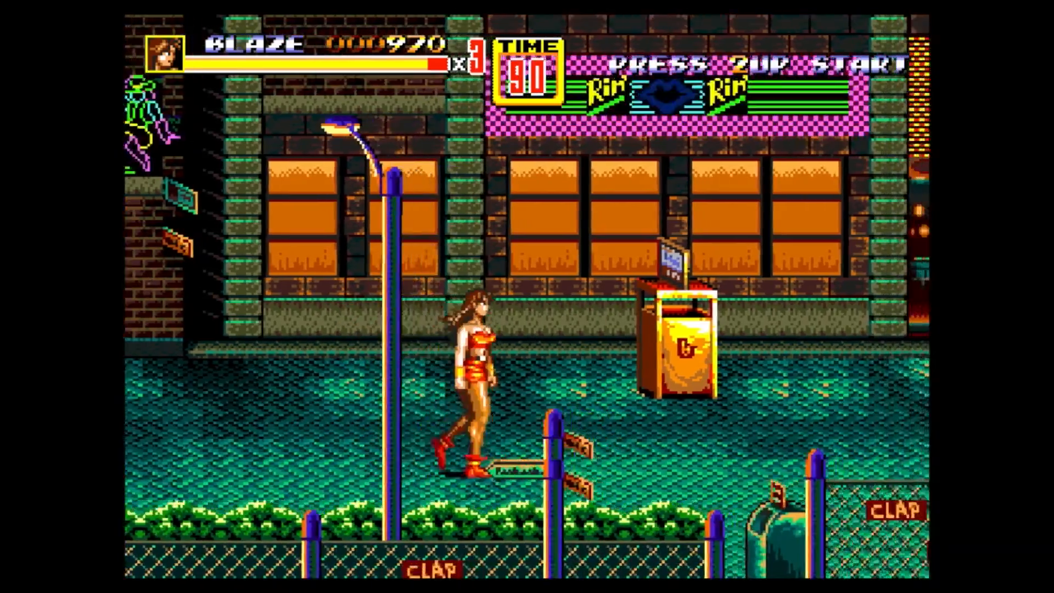
pyautogui.press('Right')
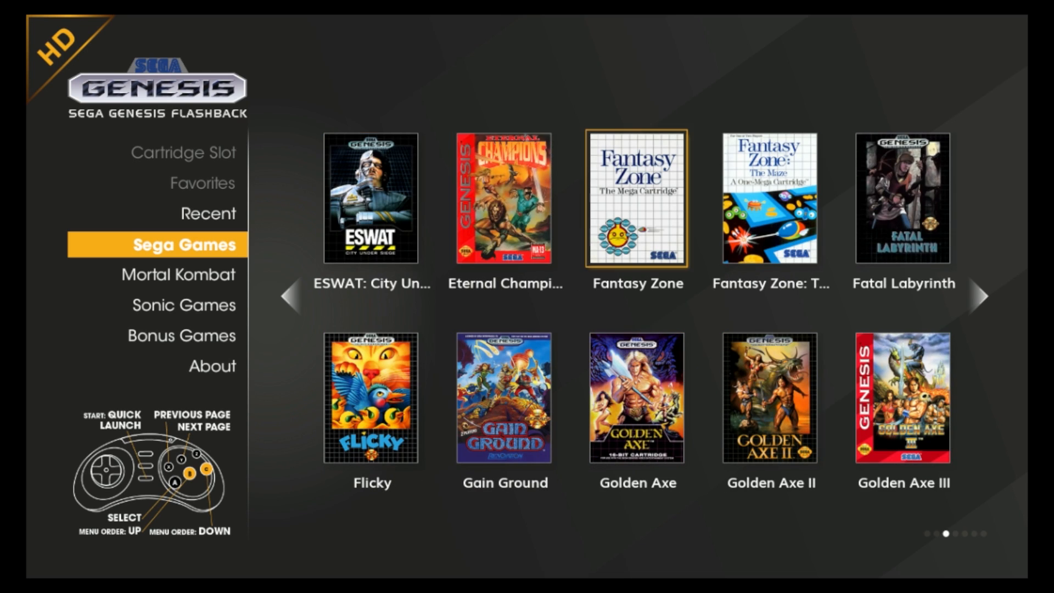
# Launch Gunstar Heroes and advance past its title screen to weapon selection
pyautogui.click(983, 295)
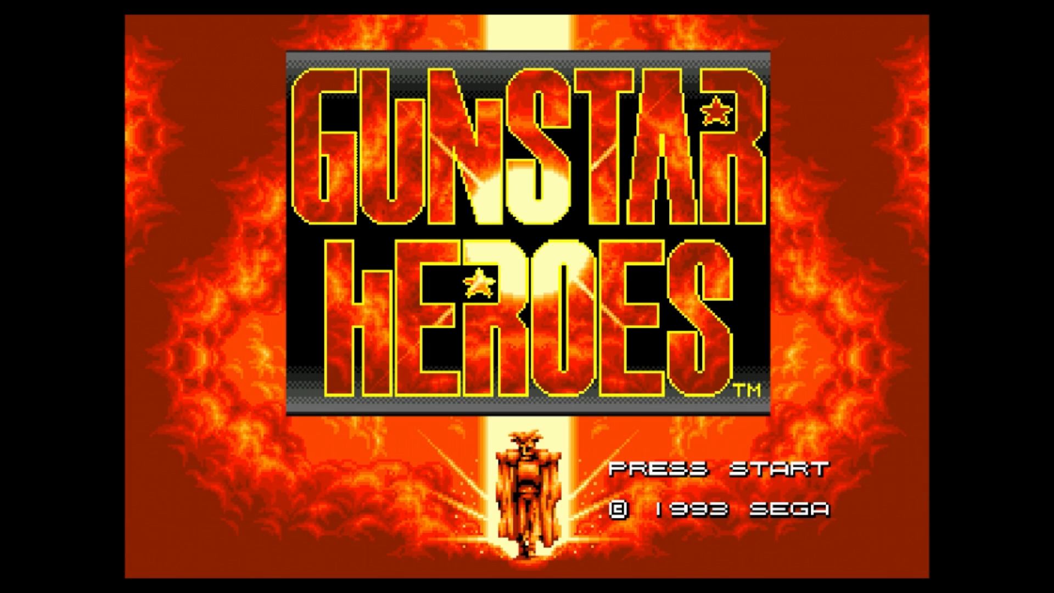
pyautogui.press('enter')
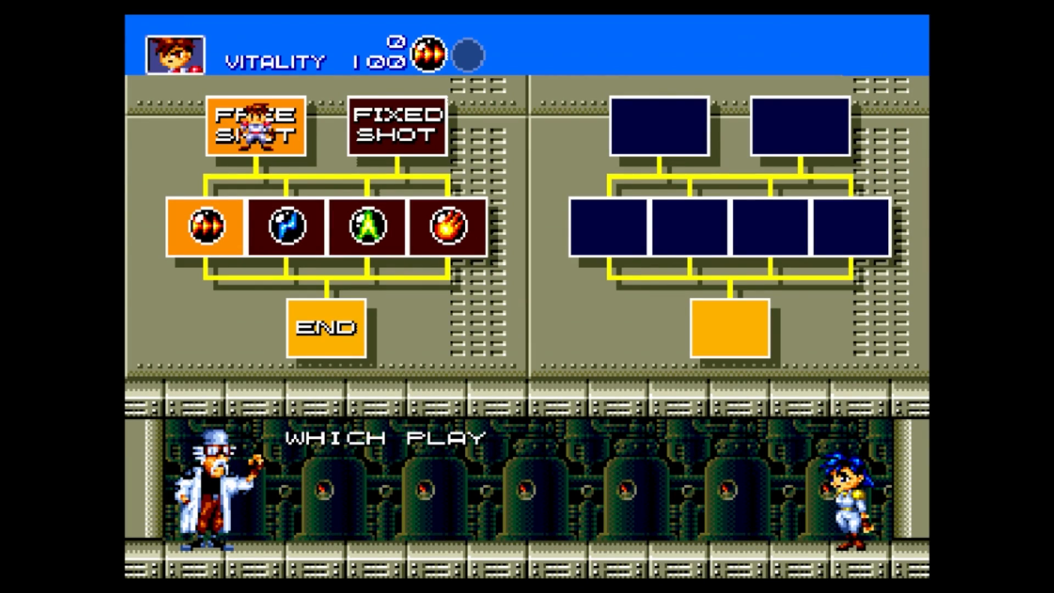